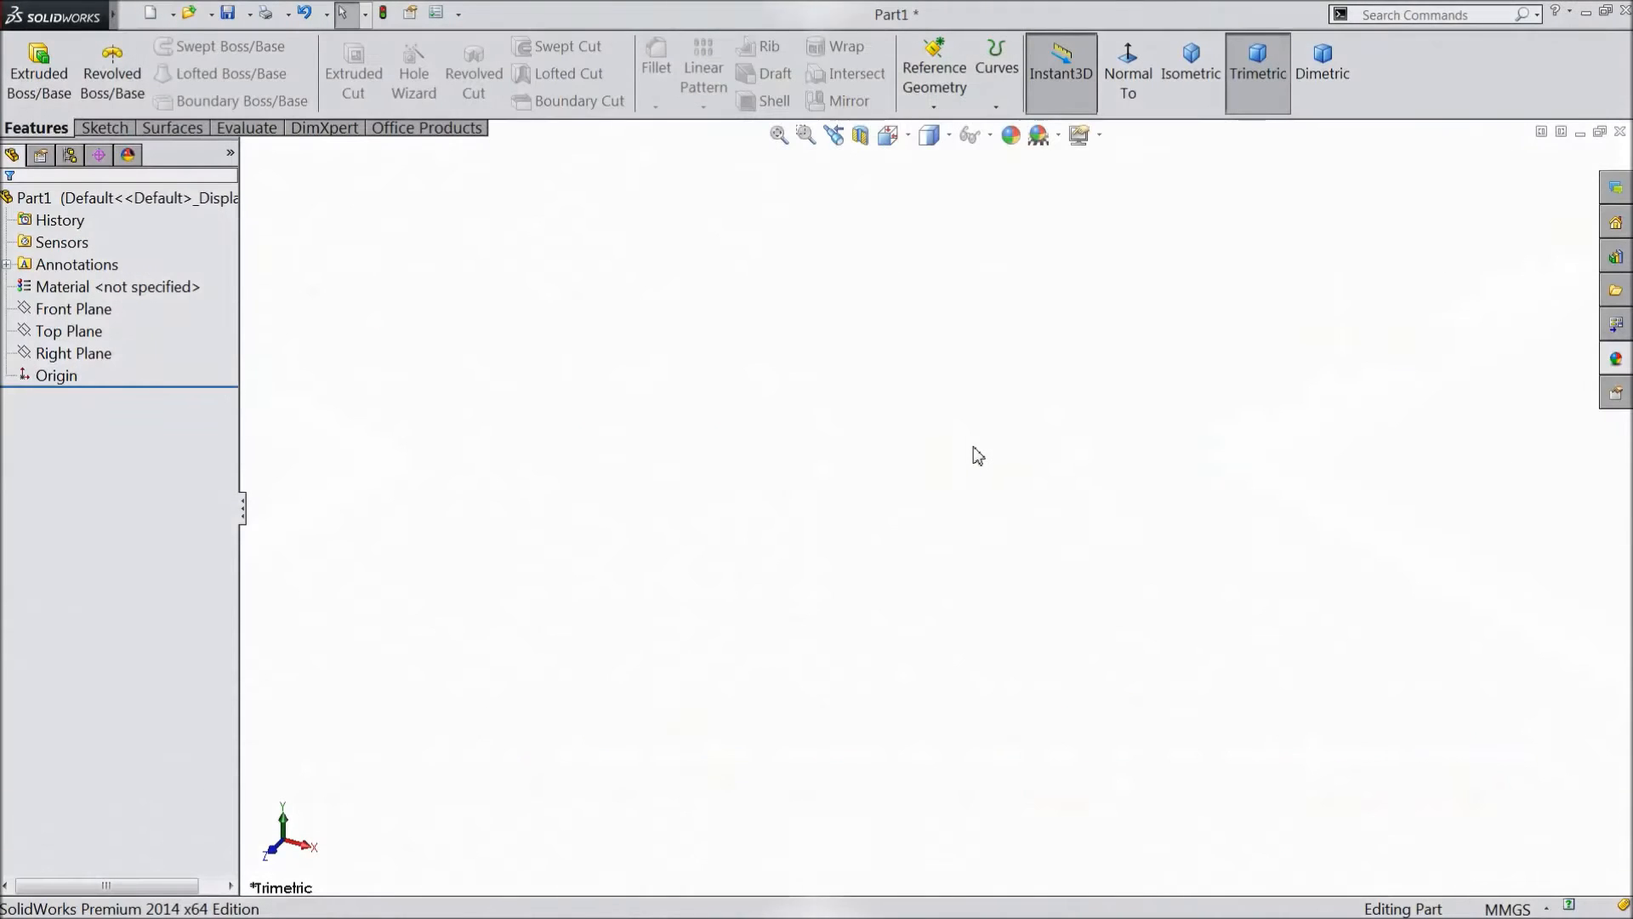
mouse_move(832, 496)
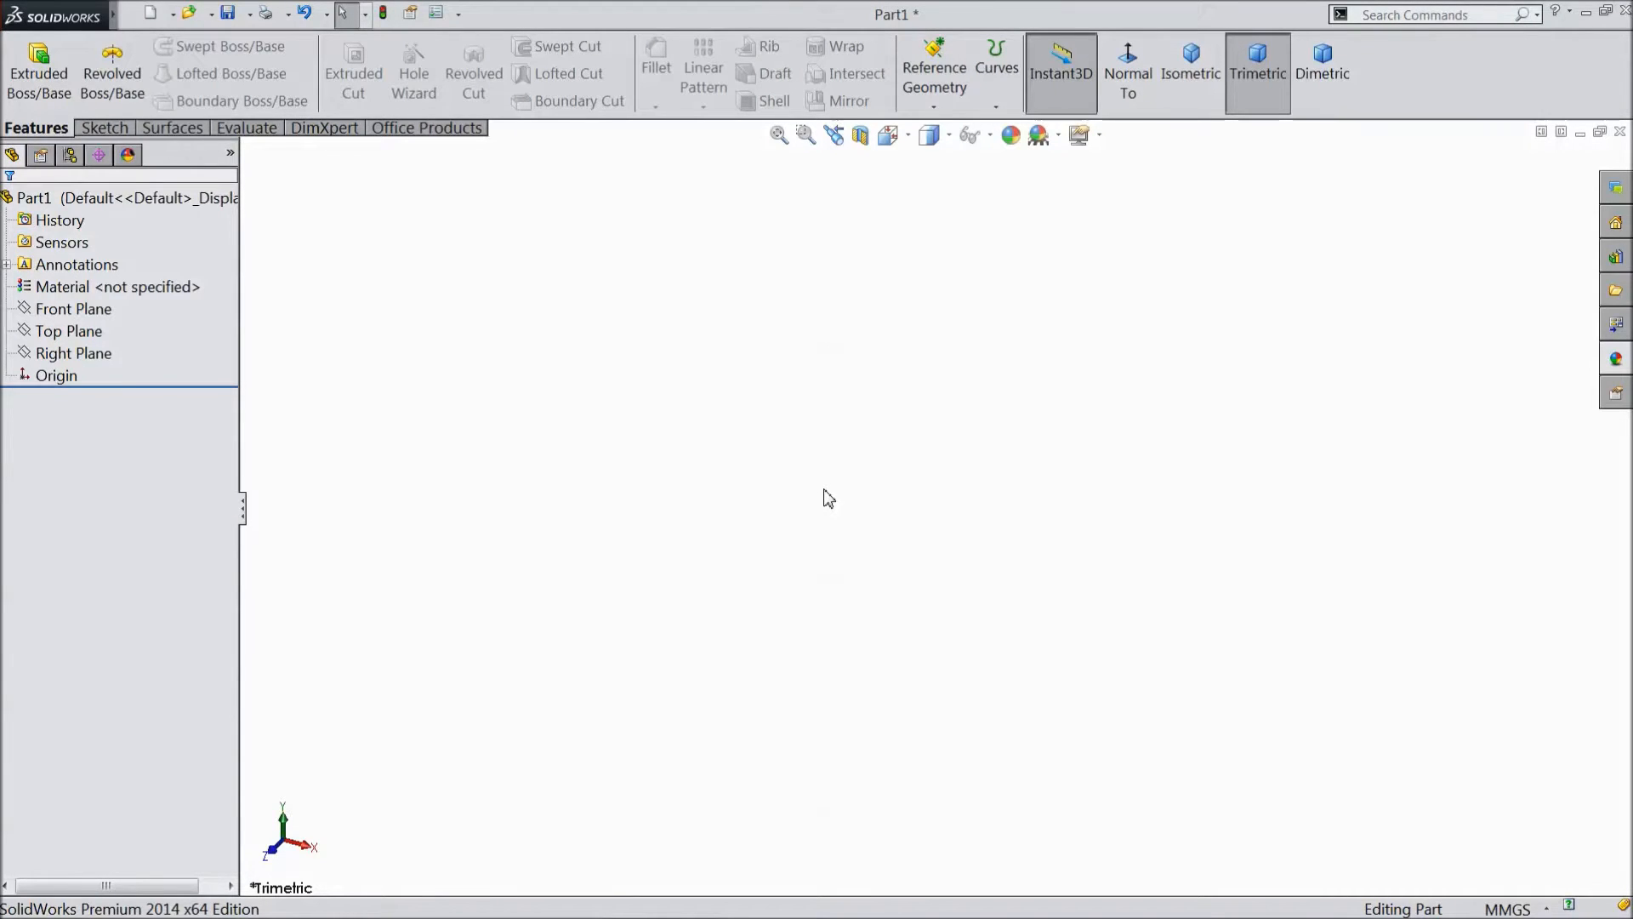
mouse_move(667, 529)
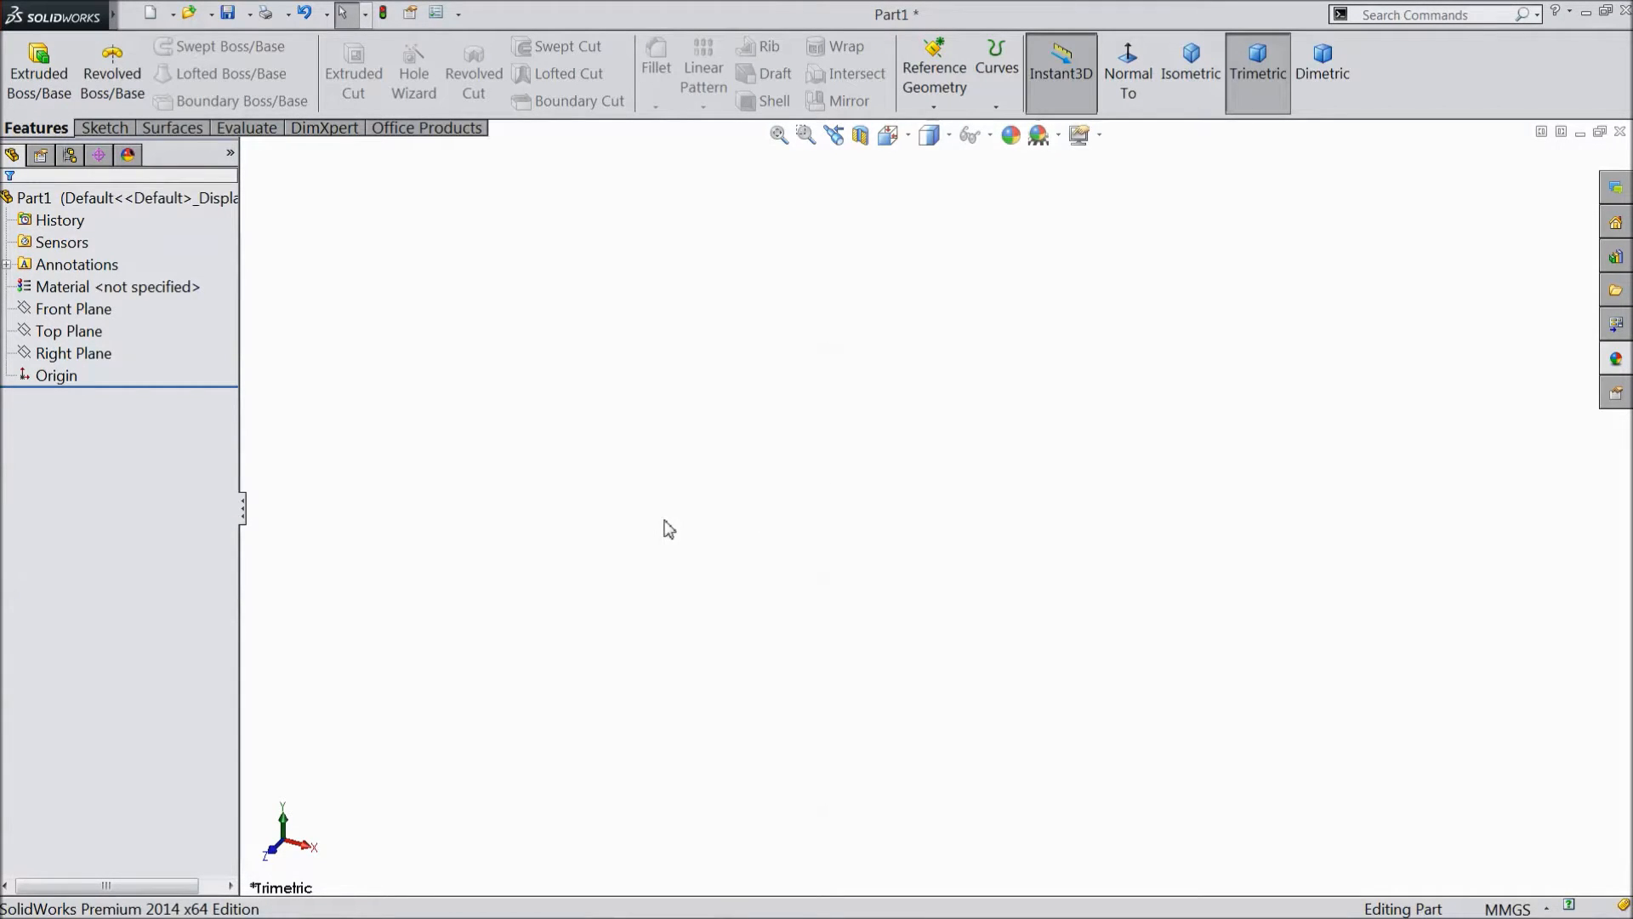
mouse_move(132, 347)
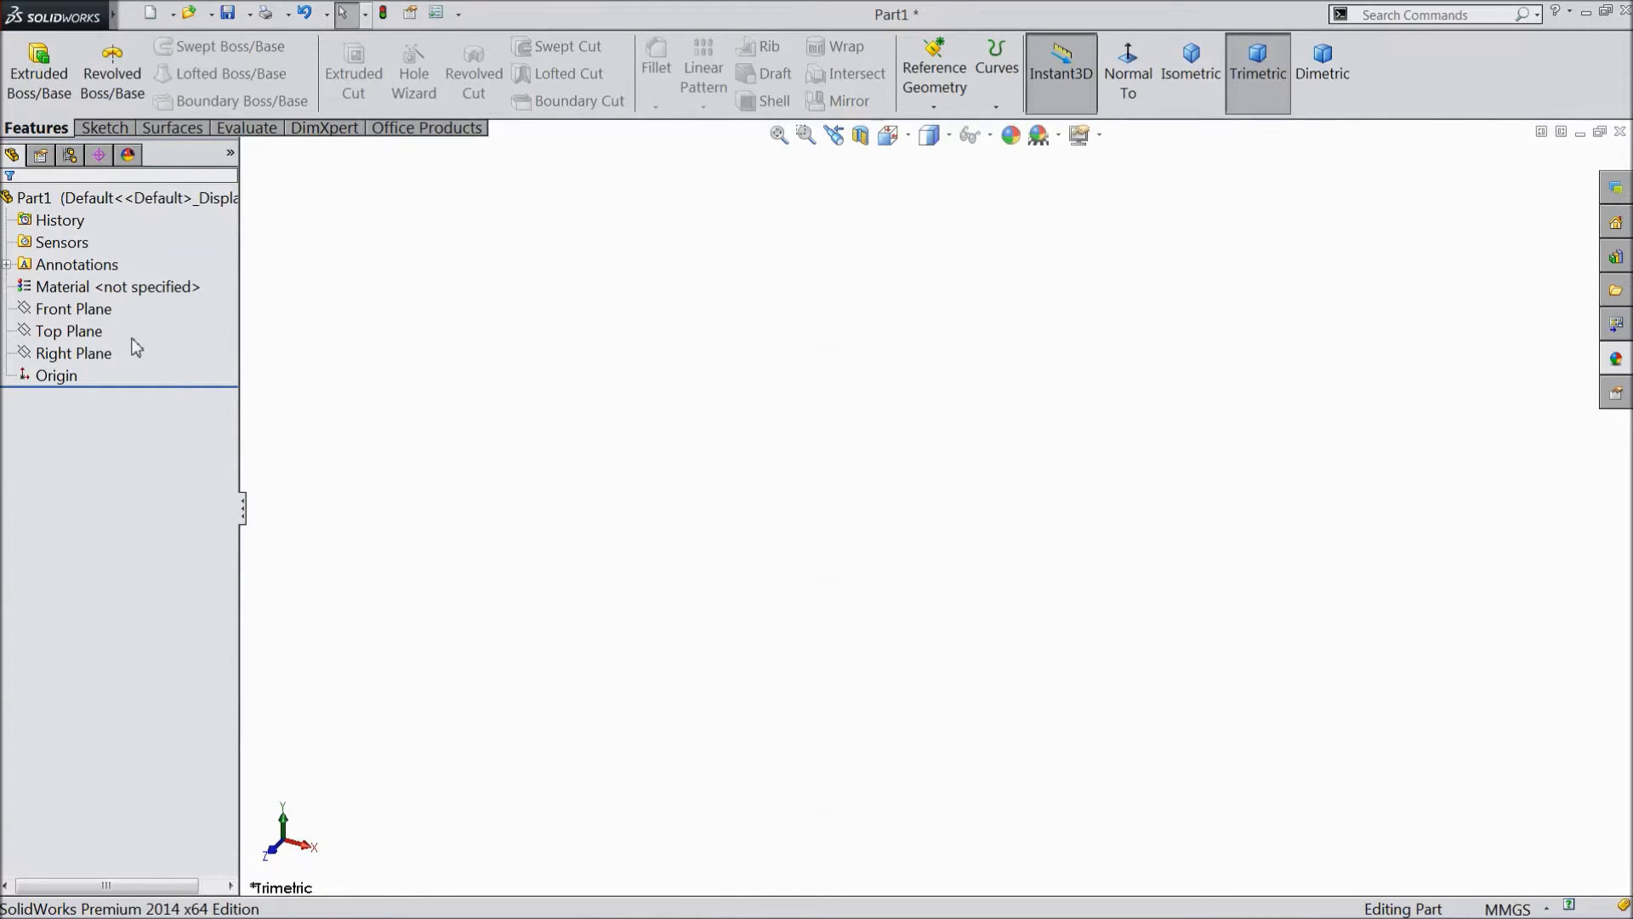
Begin a sketch on the Top Plane with a horizontal construction line from the origin
click(69, 331)
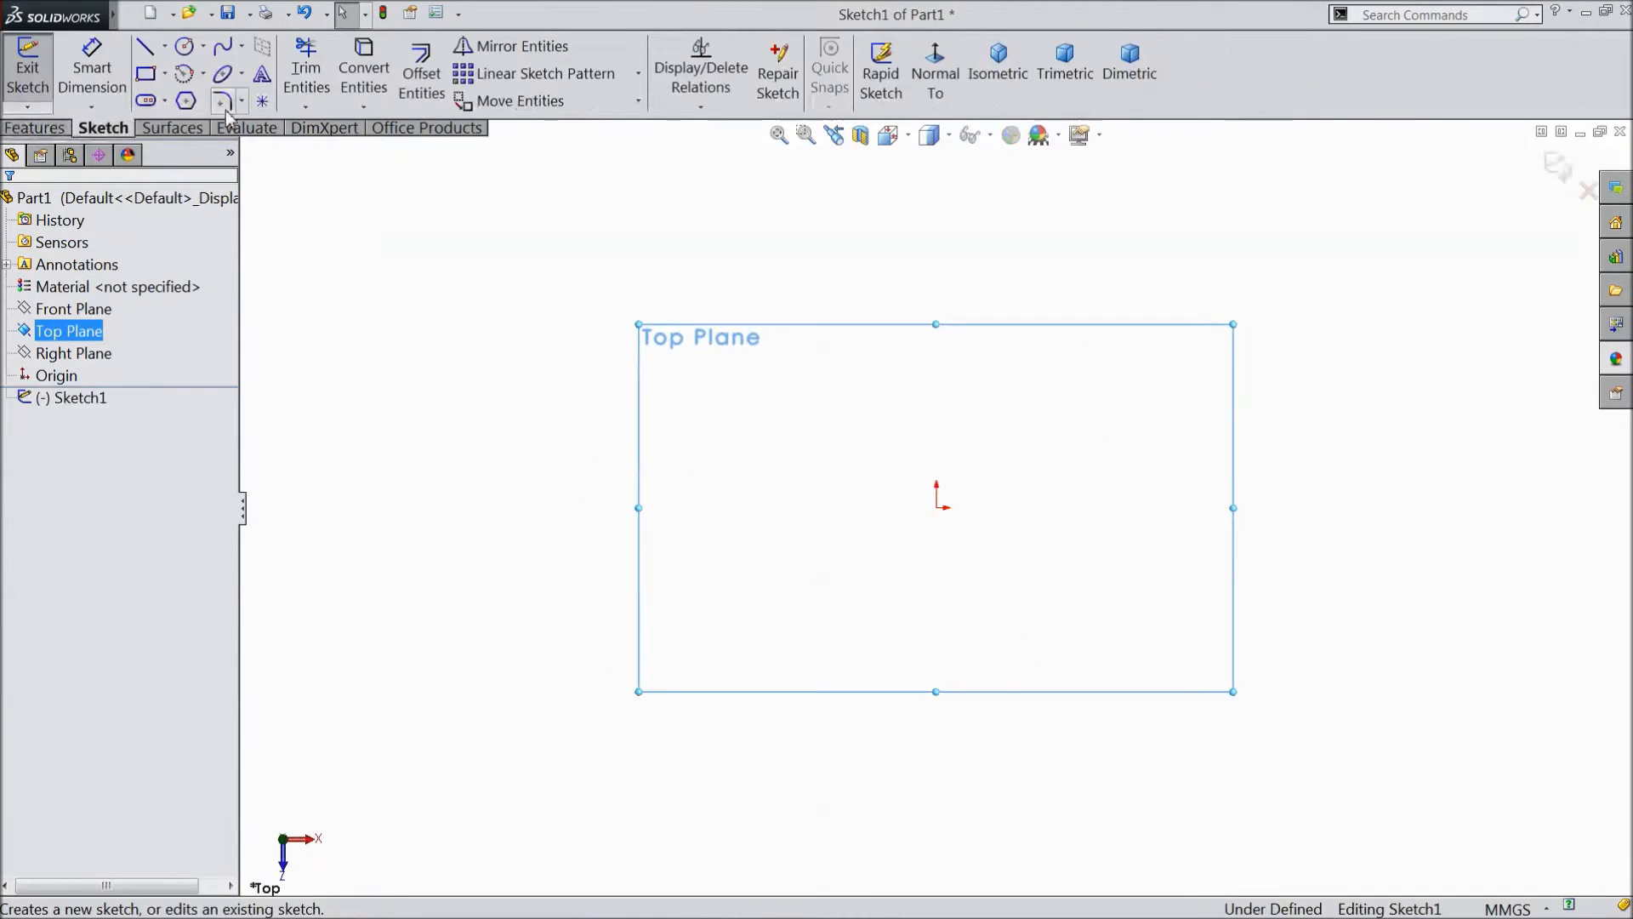
click(146, 46)
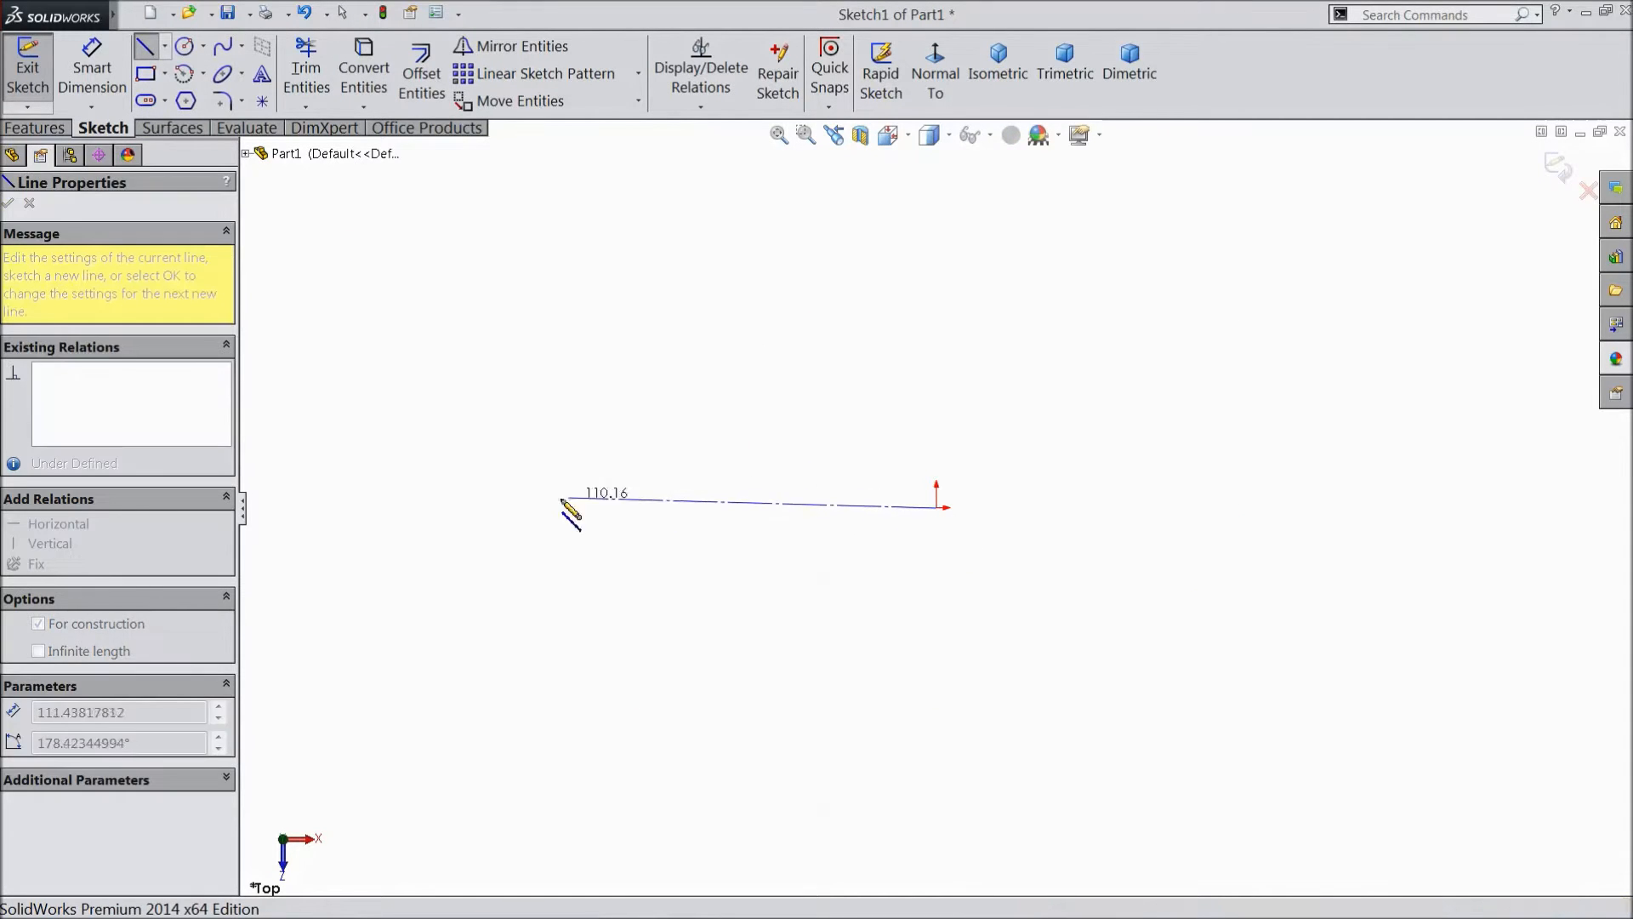
drag(573, 510, 407, 509)
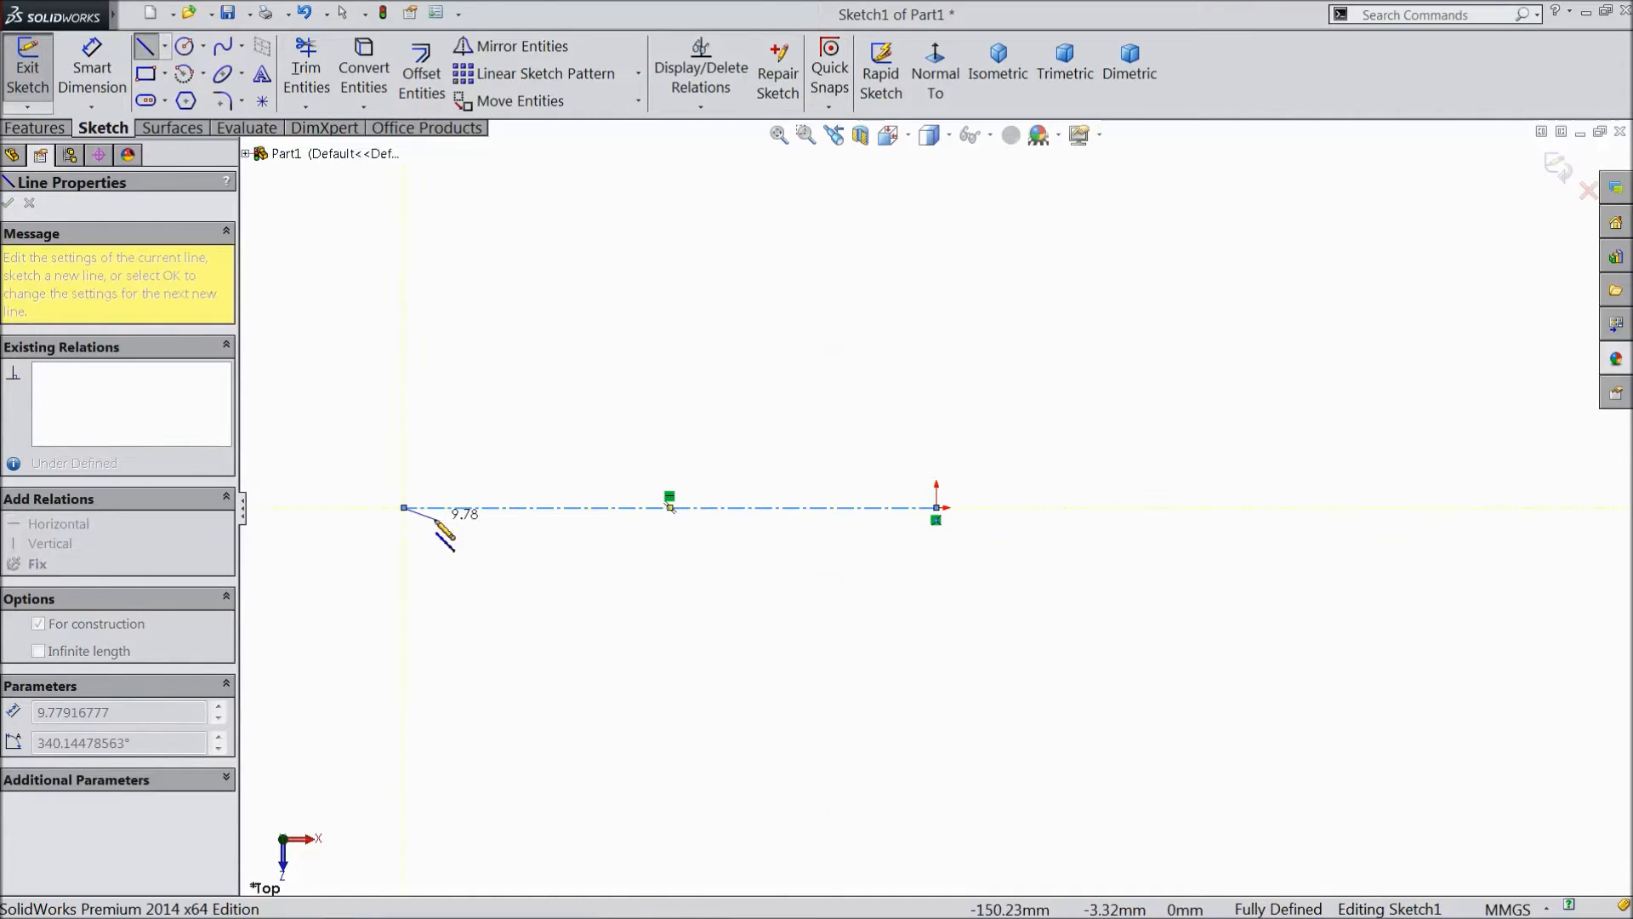
Add vertical construction centerlines at the left end and above the origin
click(166, 46)
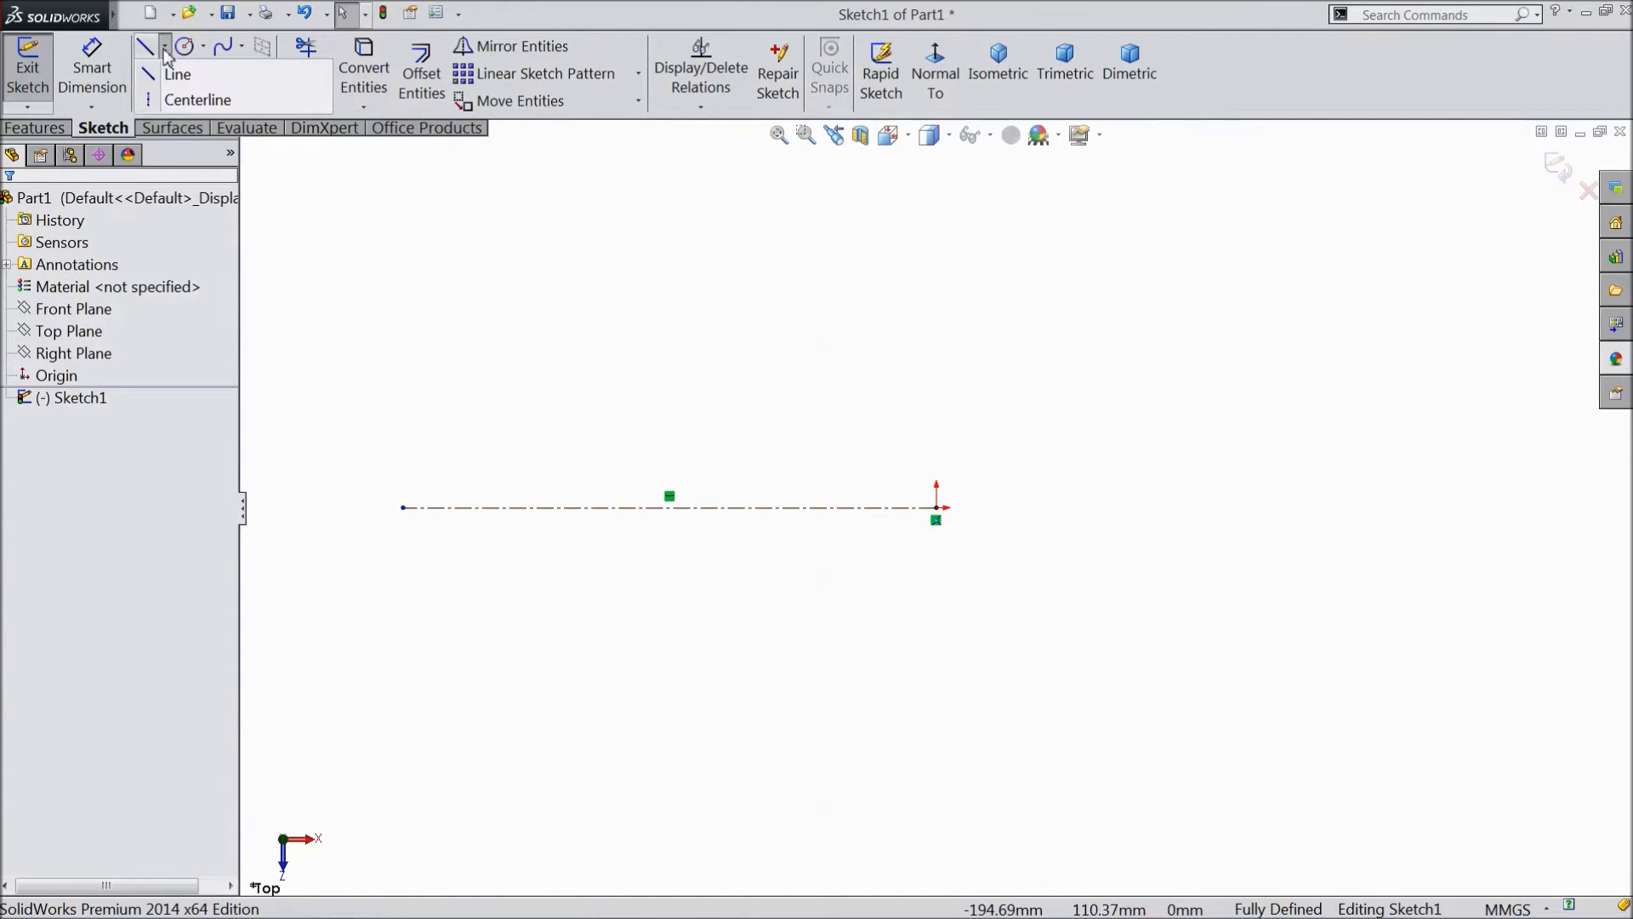
click(146, 46)
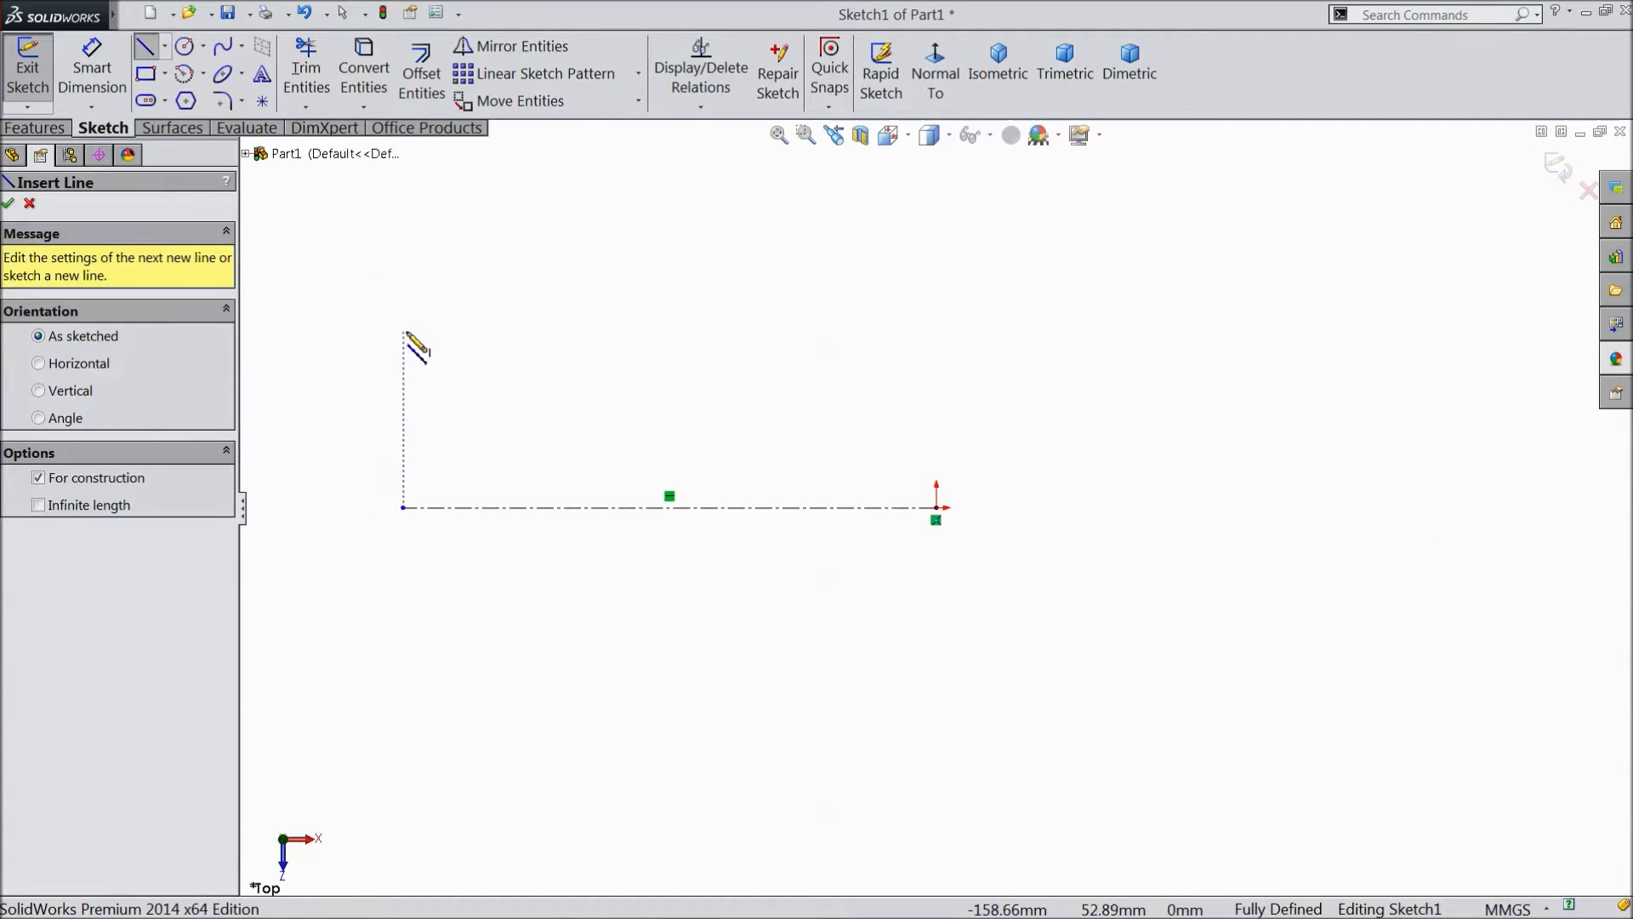
drag(404, 344, 412, 645)
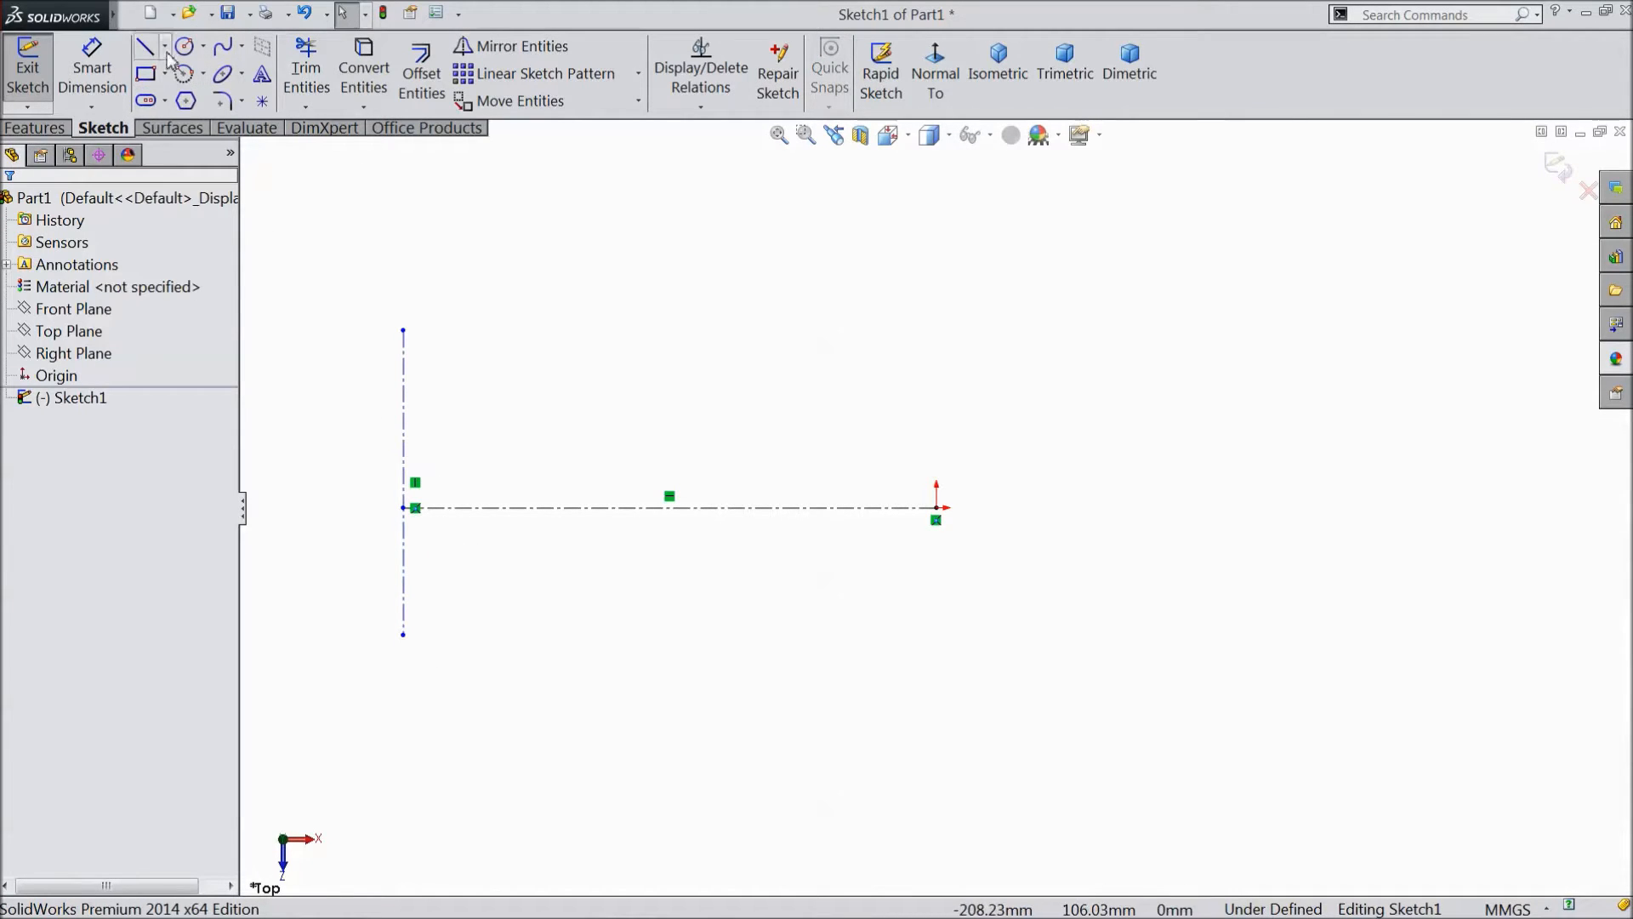
click(144, 46)
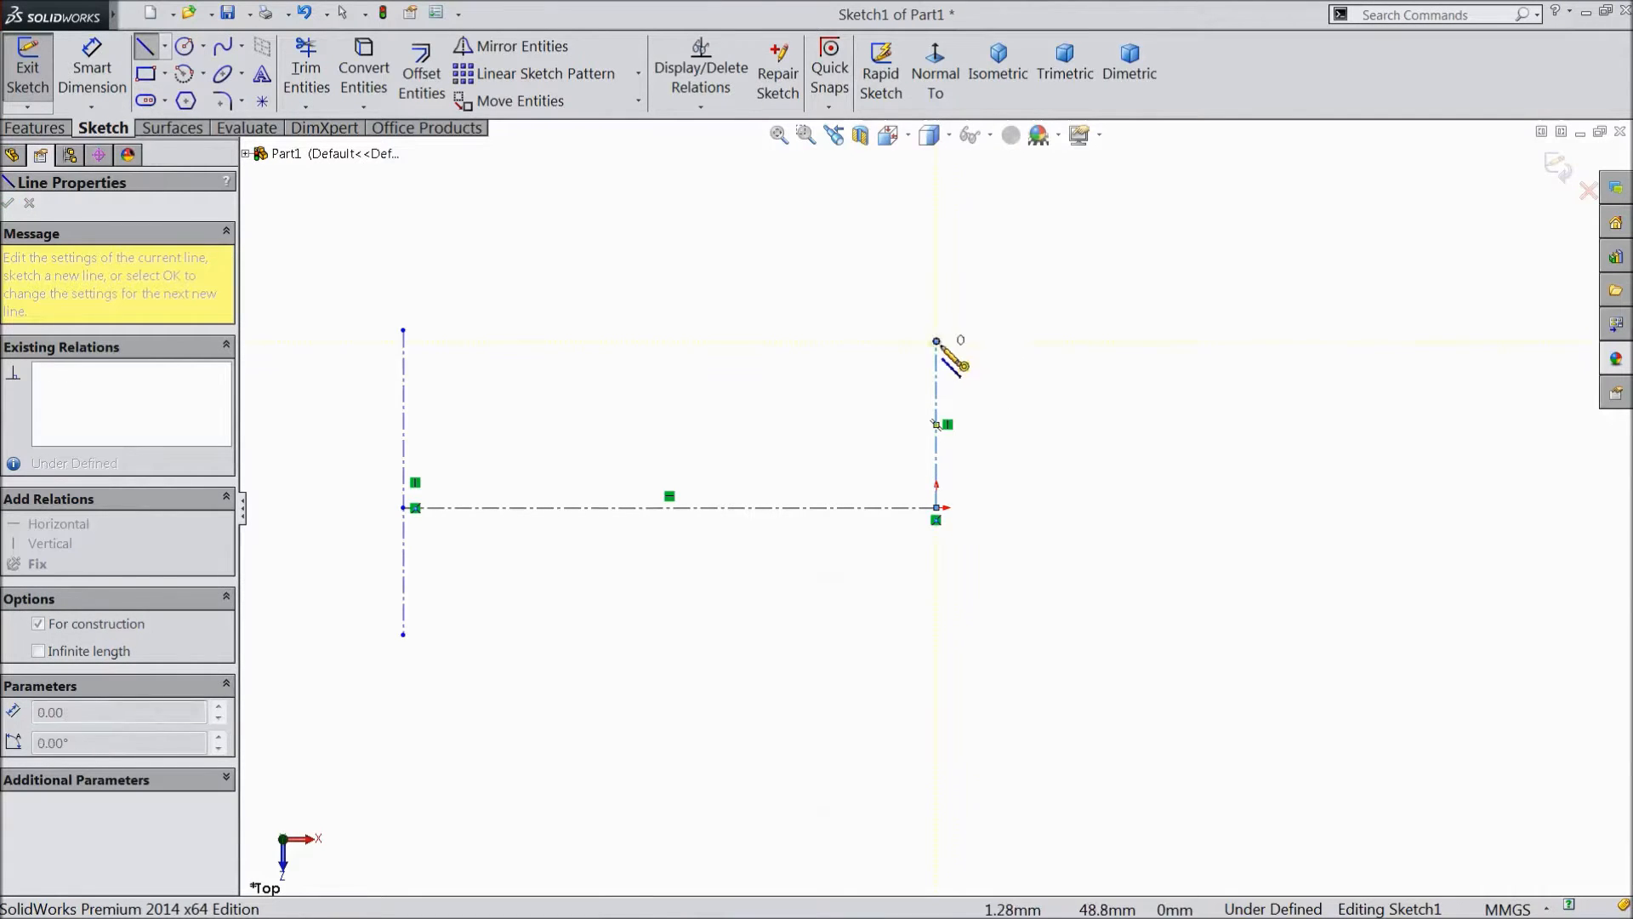
click(93, 68)
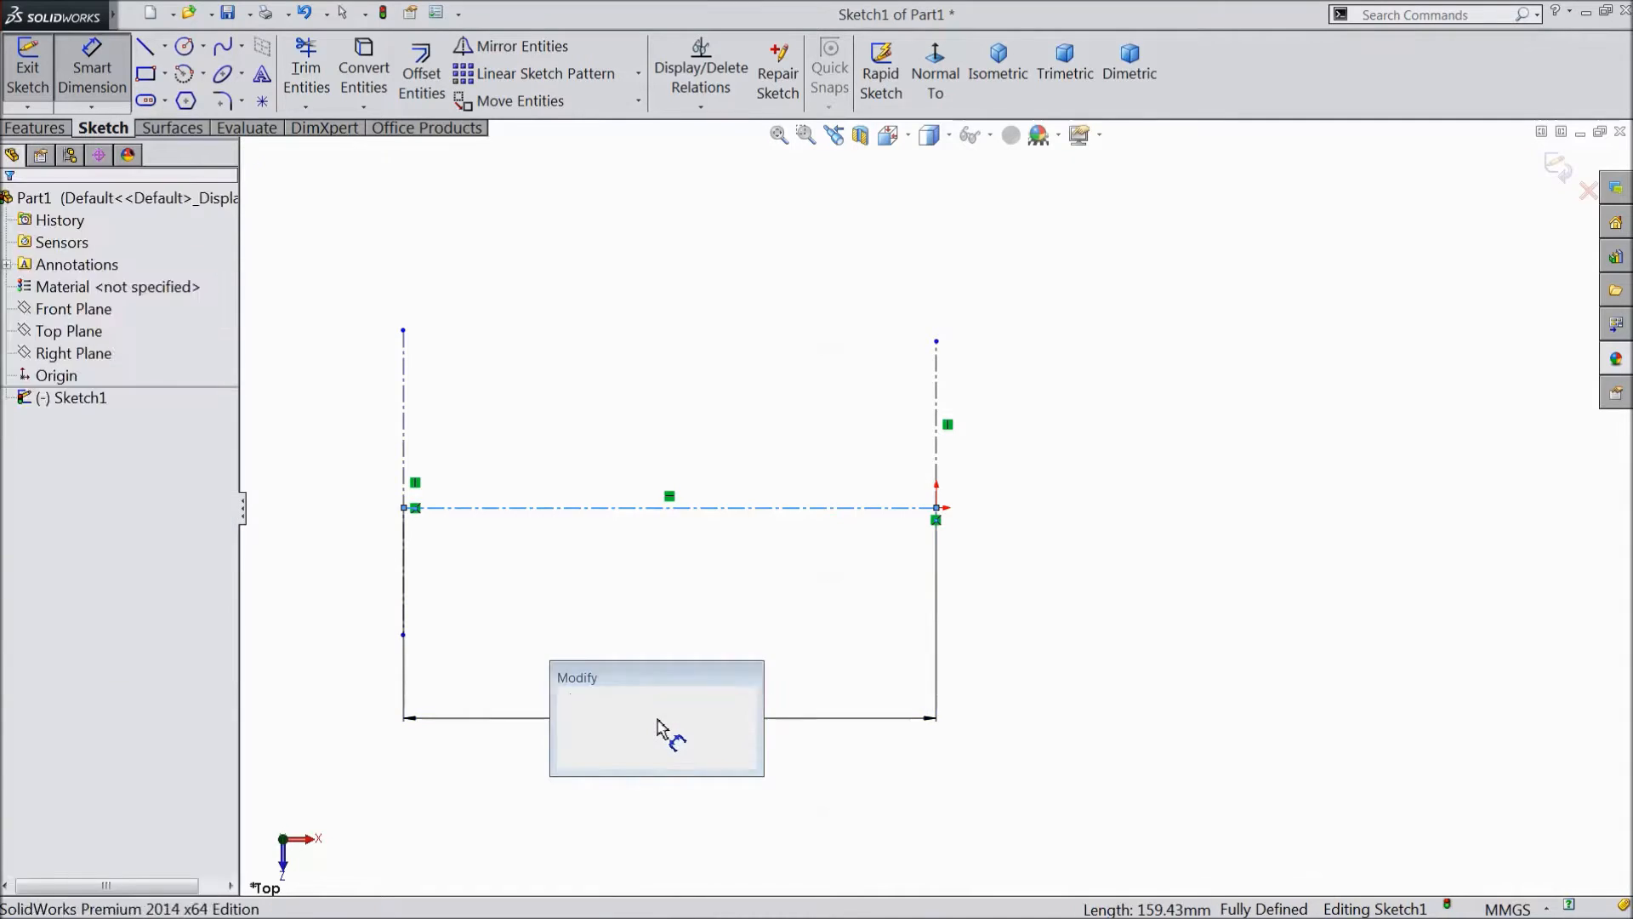
Dimension the horizontal line and set the left vertical line to 102 mm
text(32)
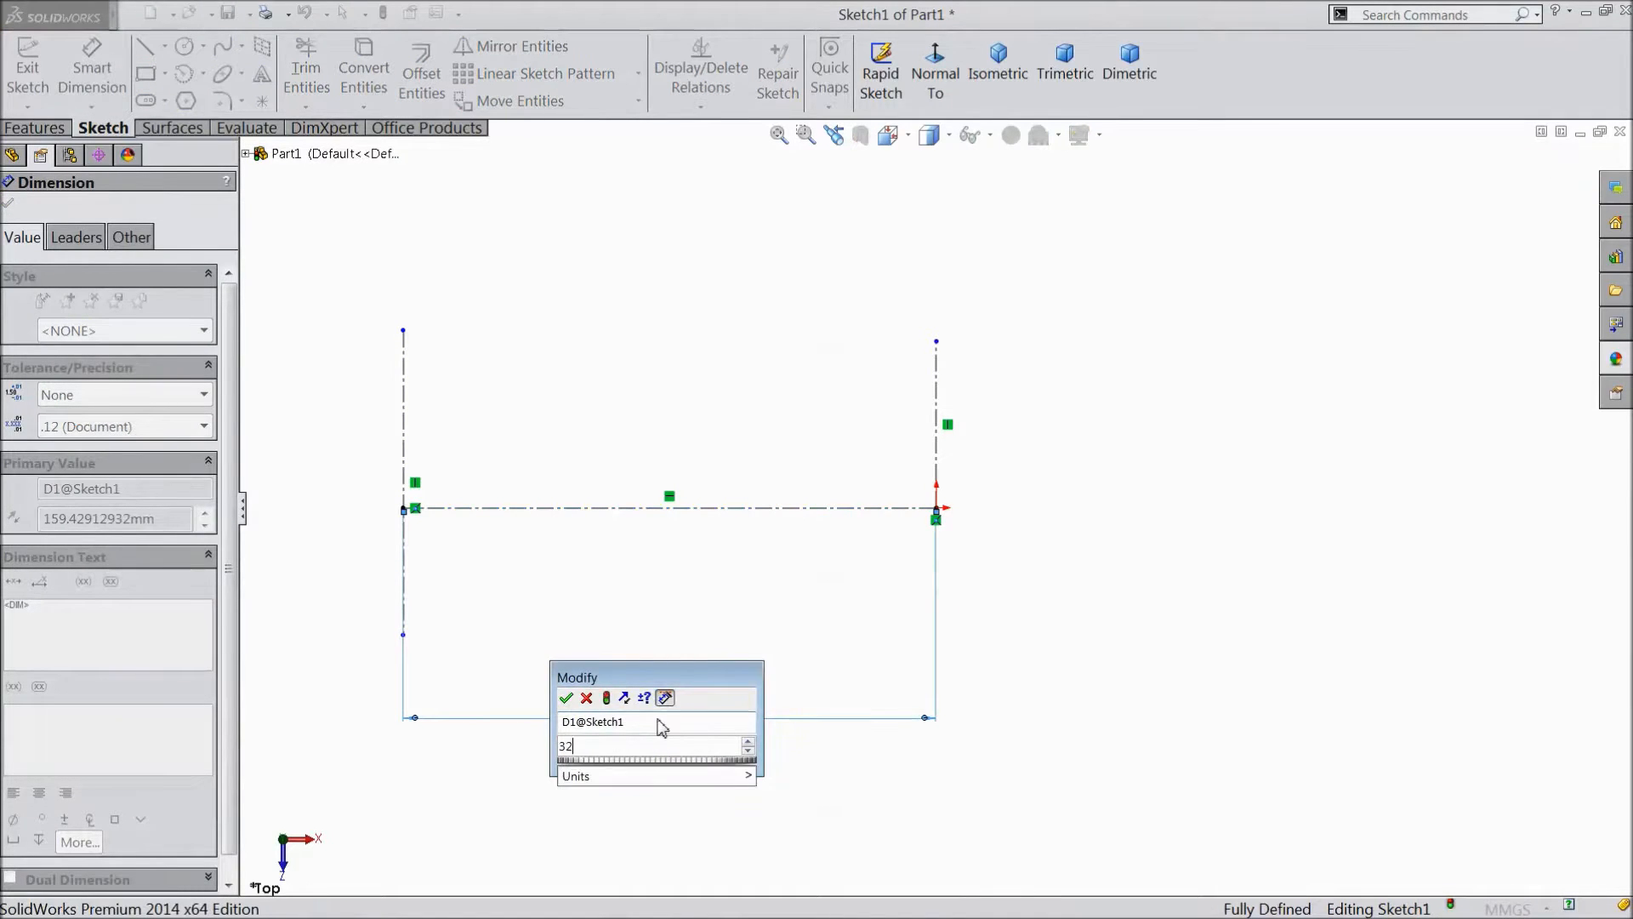
click(566, 697)
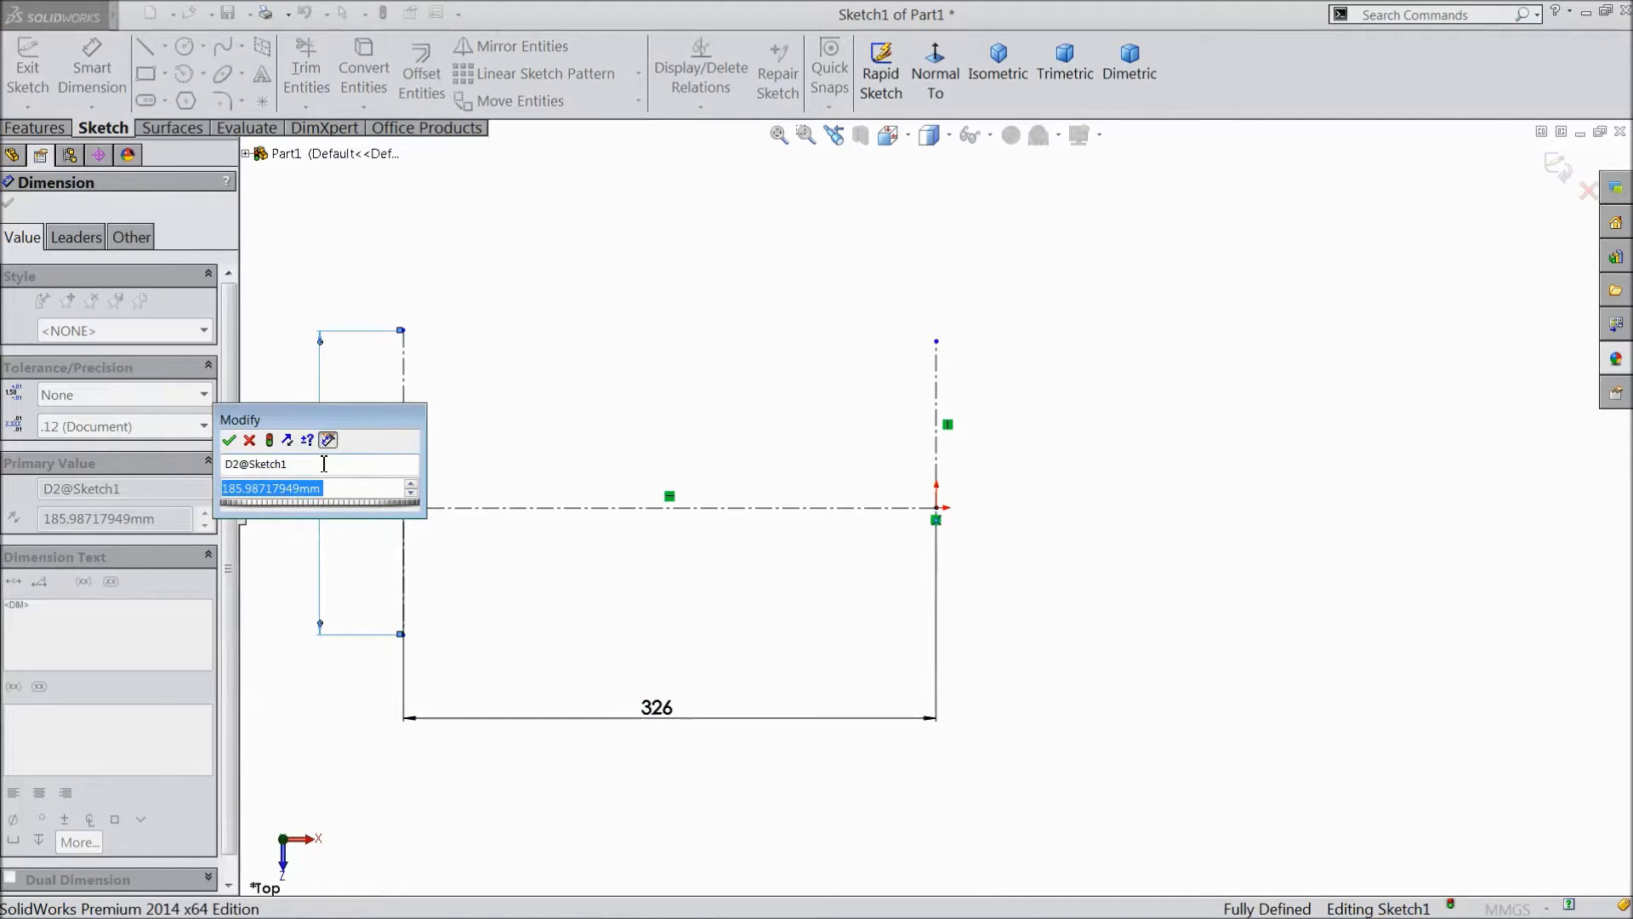
text(102.00mm)
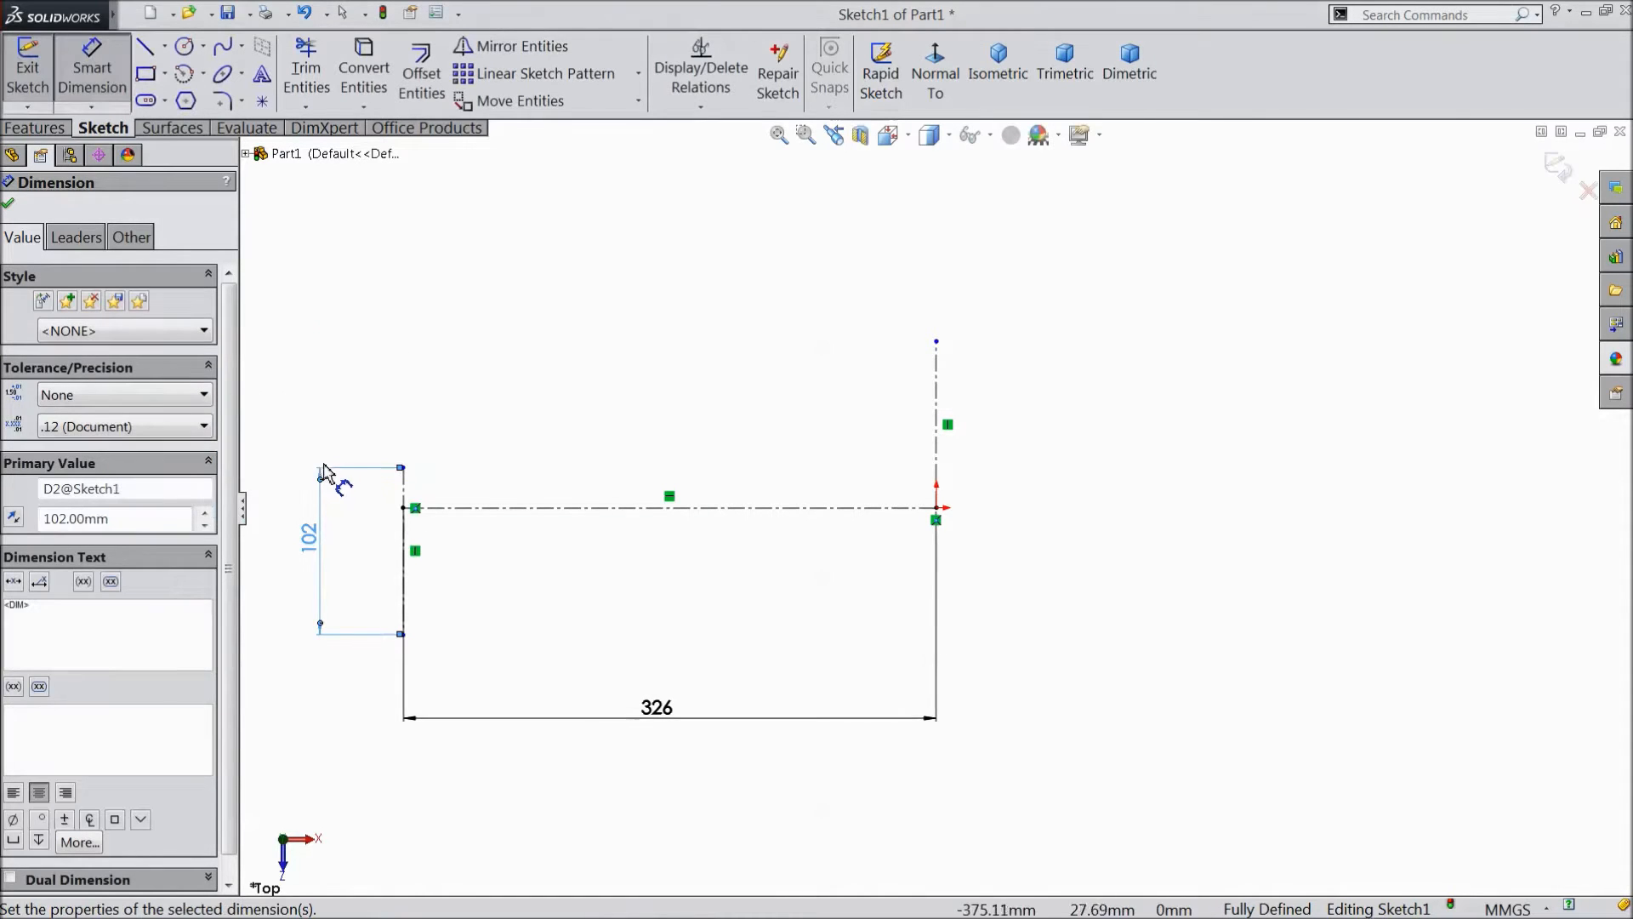
mouse_move(349, 495)
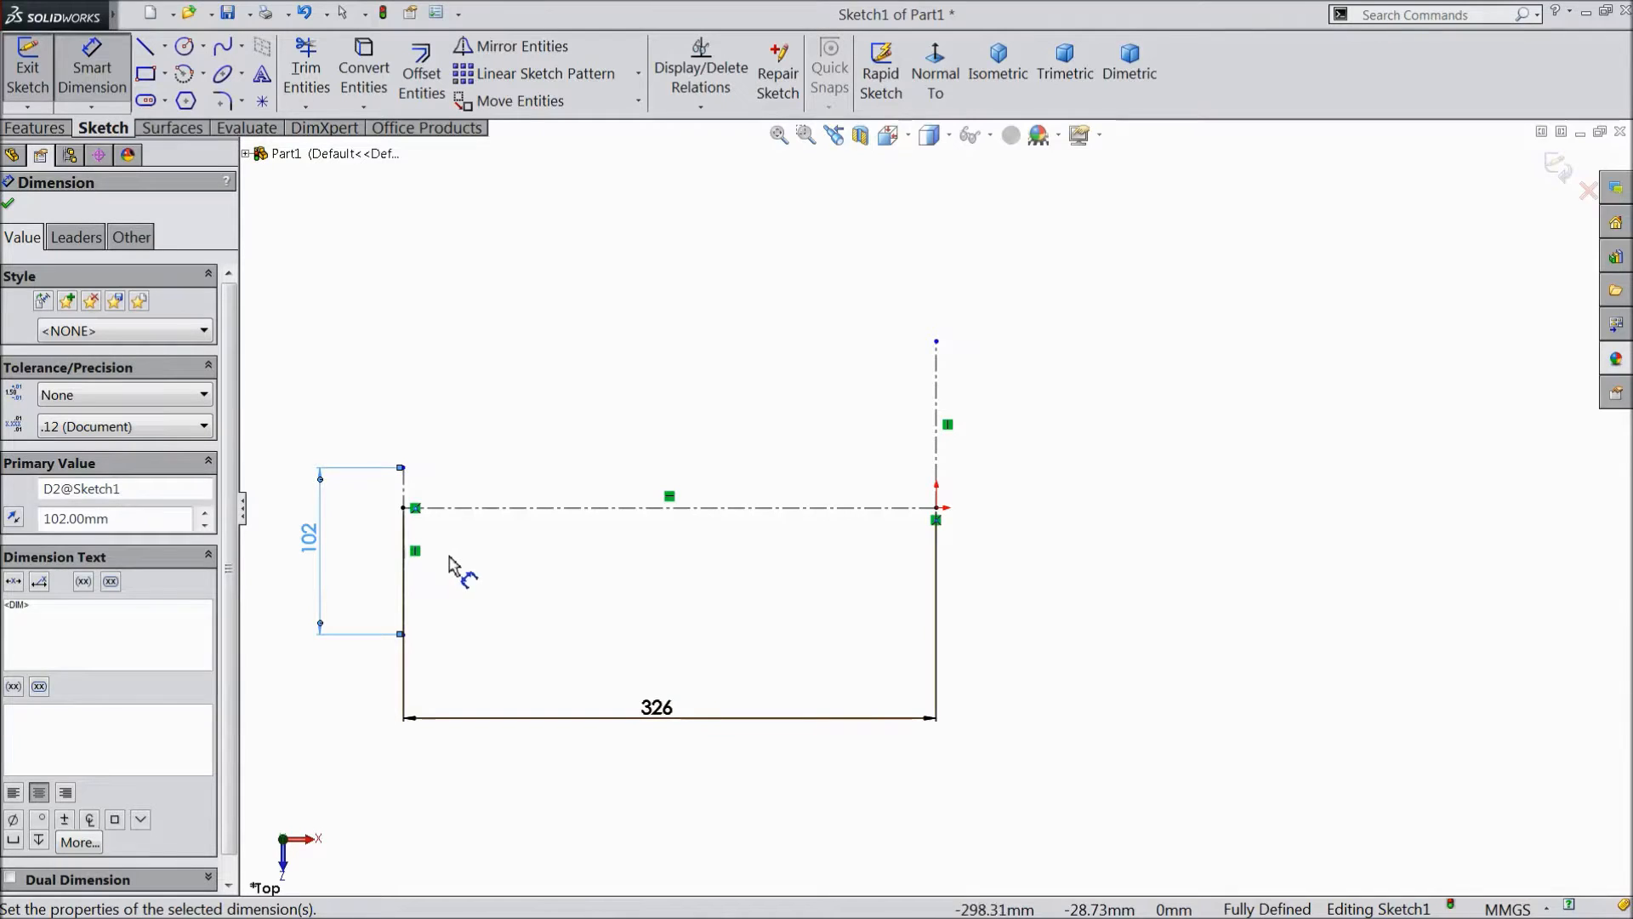
Correct the horizontal length to 268 mm and centre the vertical line on its left end
double_click(656, 707)
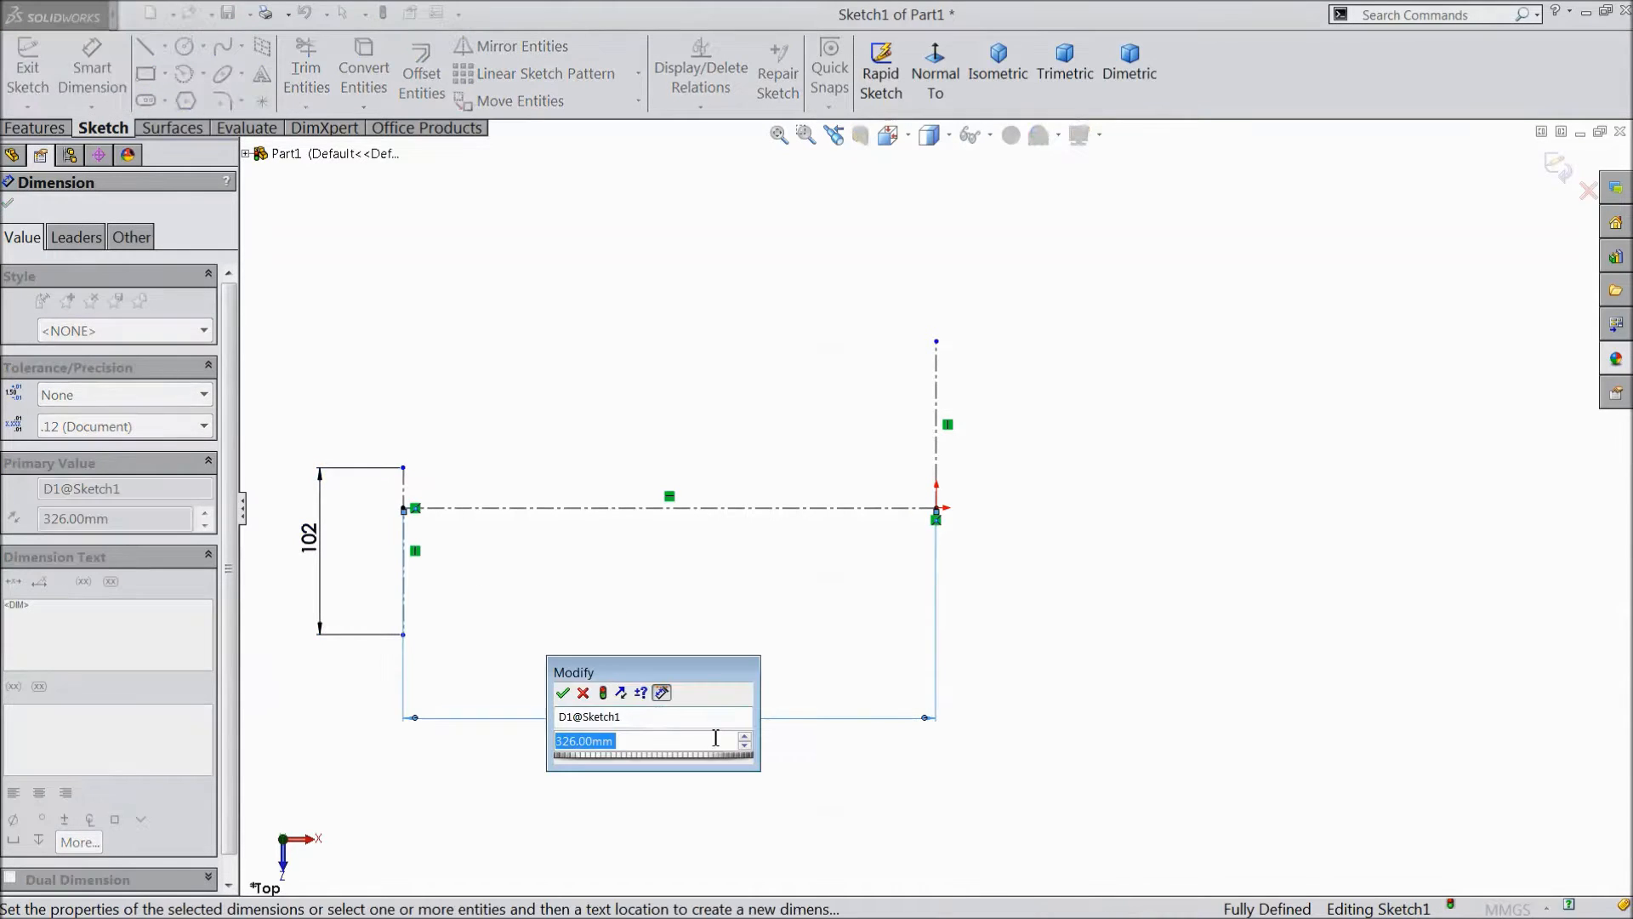
text(268)
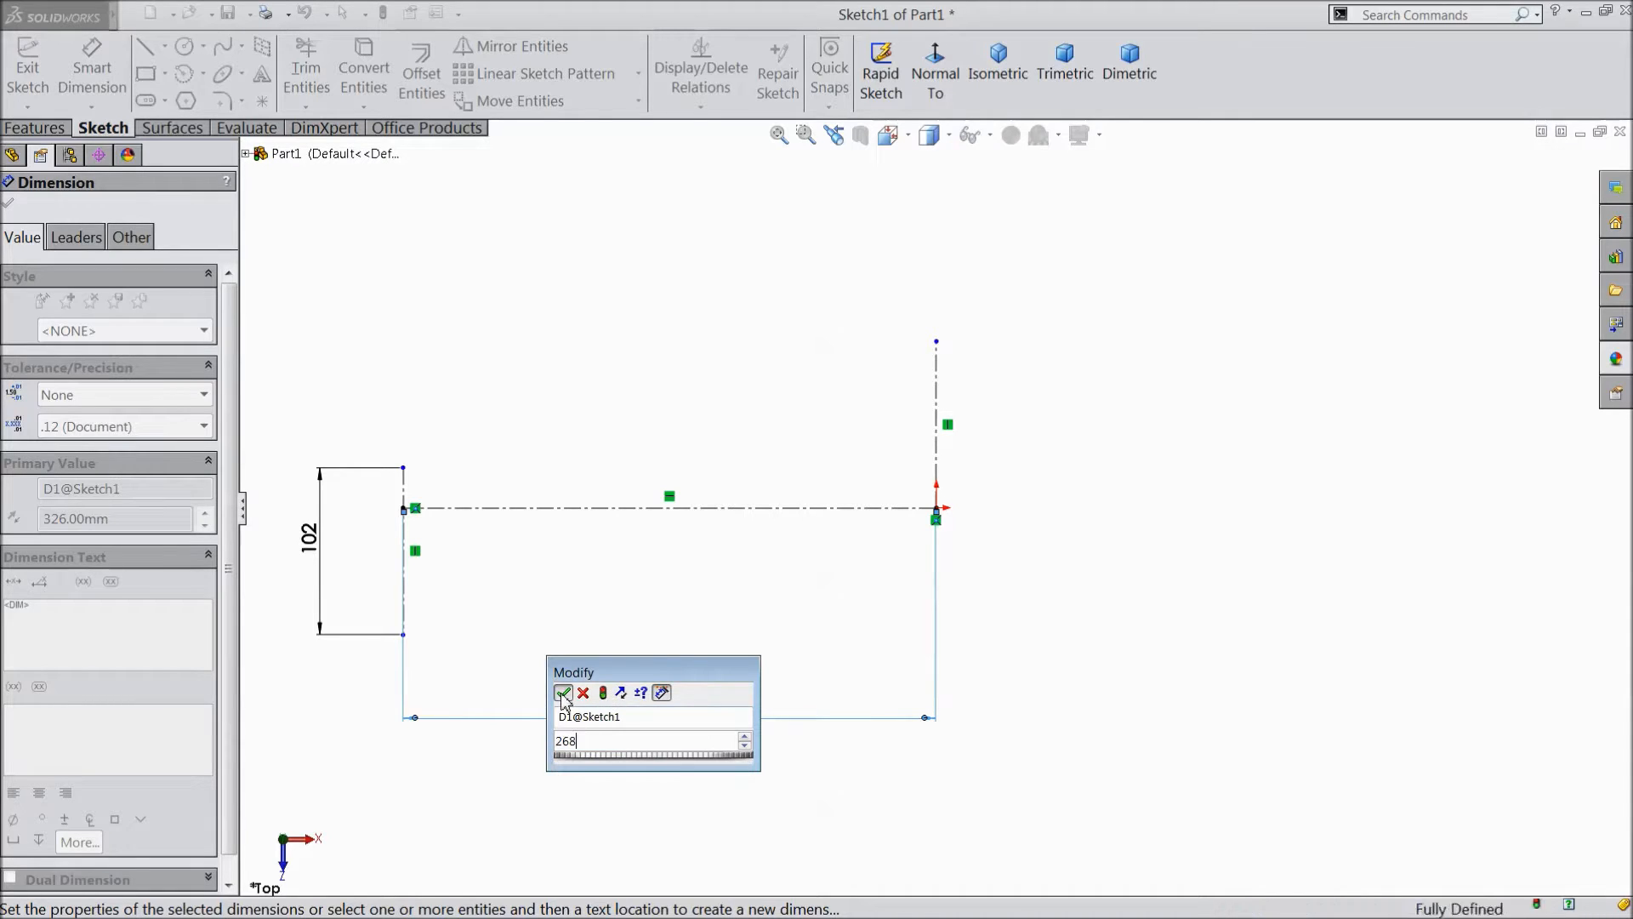
click(563, 693)
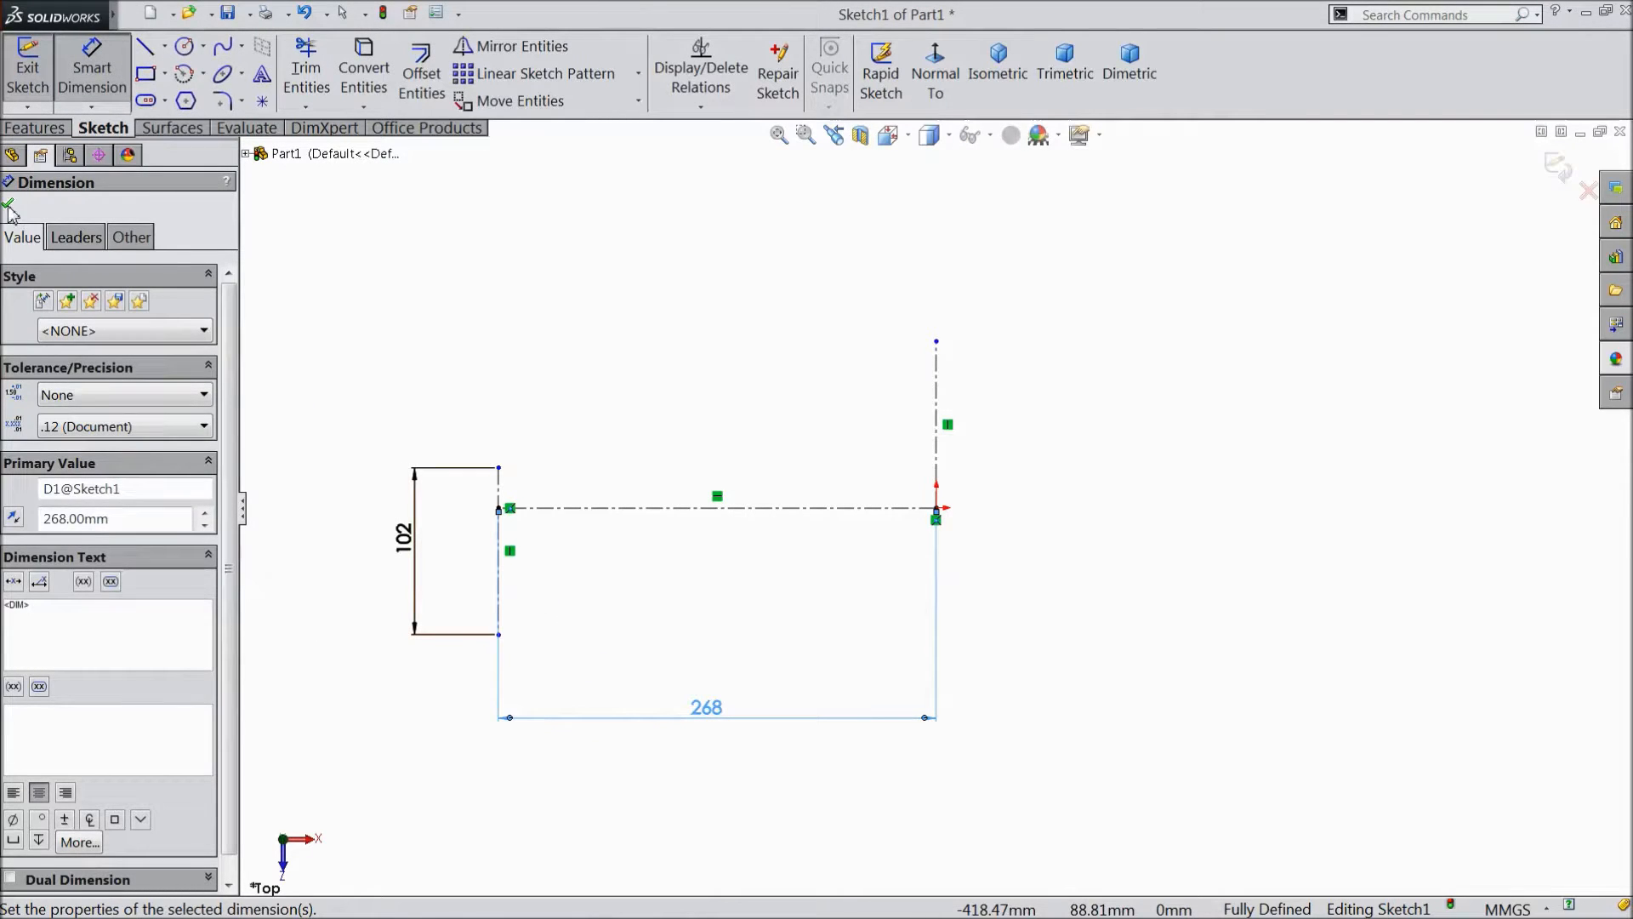
click(10, 205)
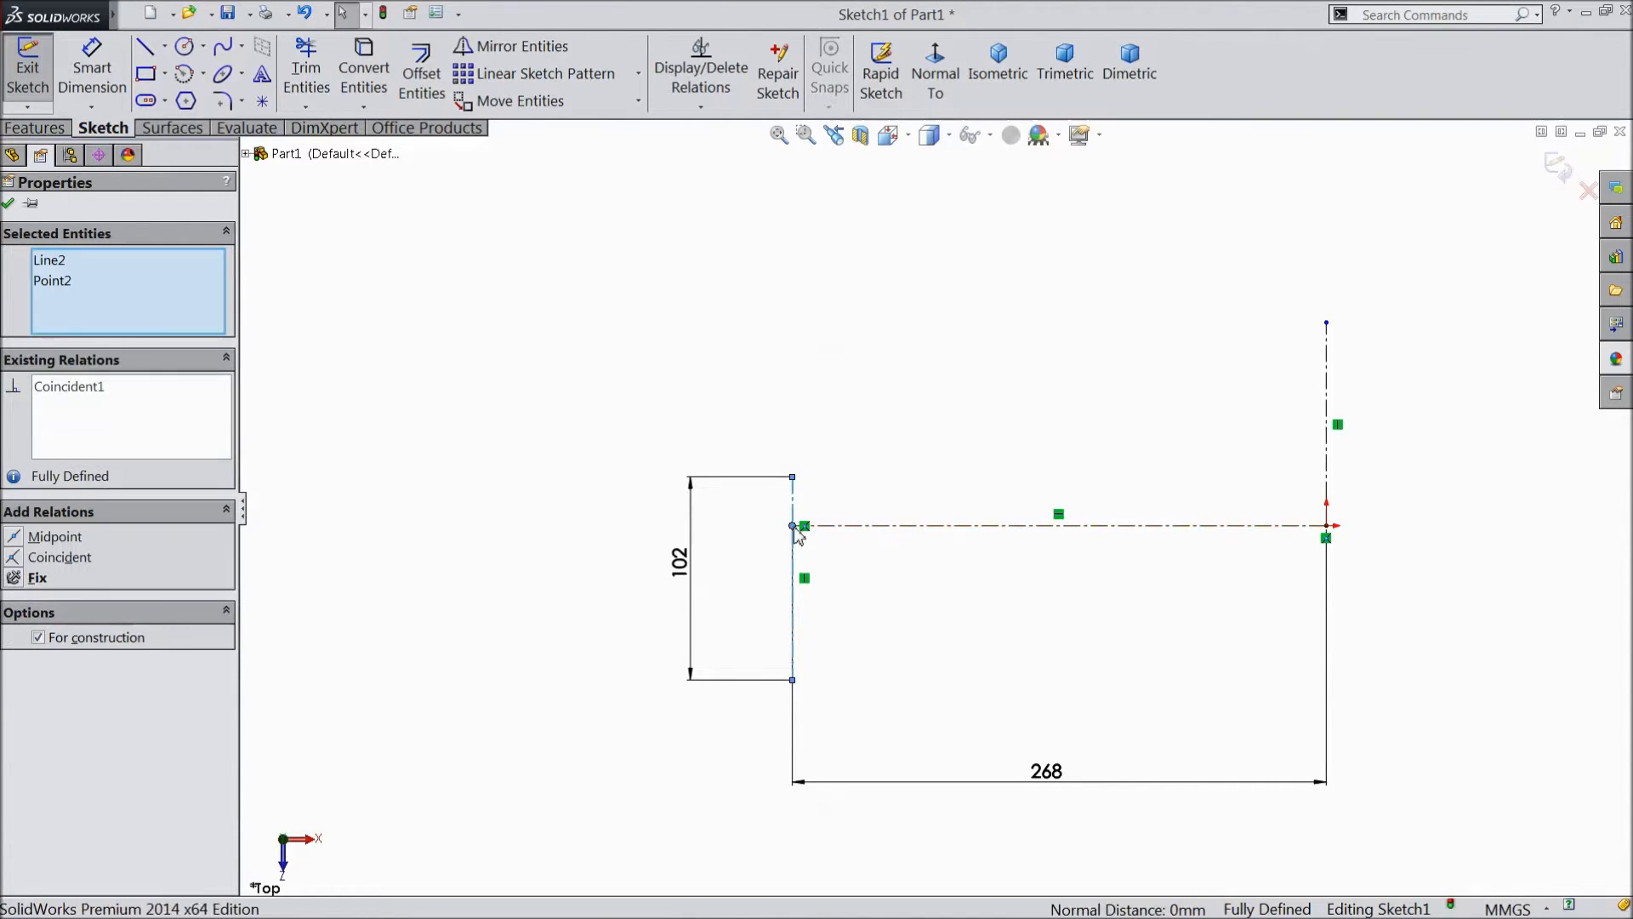
click(55, 535)
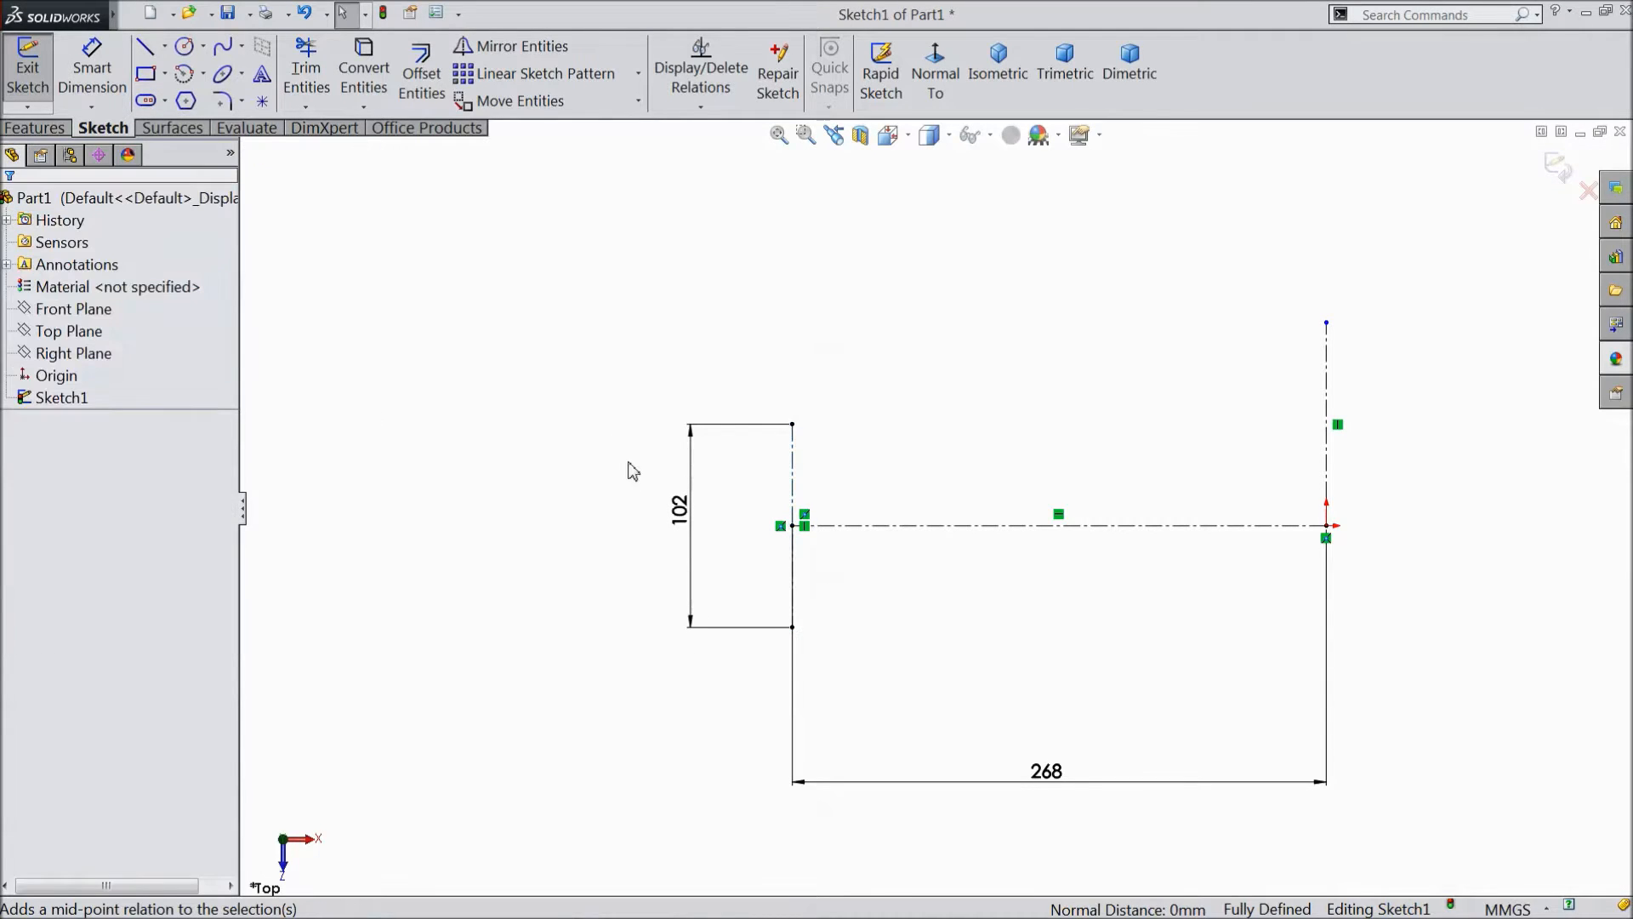
mouse_move(222, 81)
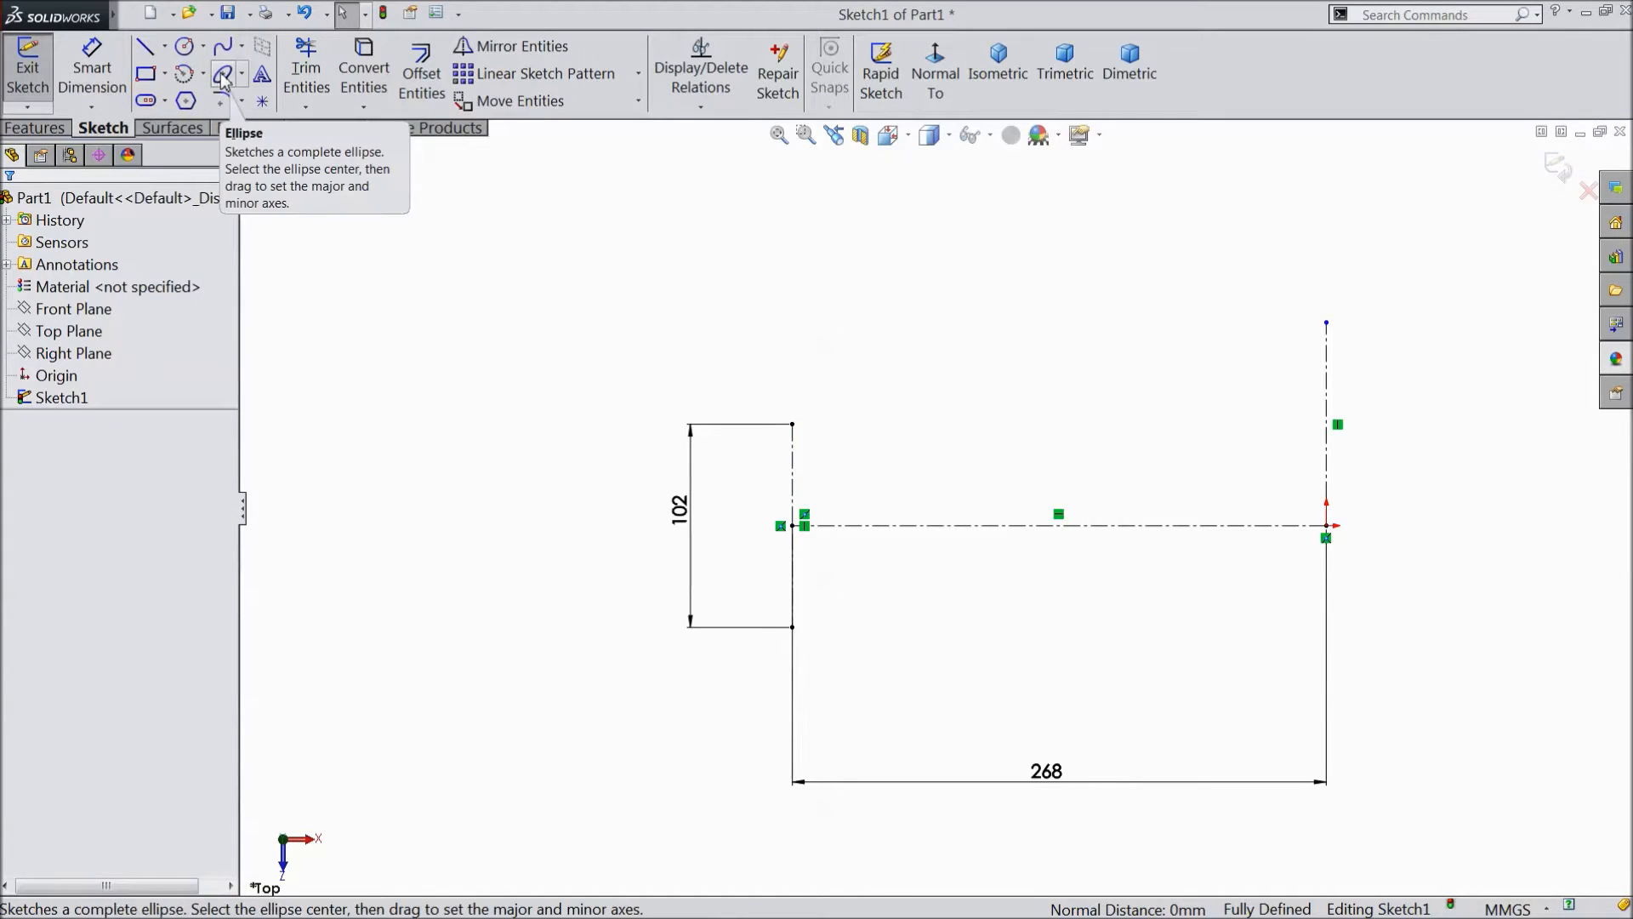
Draw an ellipse at the left end spanning the 102 mm line and dimension its width 84 mm
click(219, 73)
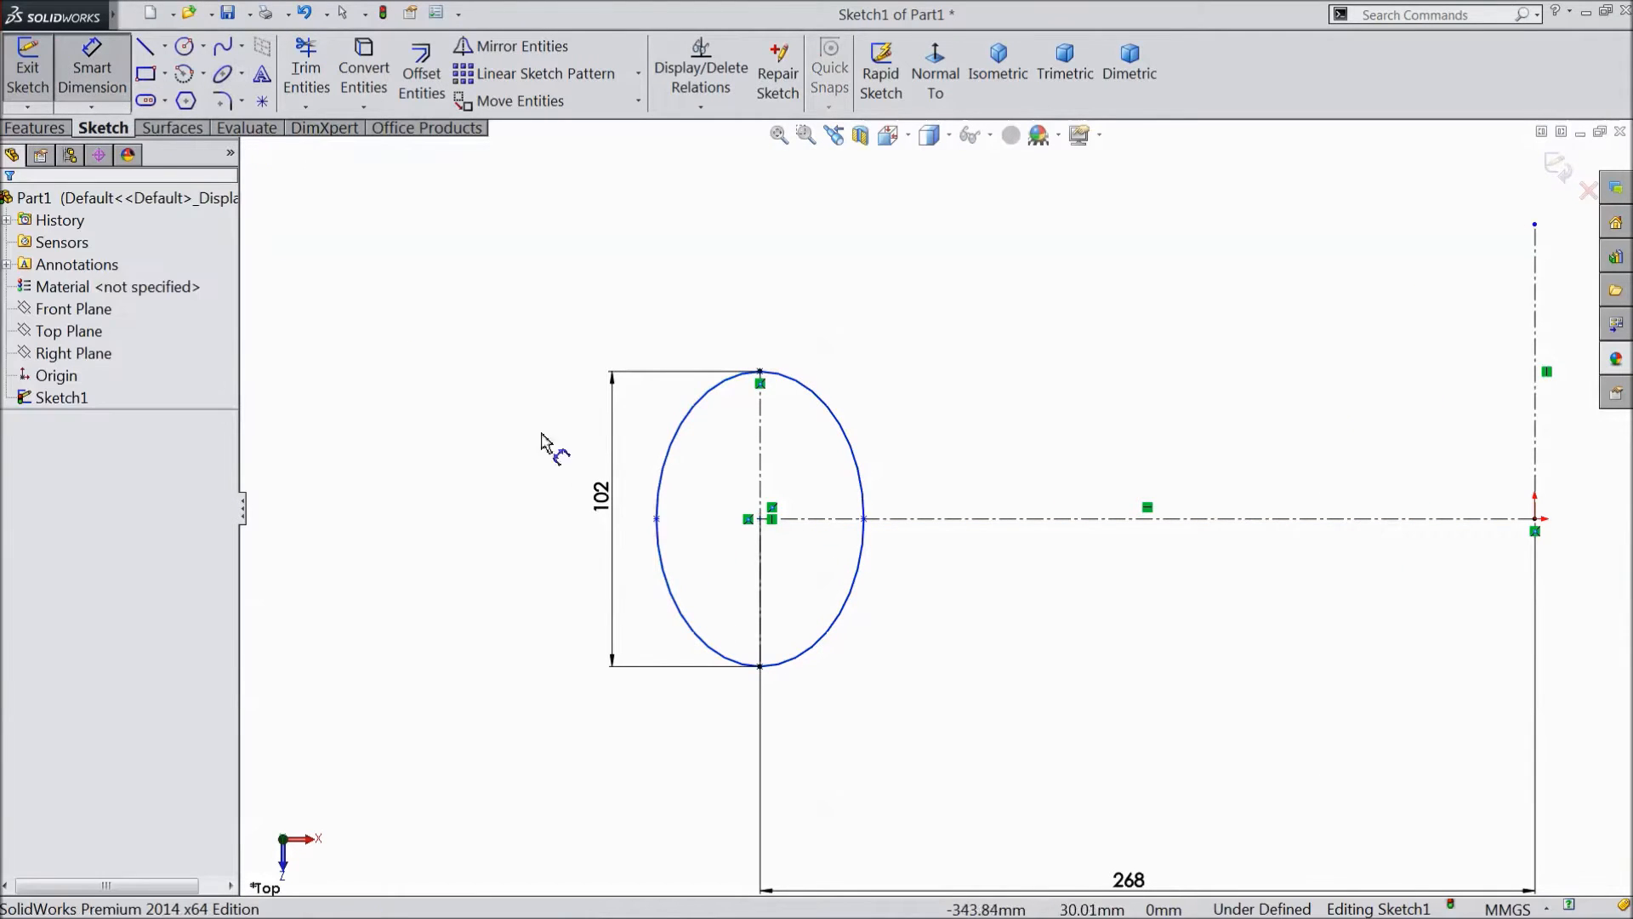
click(656, 518)
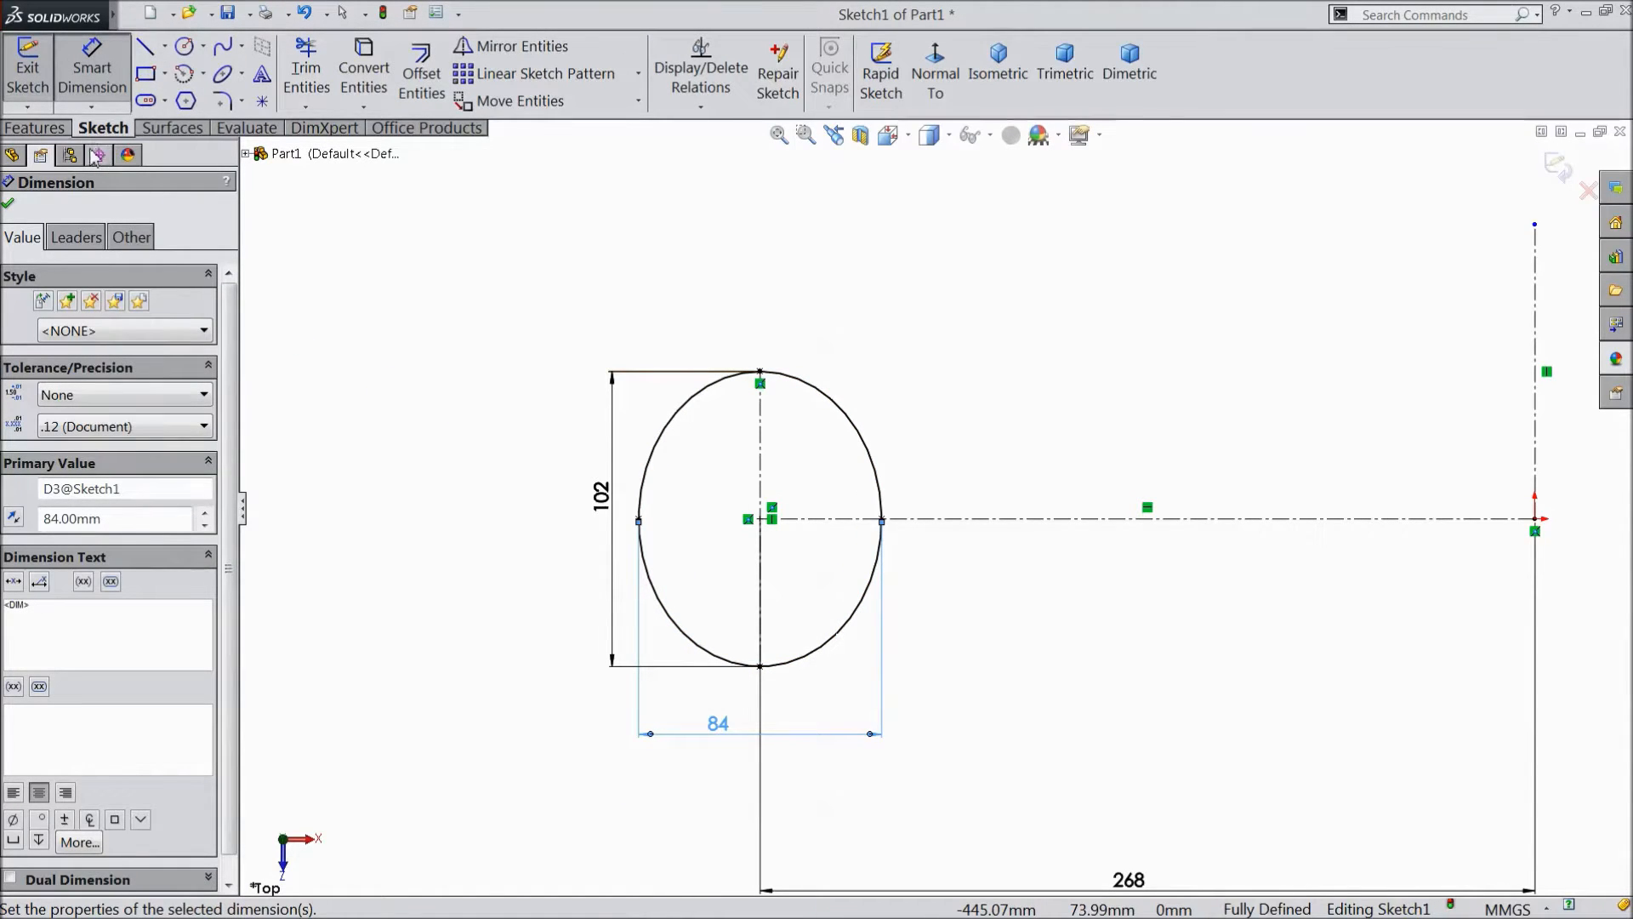
Add a short horizontal line 27 mm above the centreline and set the axis distance to 208 mm
click(148, 45)
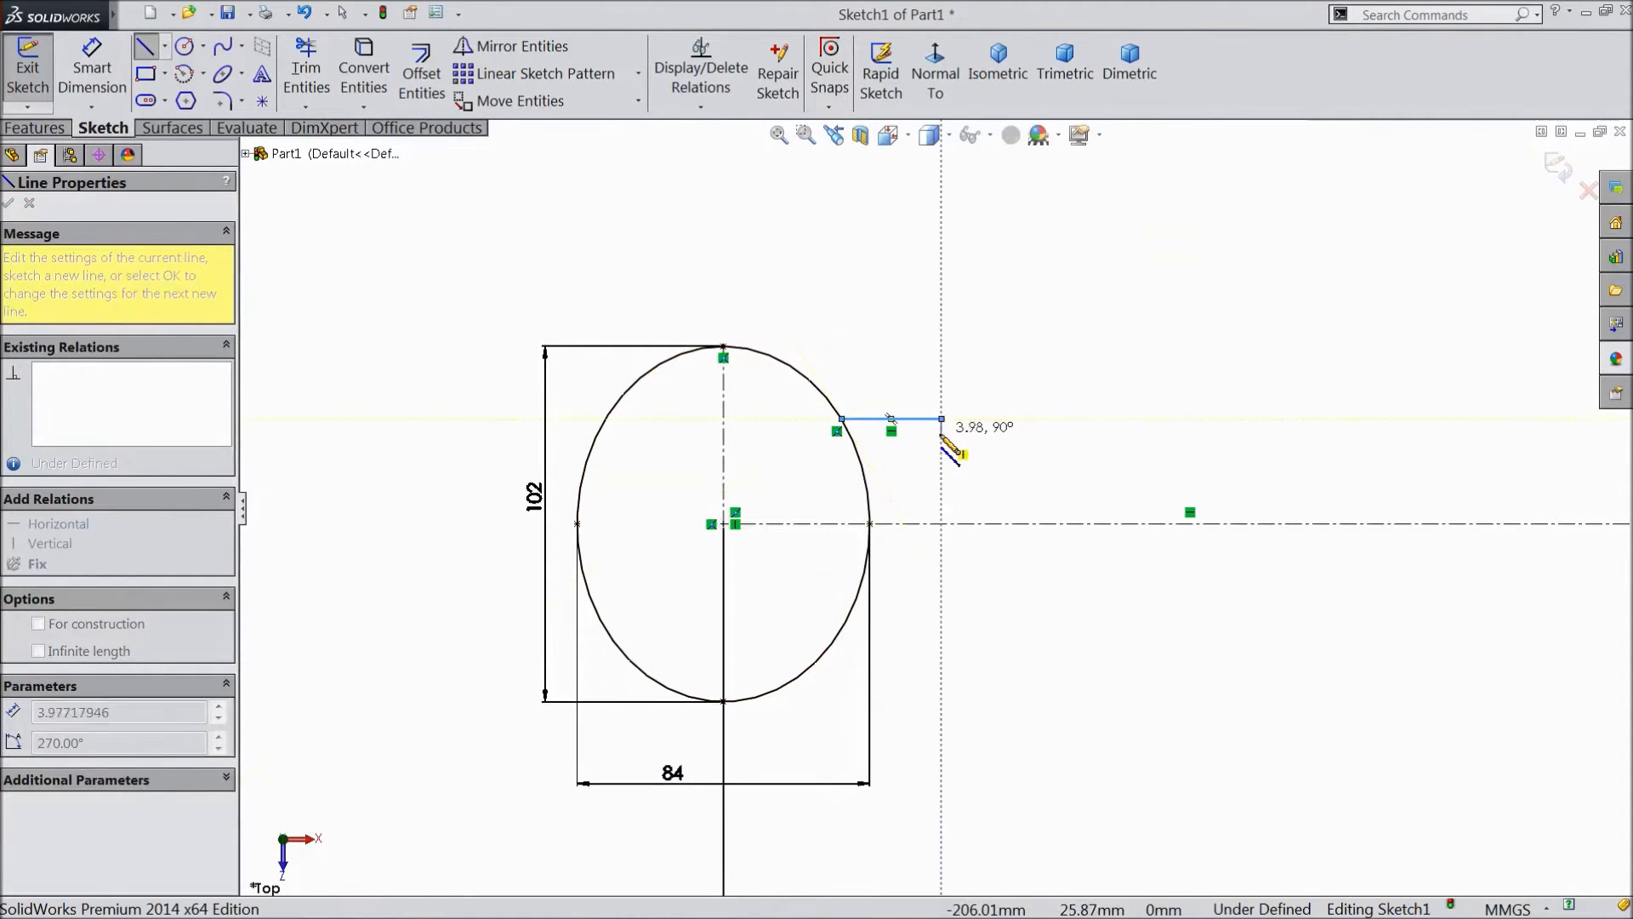
click(11, 202)
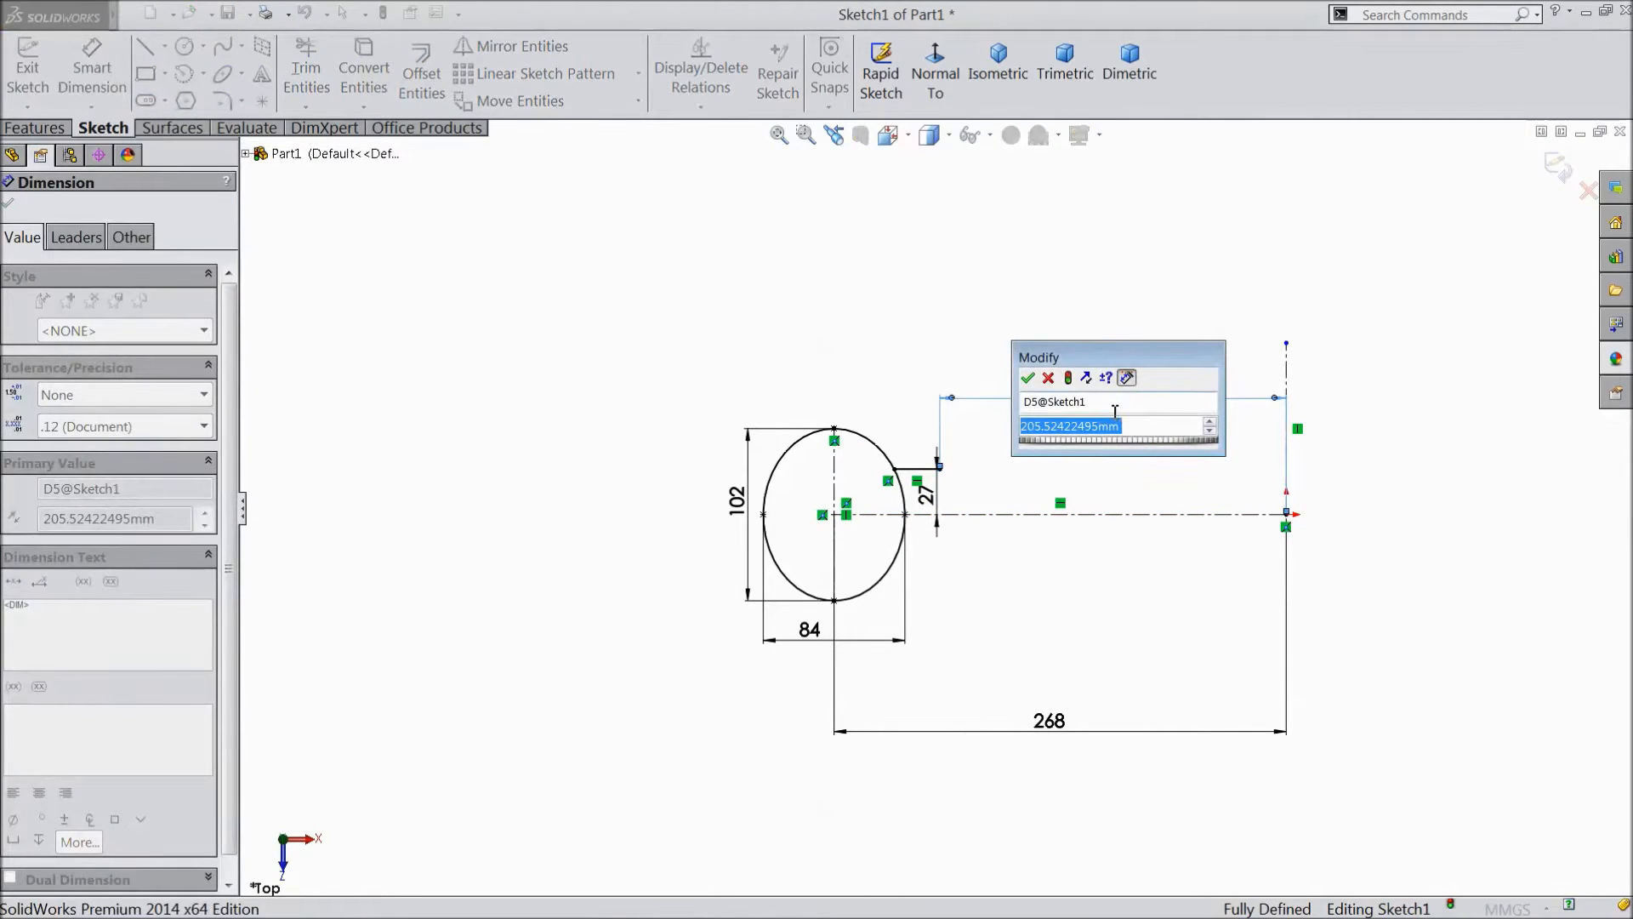
text(208)
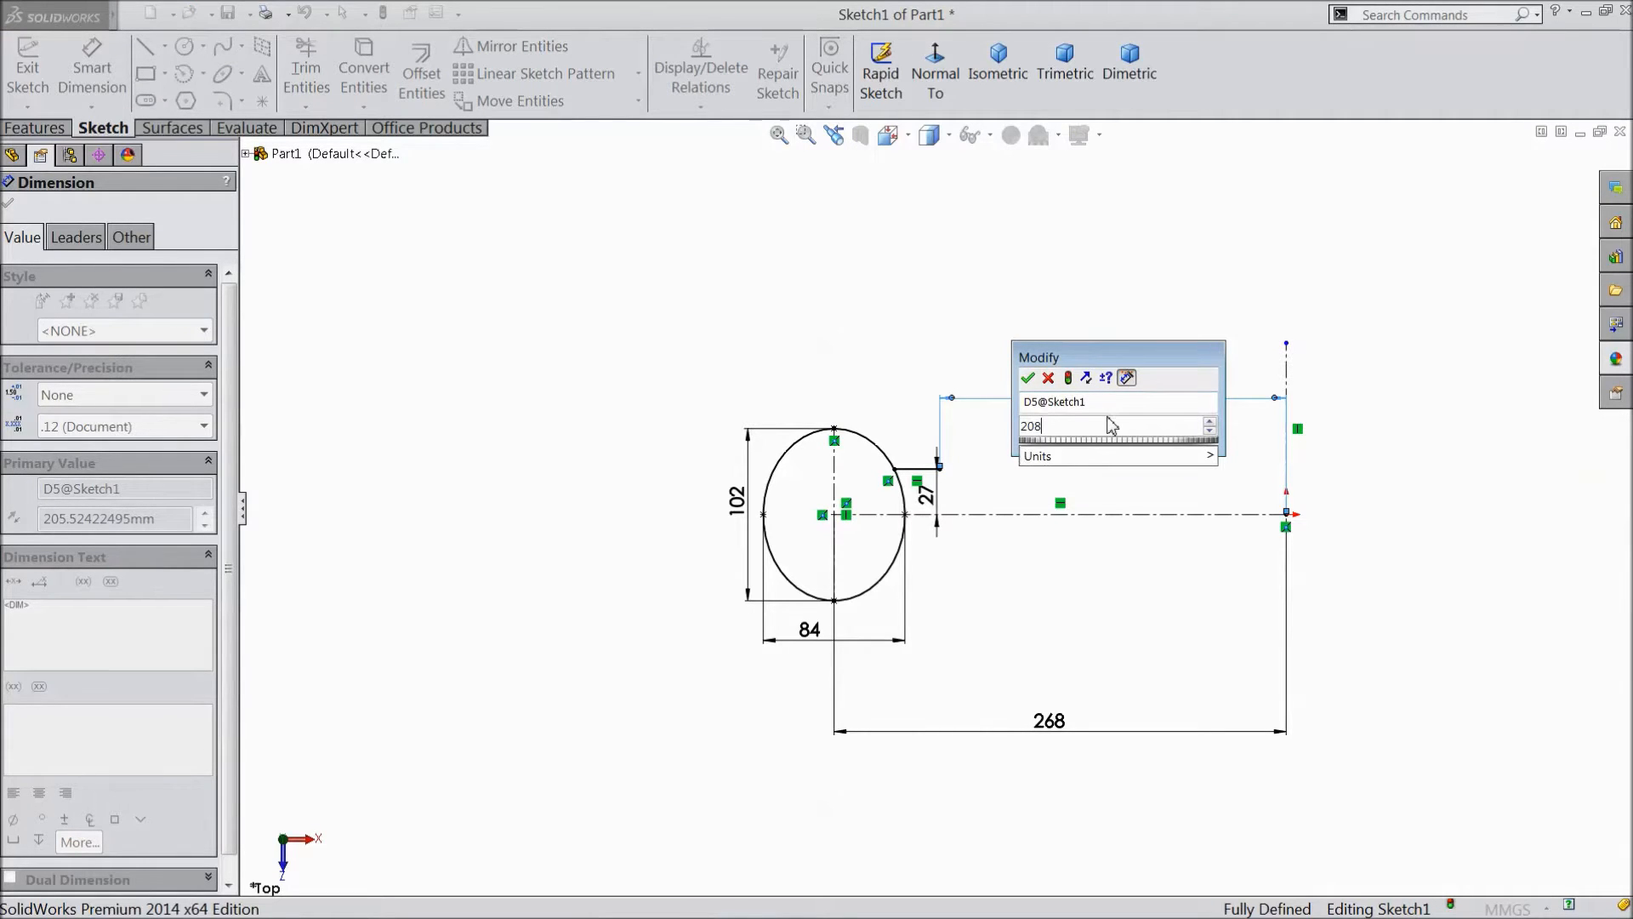
click(1027, 377)
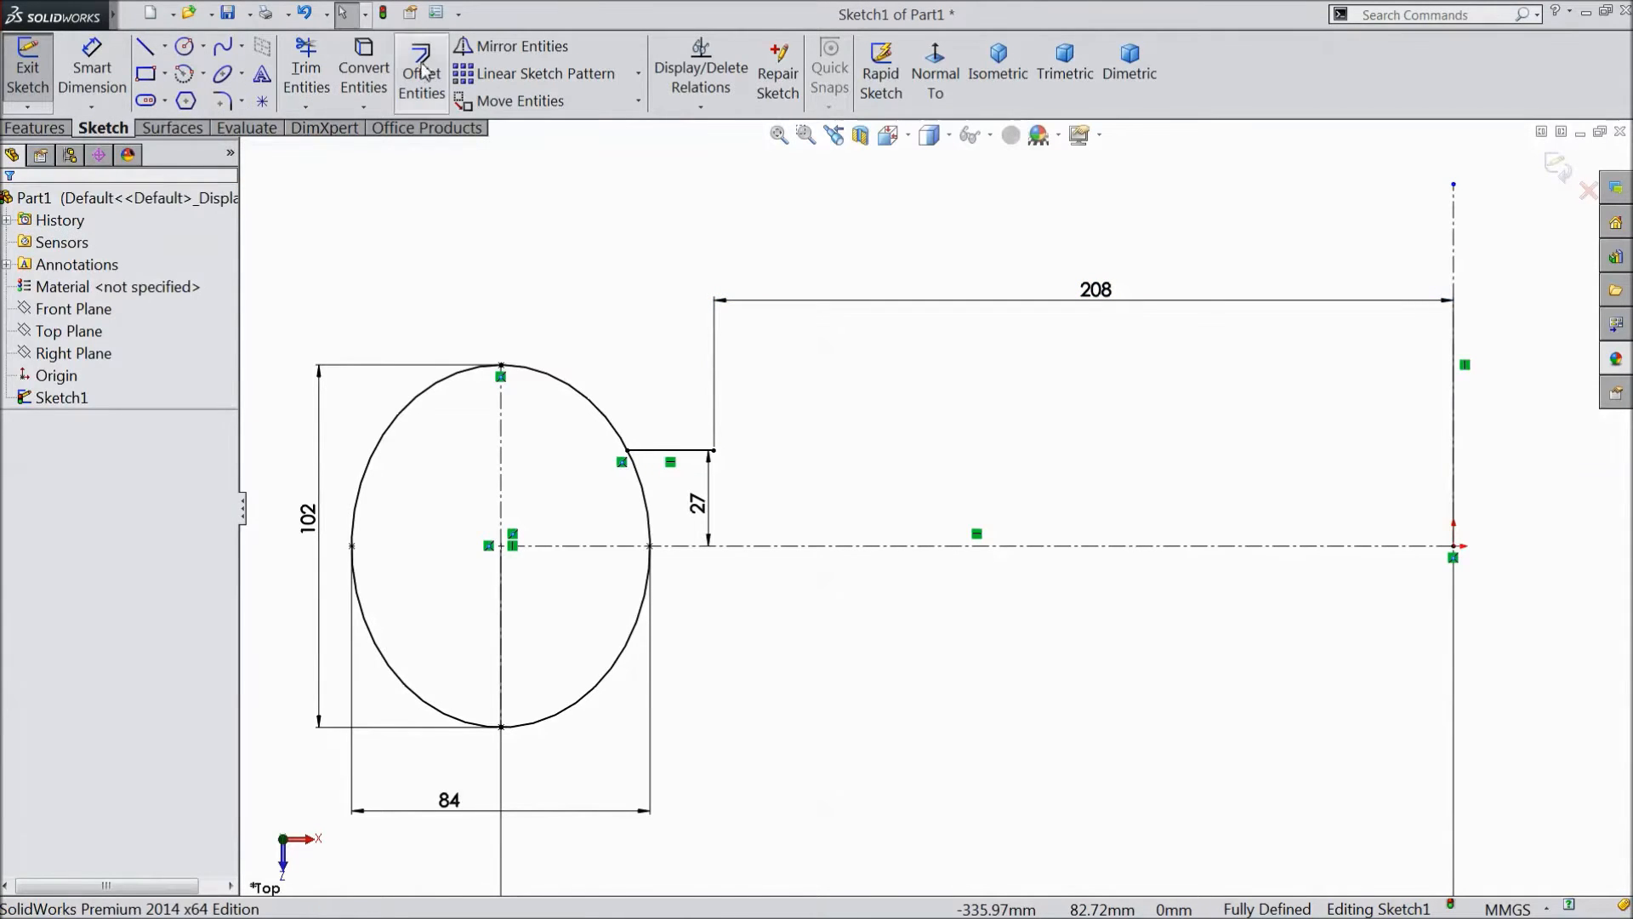
Mirror the short line about the centreline and trim the ellipse arc between the two lines
click(521, 46)
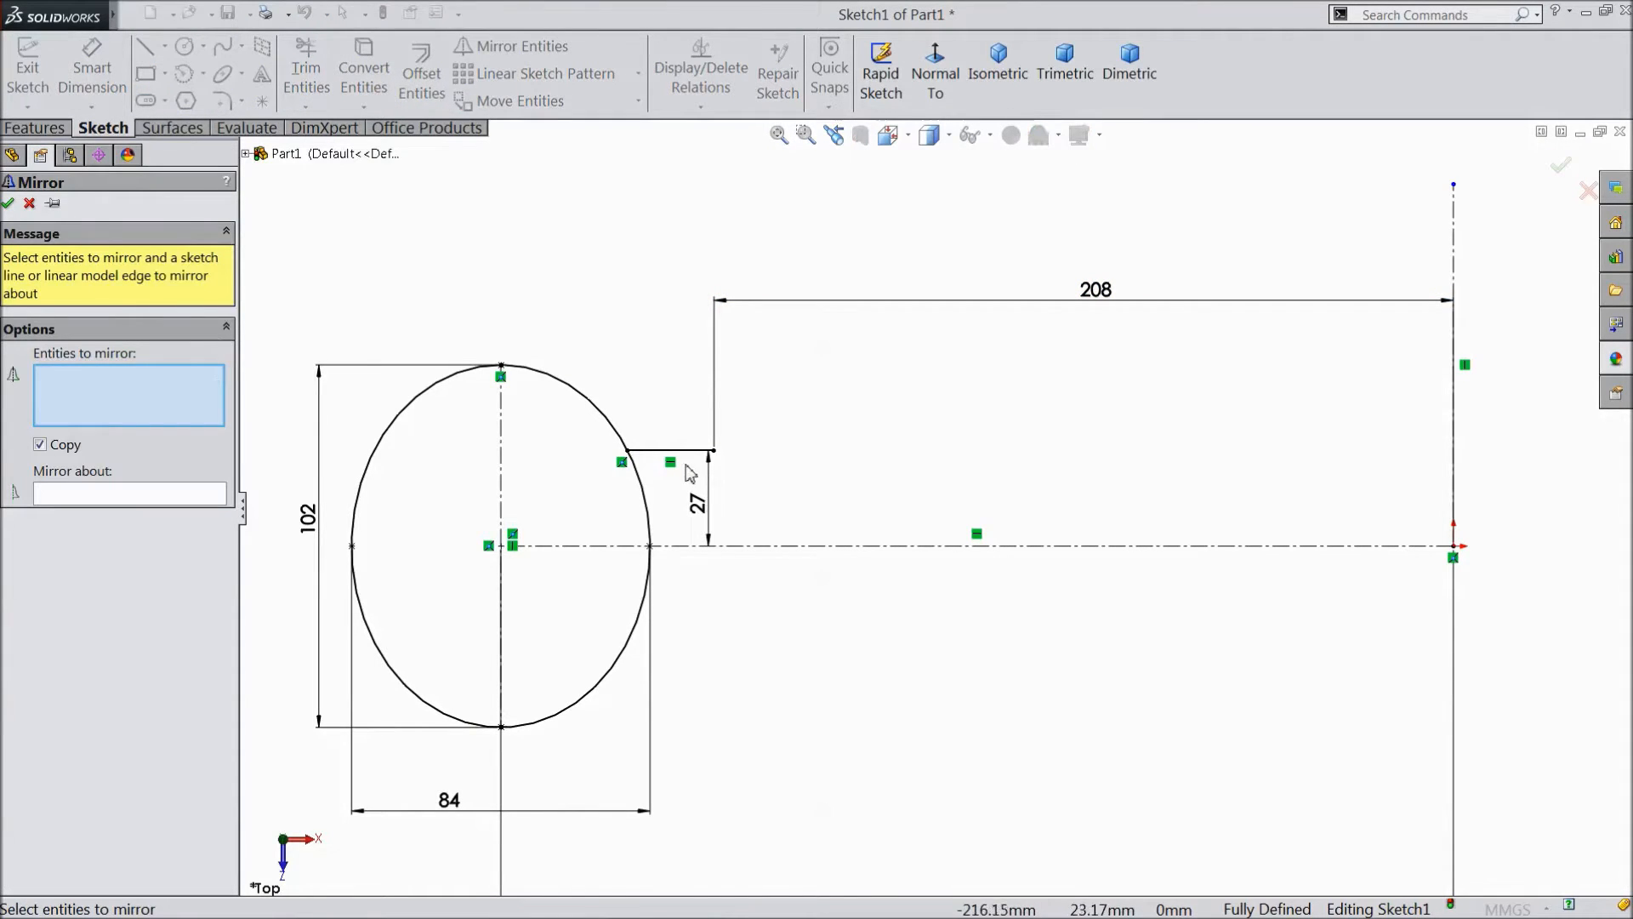
click(667, 455)
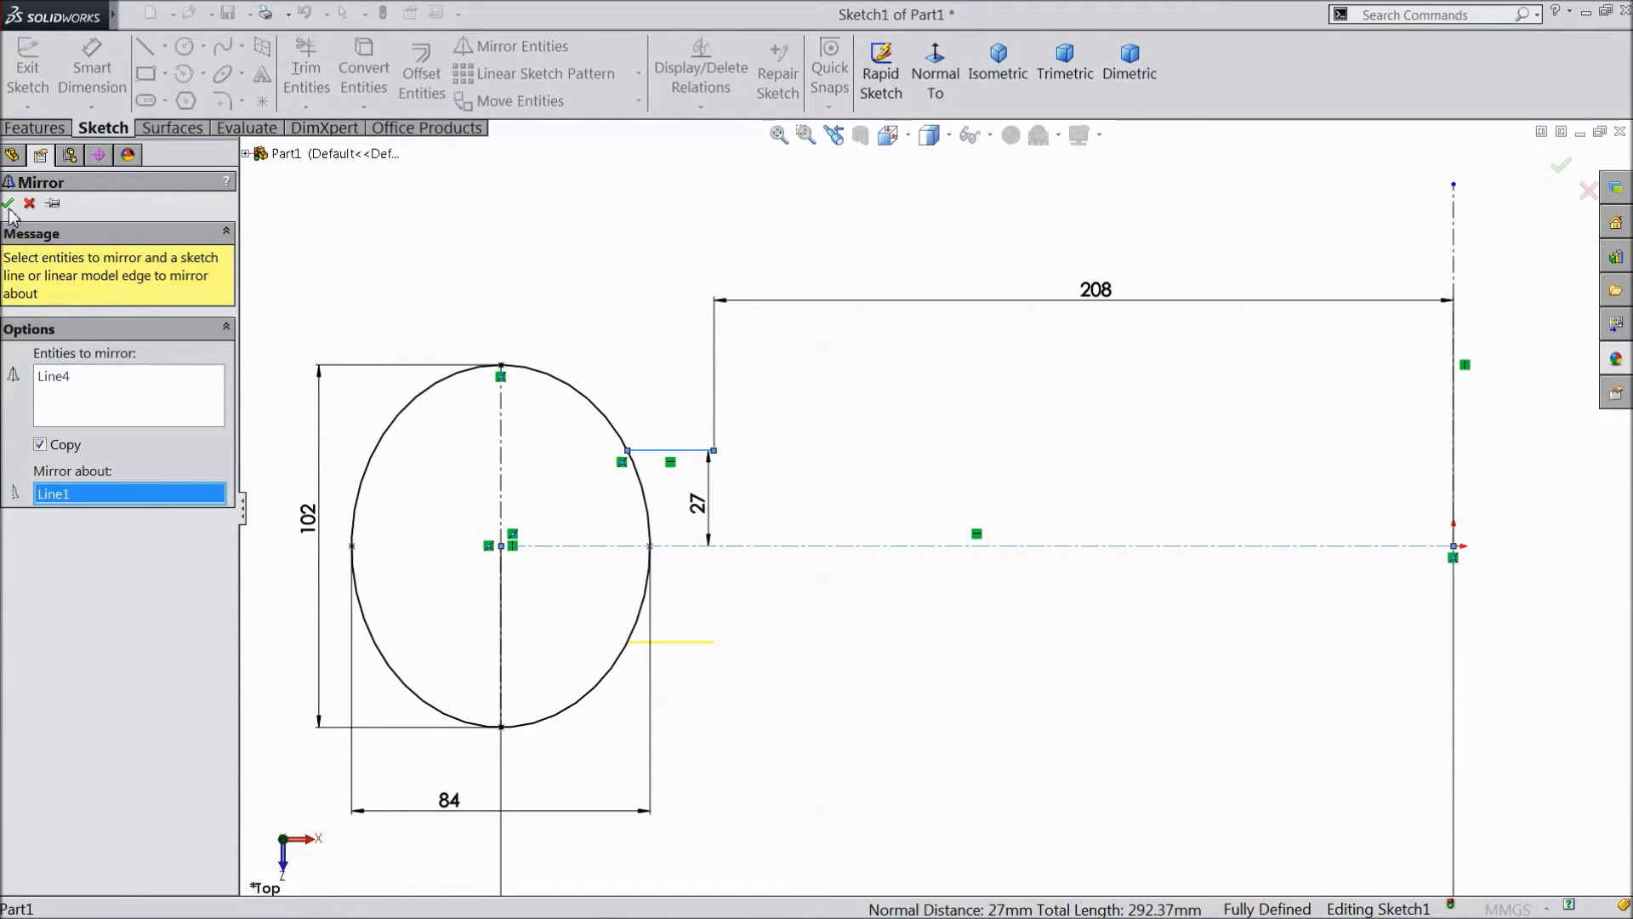
click(305, 70)
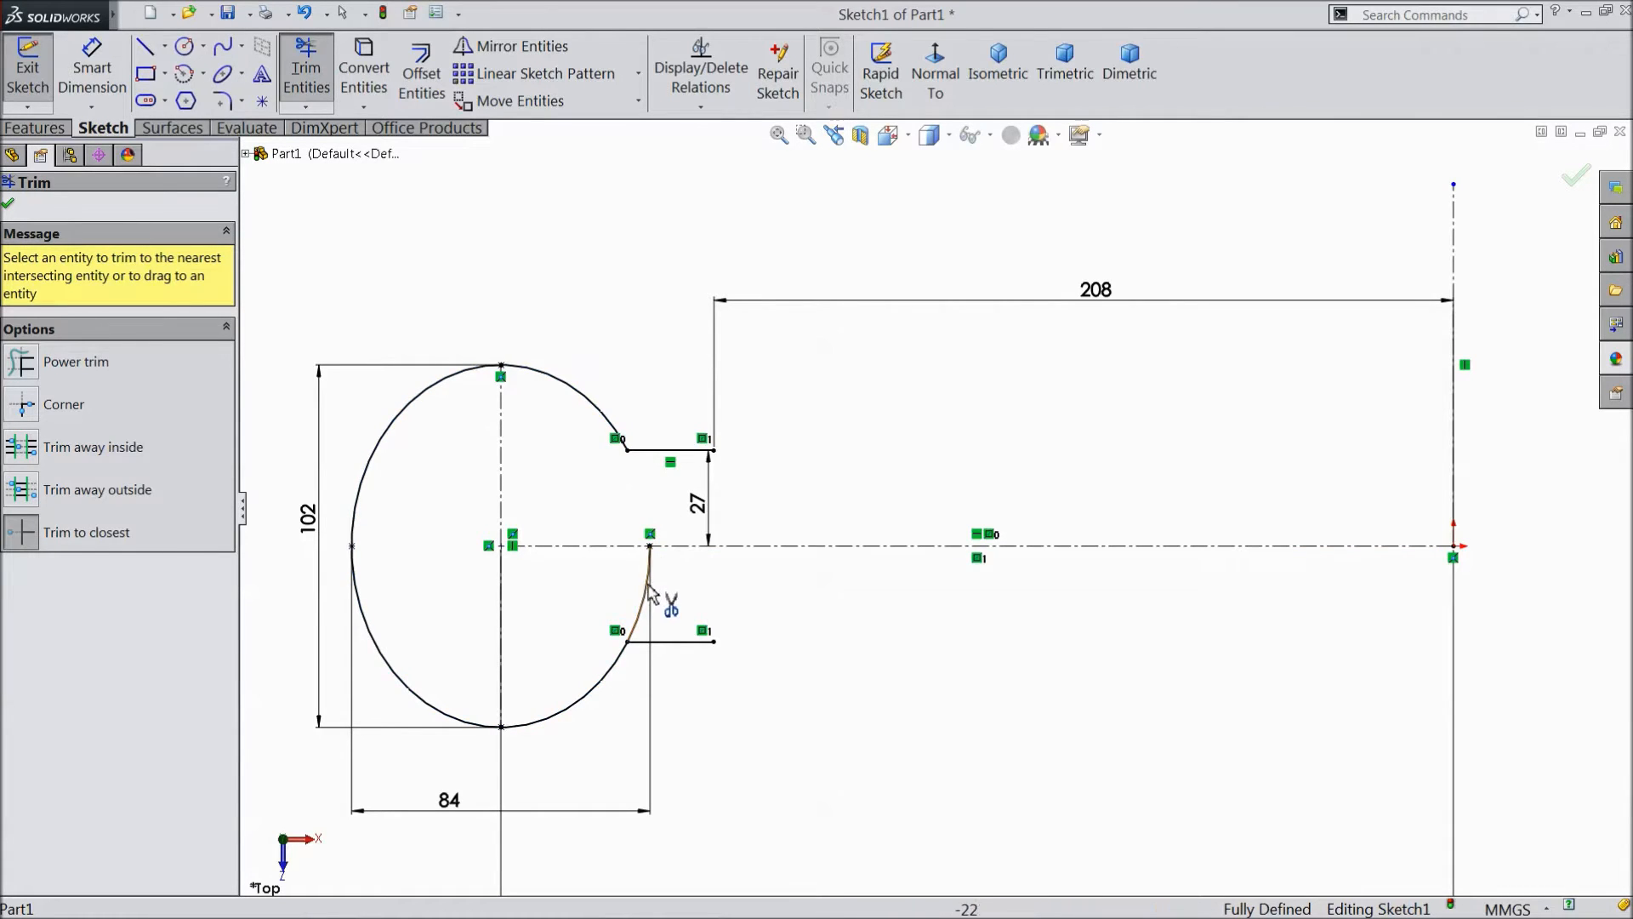
click(650, 589)
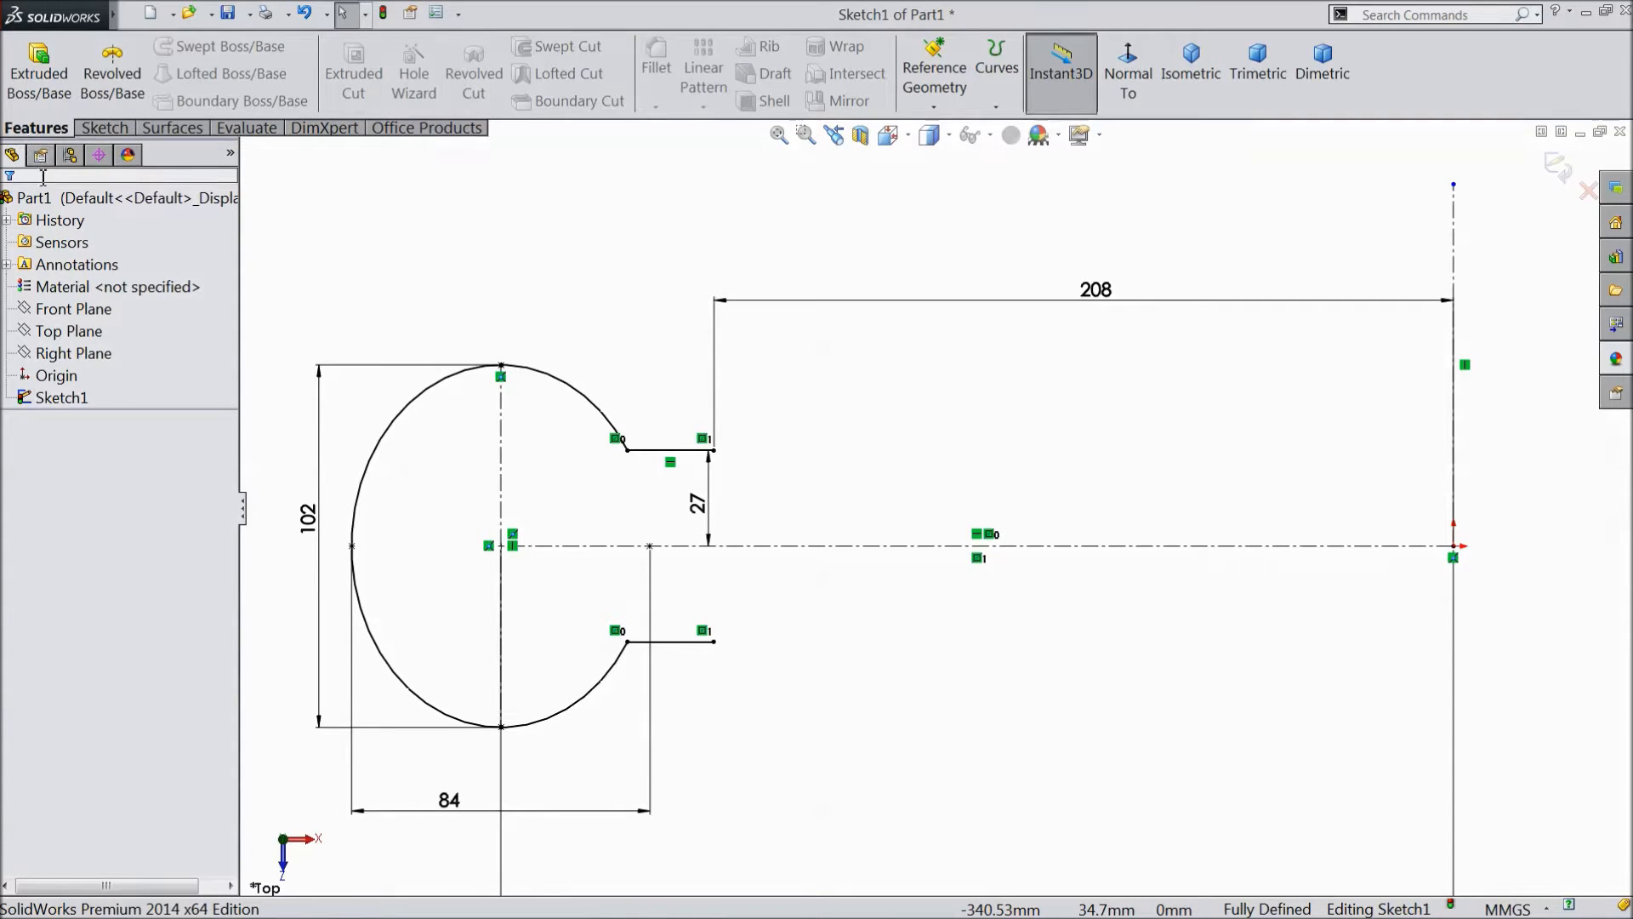
Revolve the trimmed profile 360° about Line3 into a ring-shaped surface body
click(171, 127)
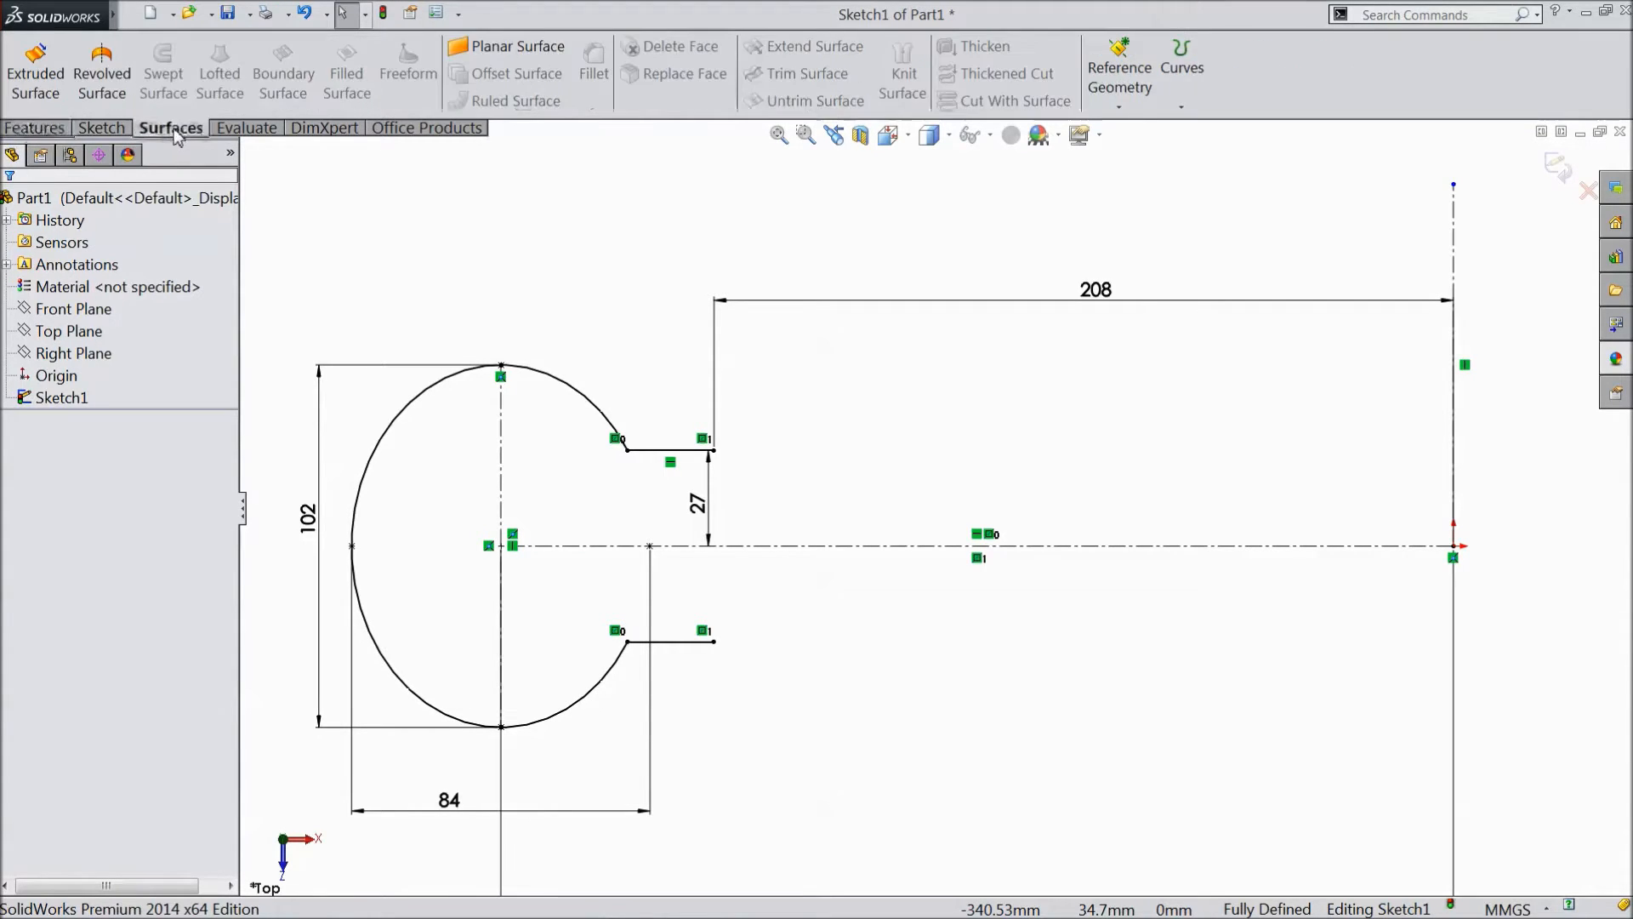
click(102, 70)
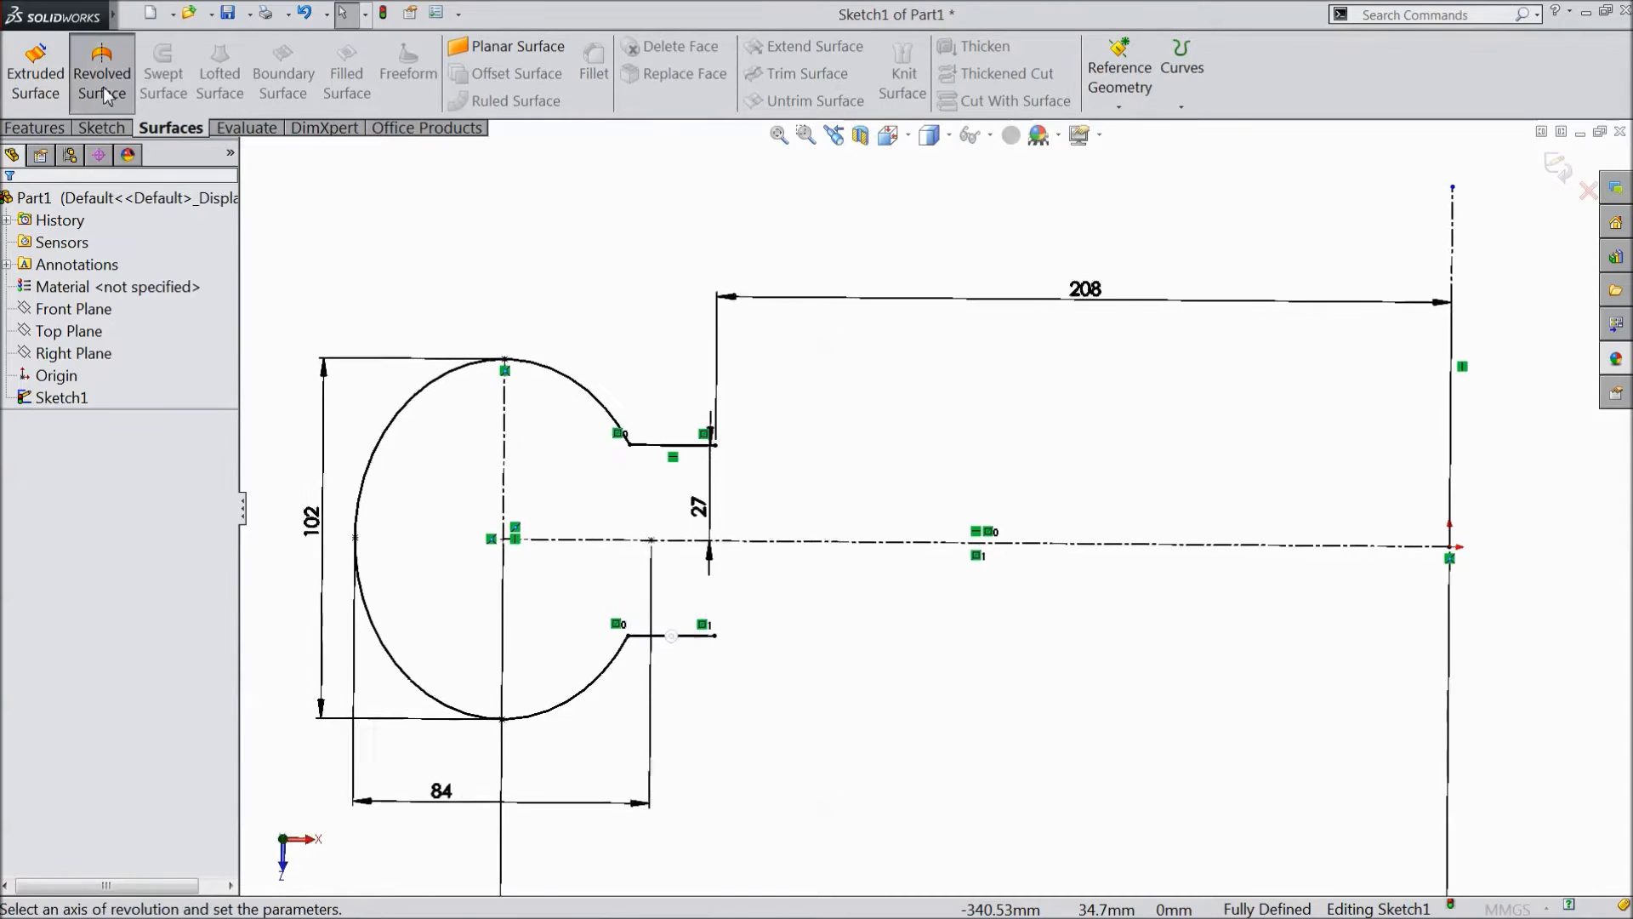
click(101, 72)
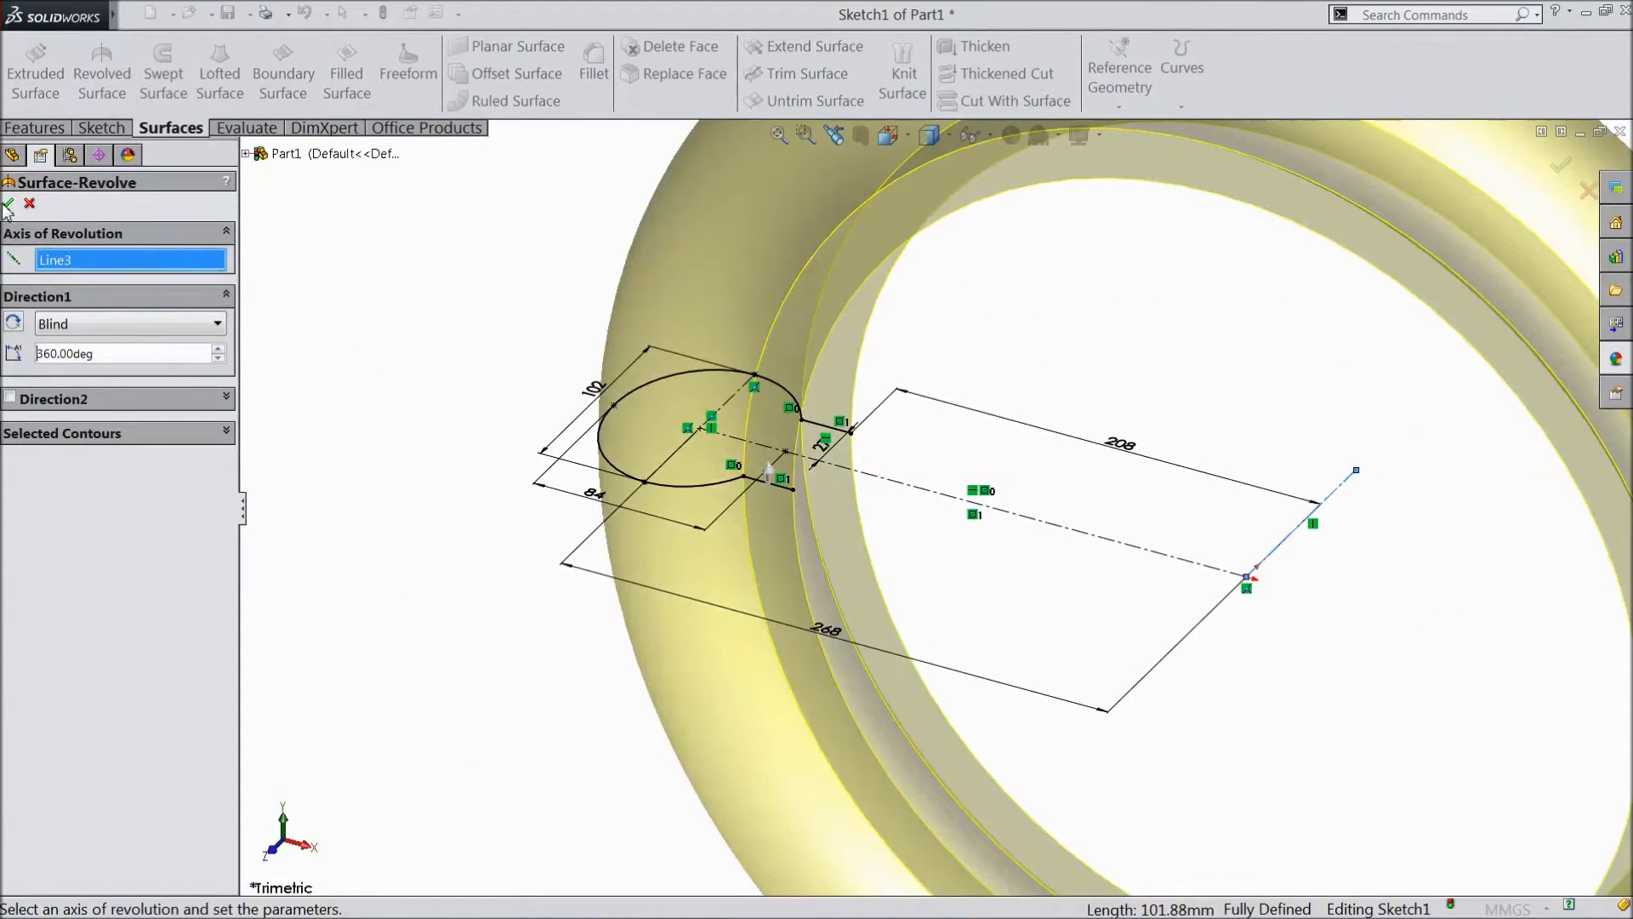
click(8, 203)
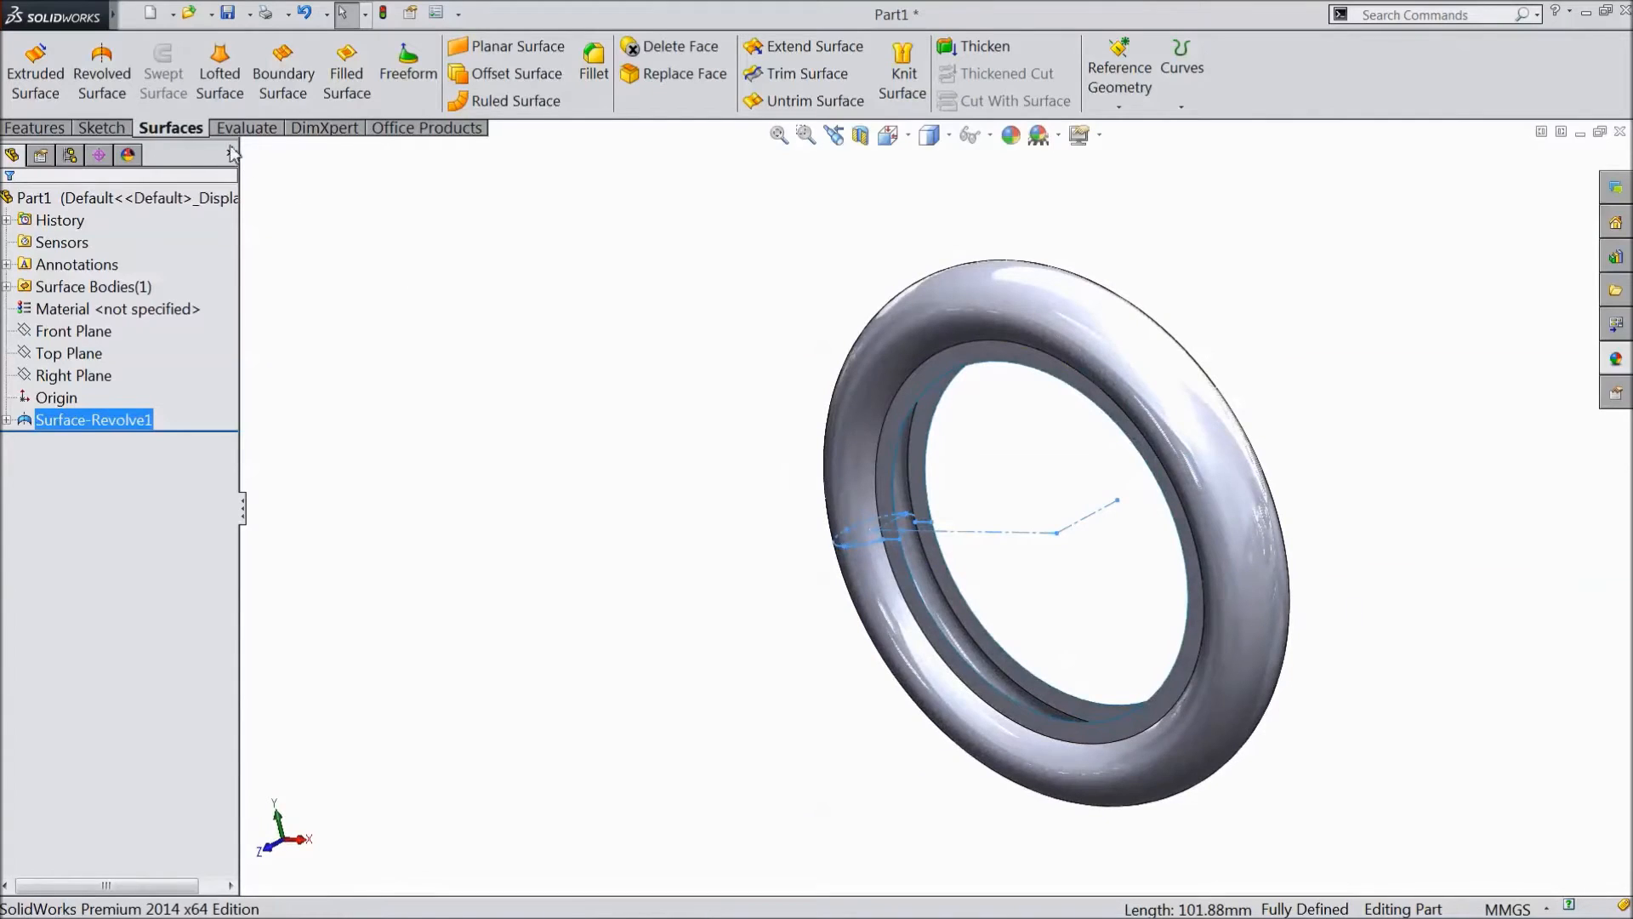
Thicken Surface-Revolve1 by 10 mm on the chosen side into a solid body
click(259, 14)
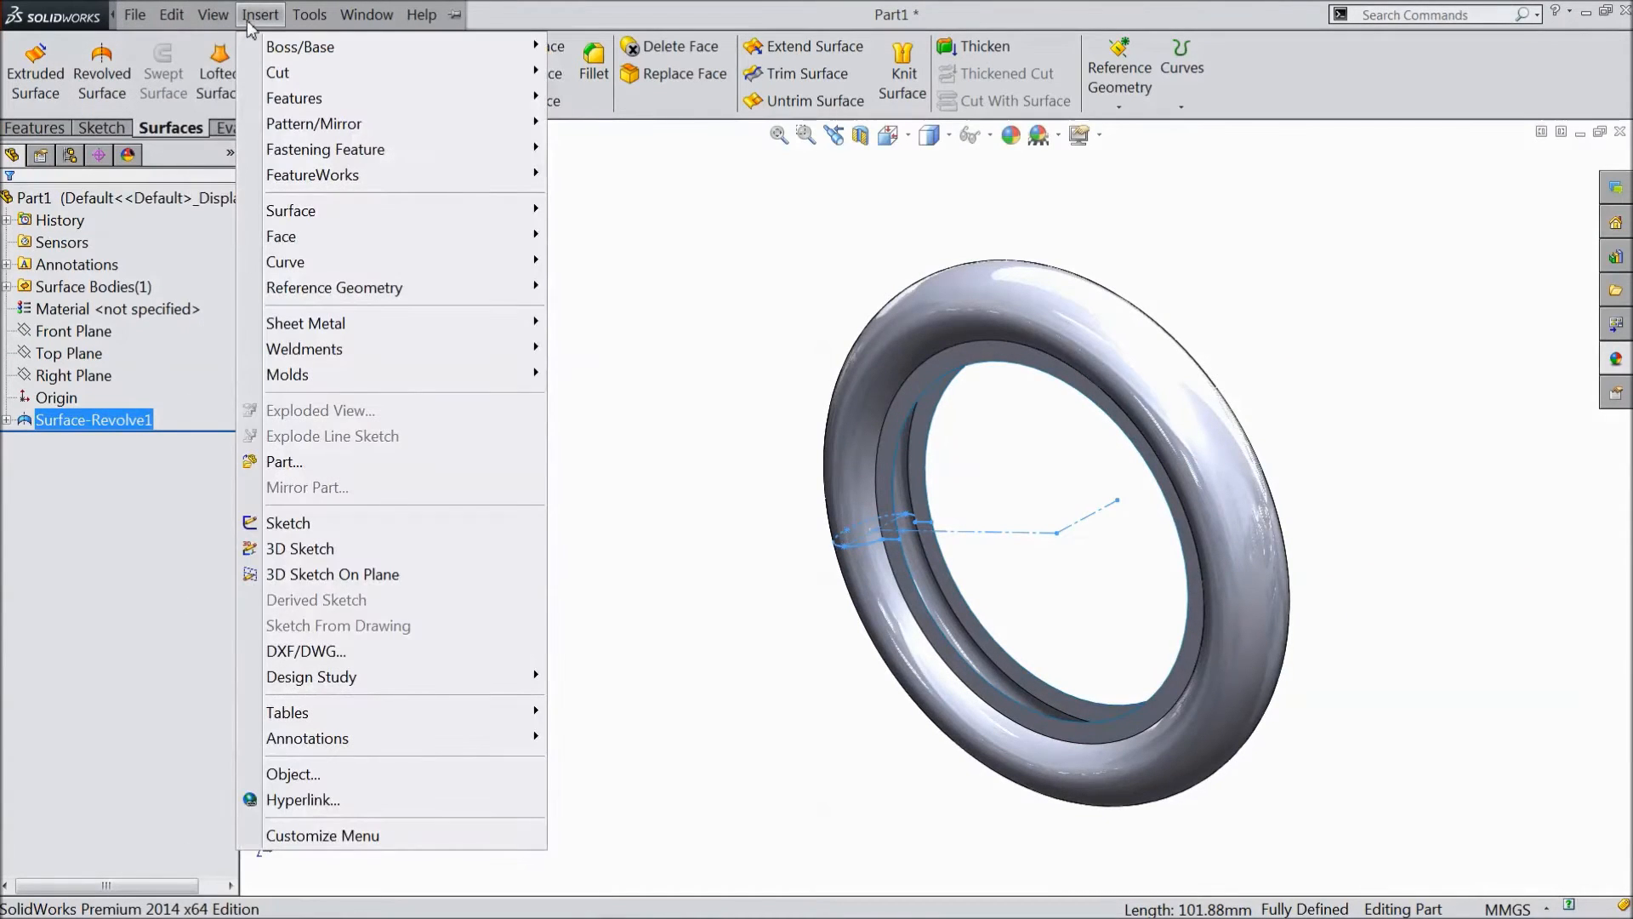
mouse_move(301, 46)
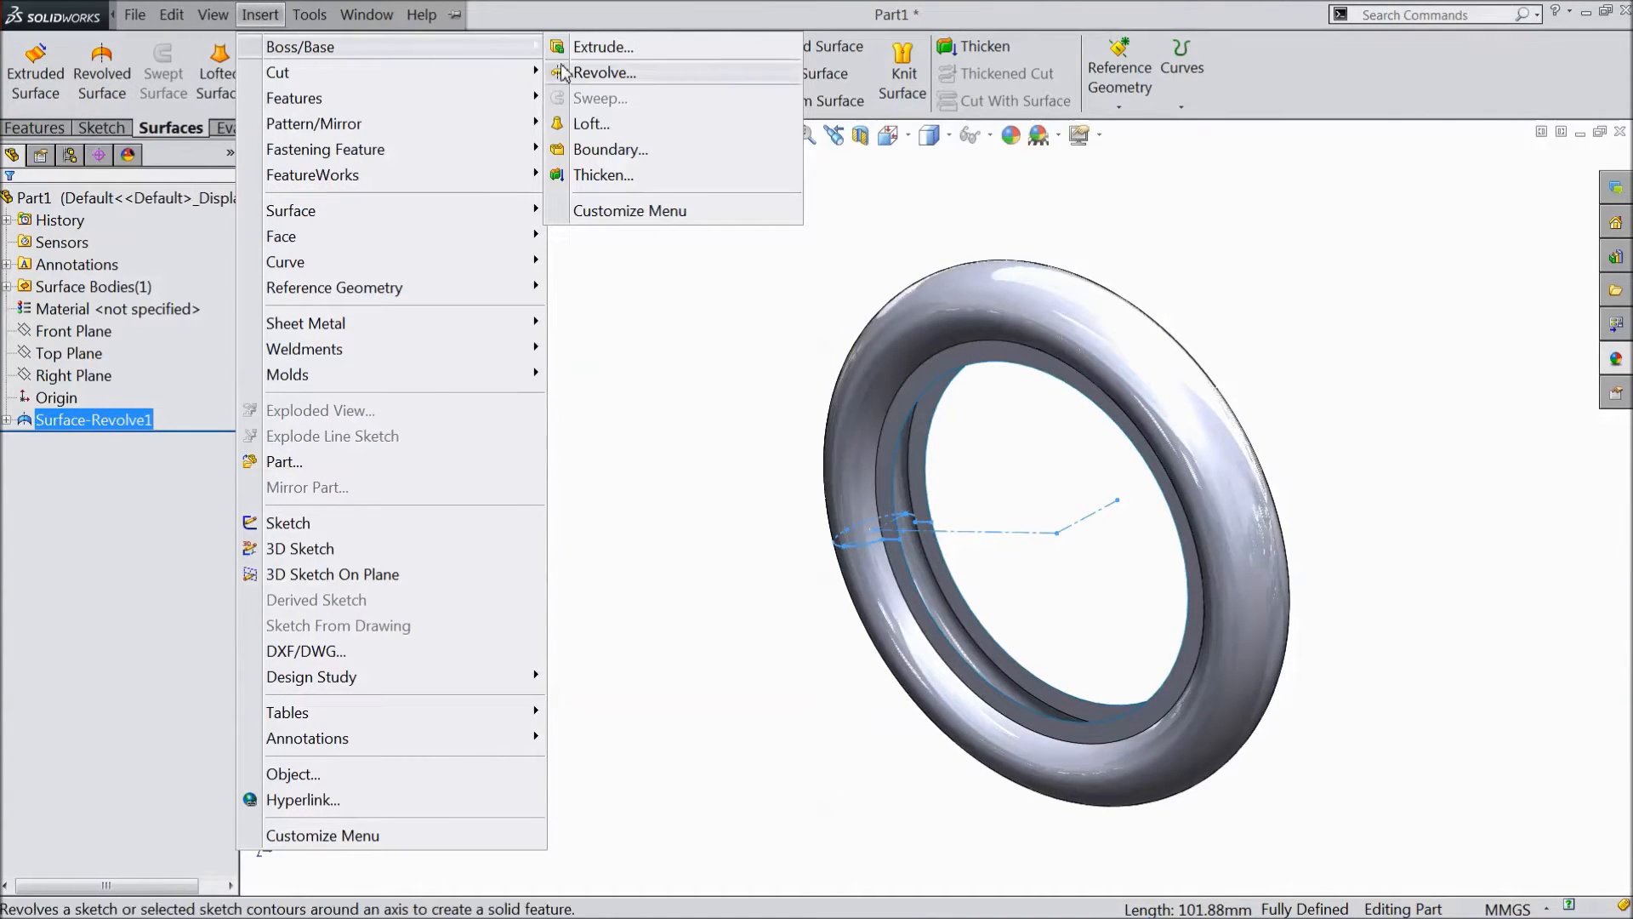
click(604, 175)
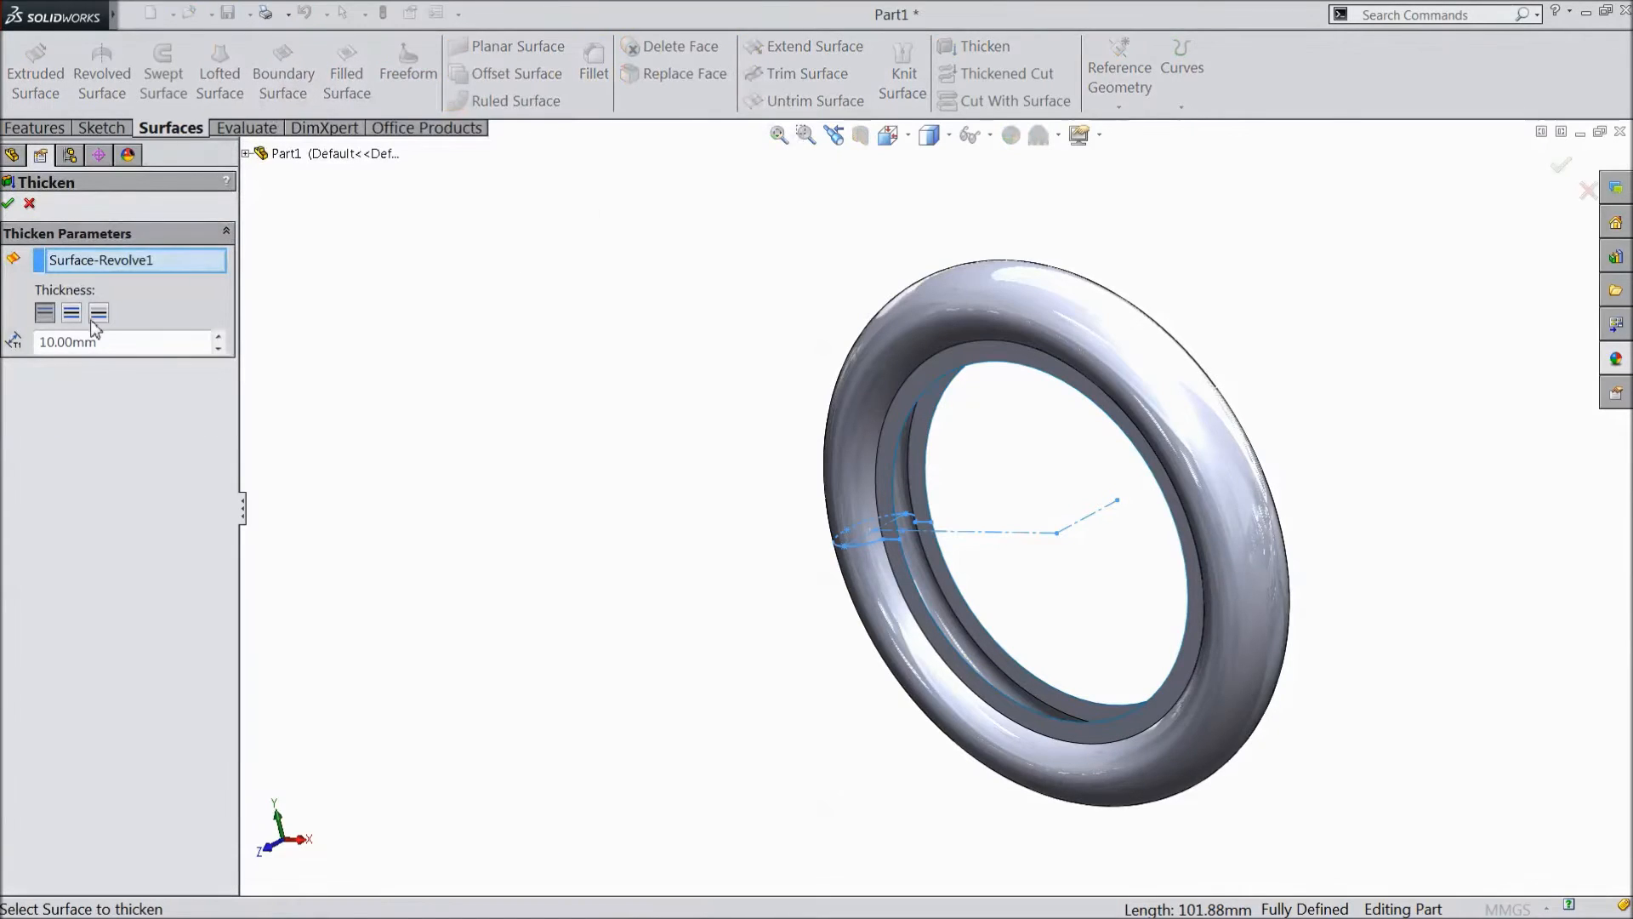
click(46, 312)
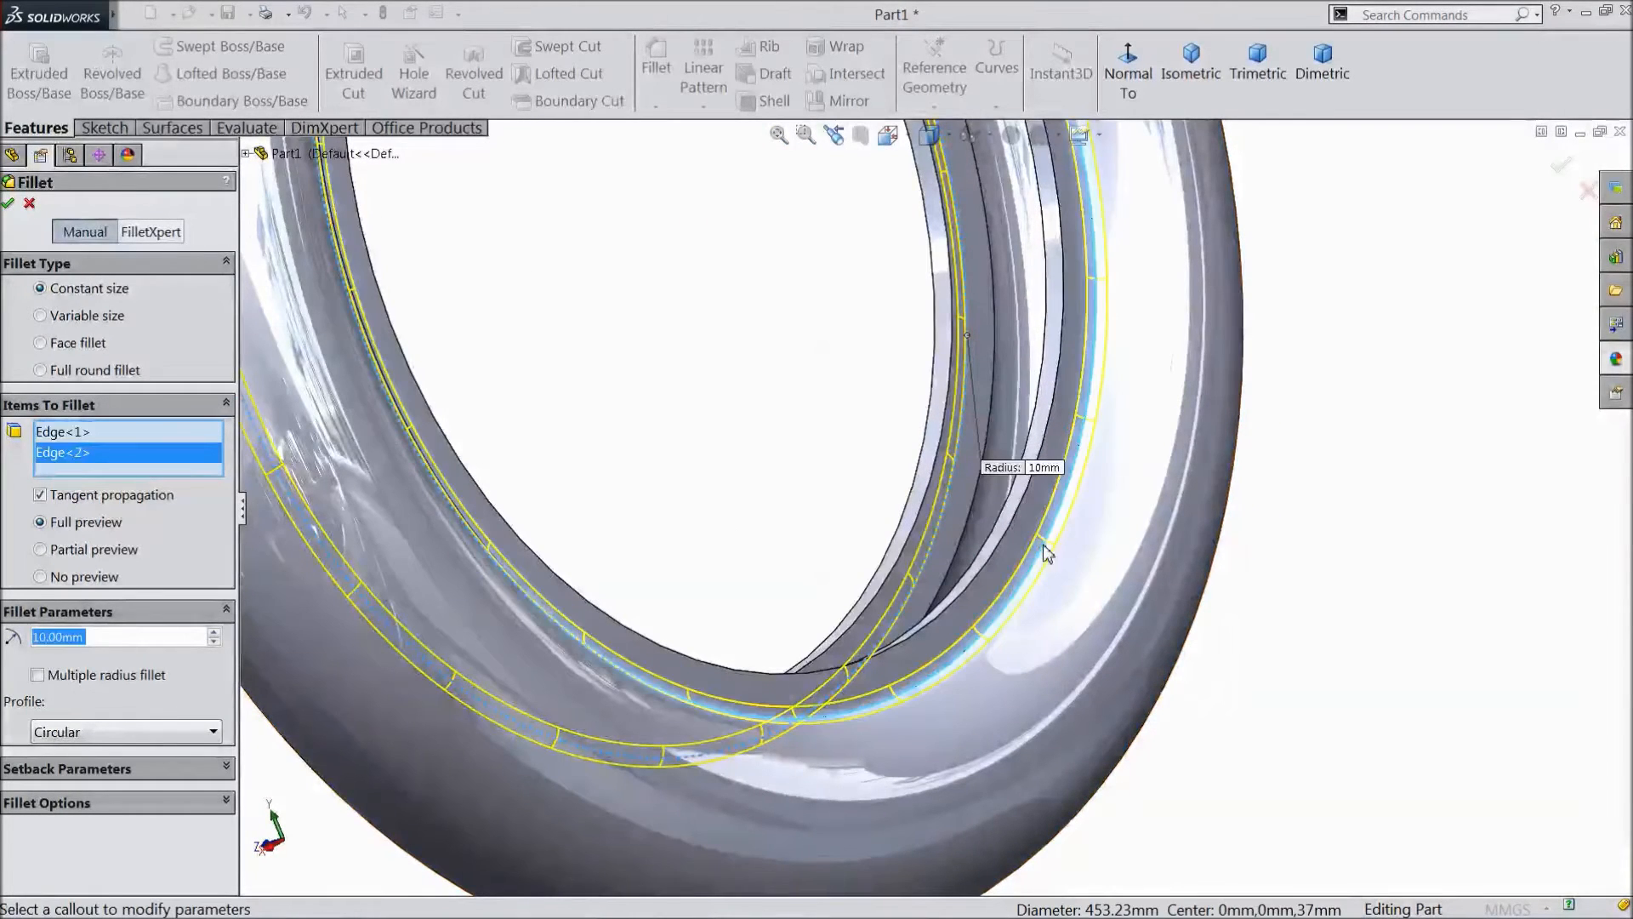
Apply a 10 mm fillet to the two rim edges of the thickened ring
click(8, 203)
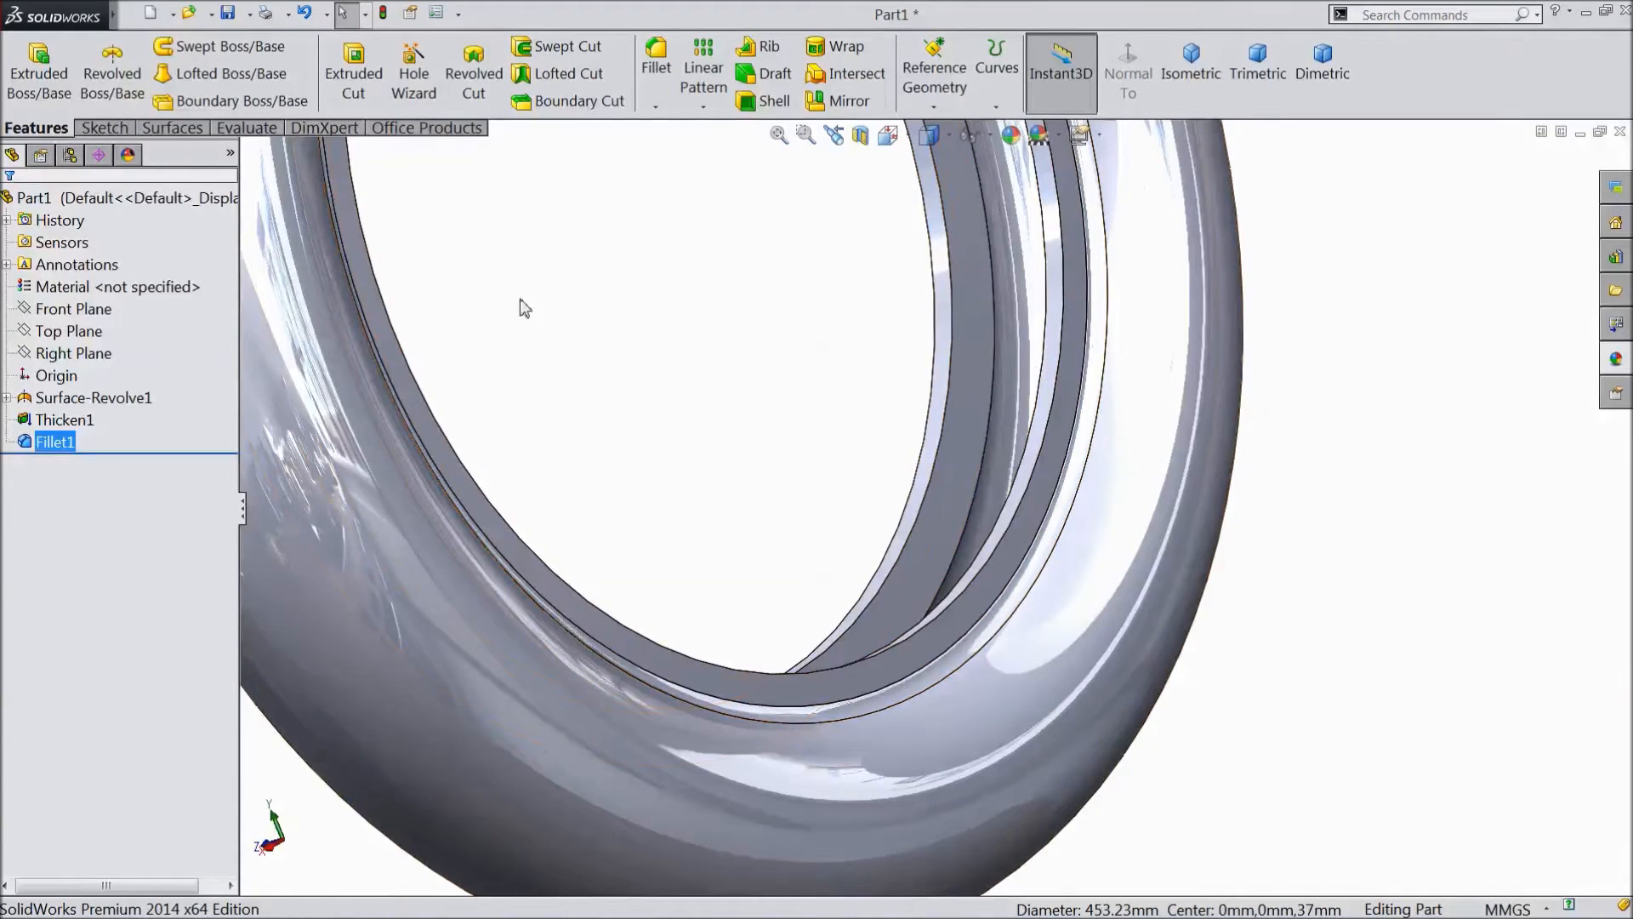
Sketch a 26 × 15 rectangle on the Top Plane, 326 mm from the axis and 47.50 mm from the centreline
click(68, 330)
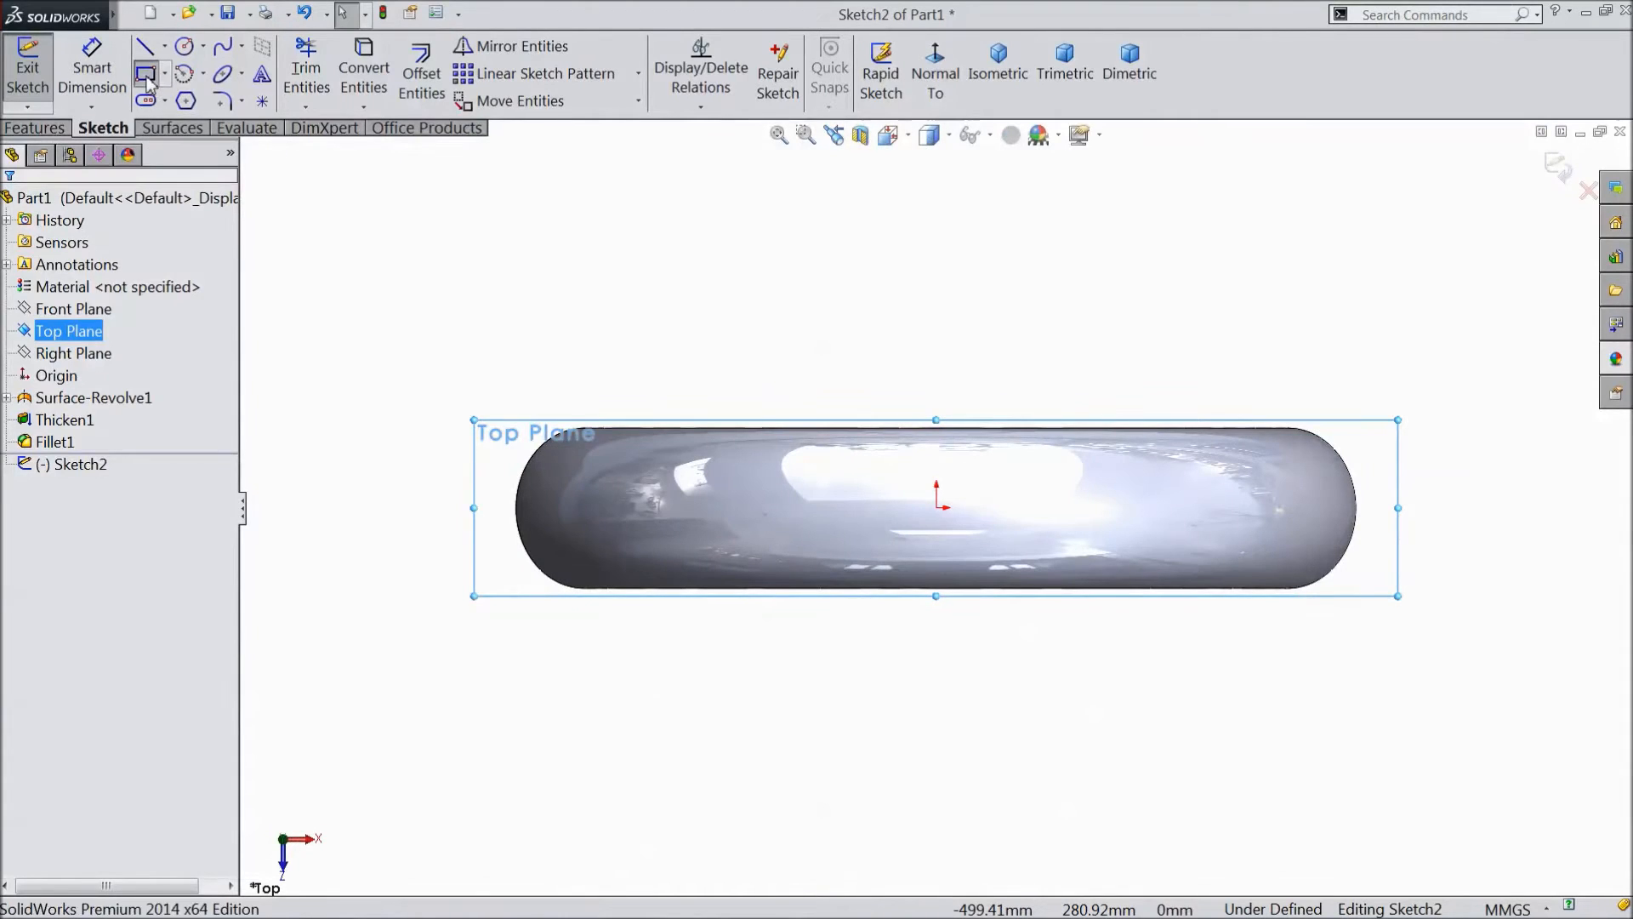
click(147, 74)
text(15)
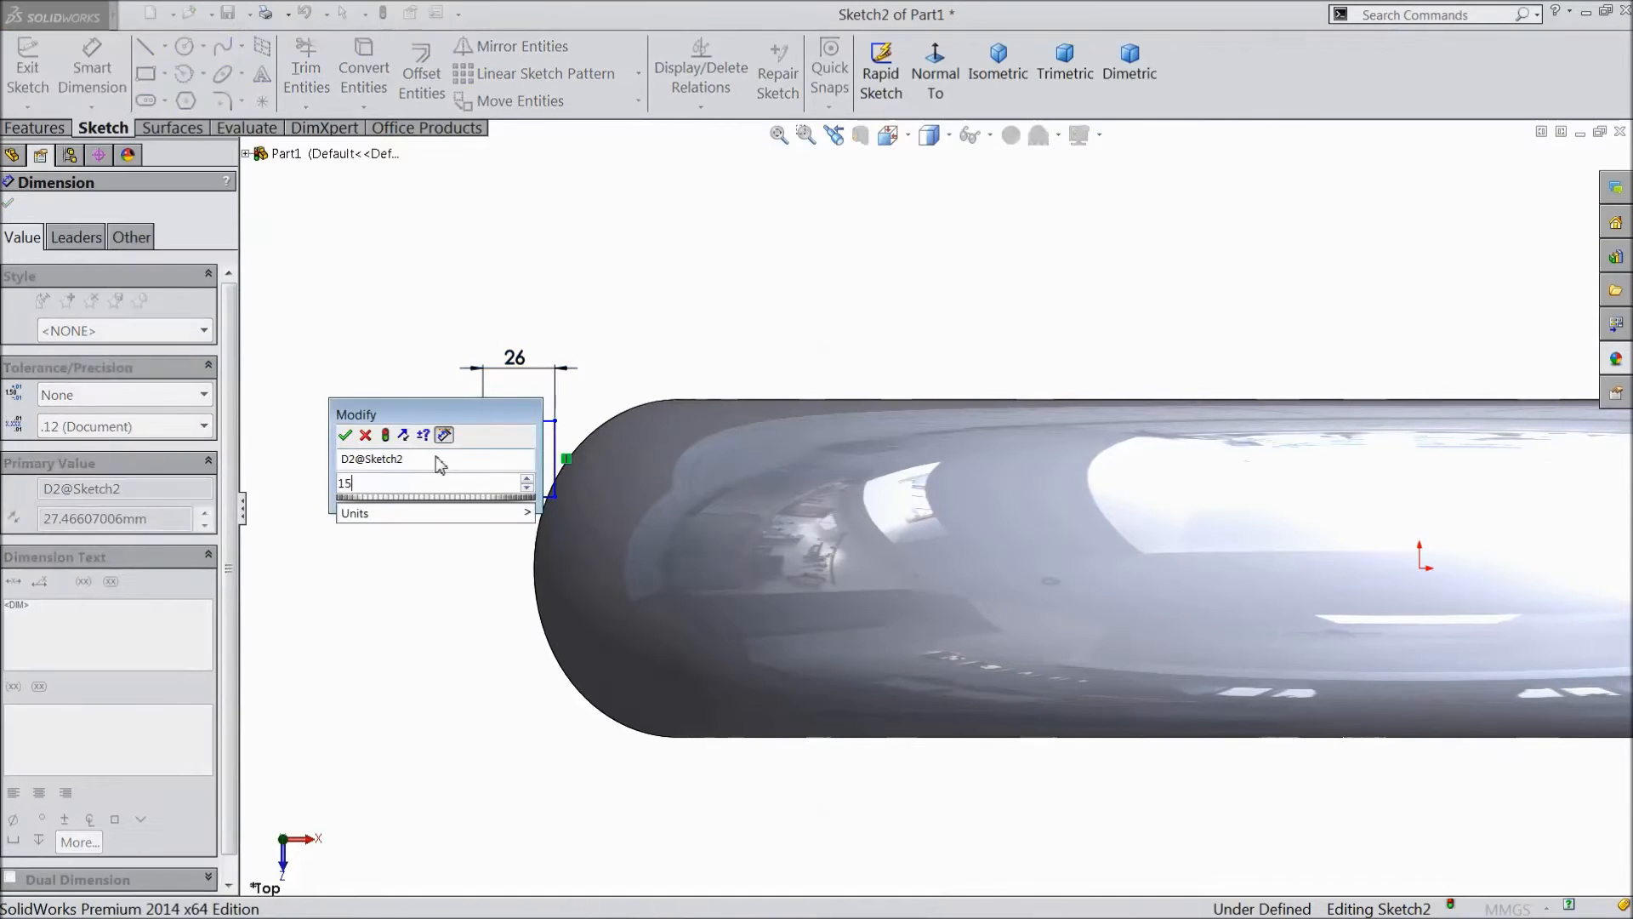
click(344, 434)
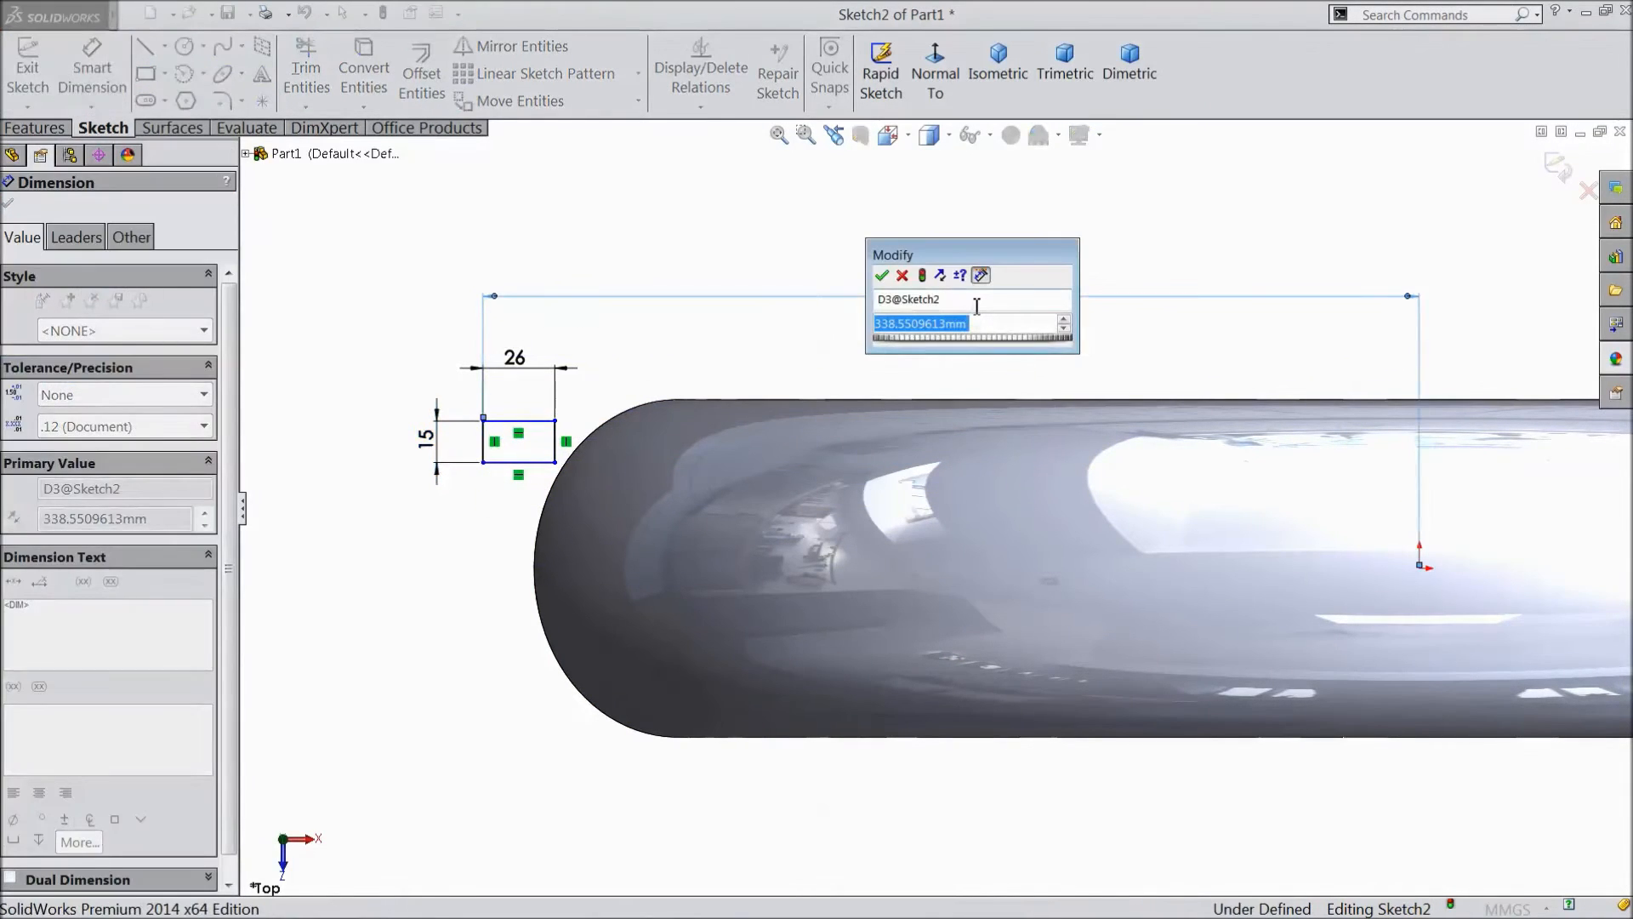
text(326)
text(47.5)
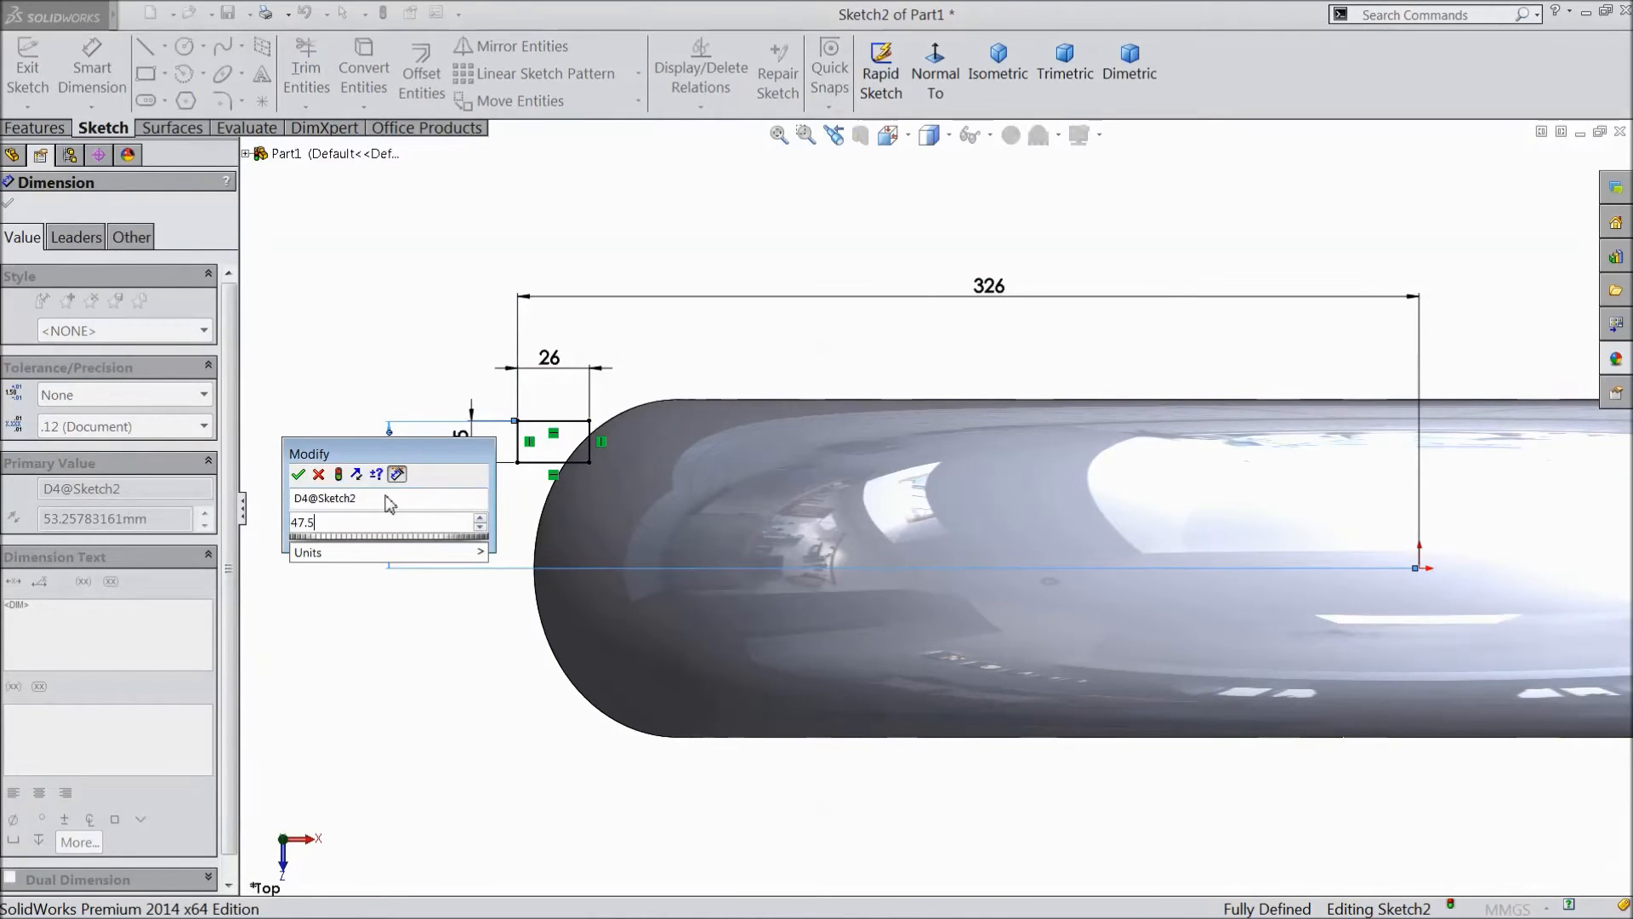
click(298, 475)
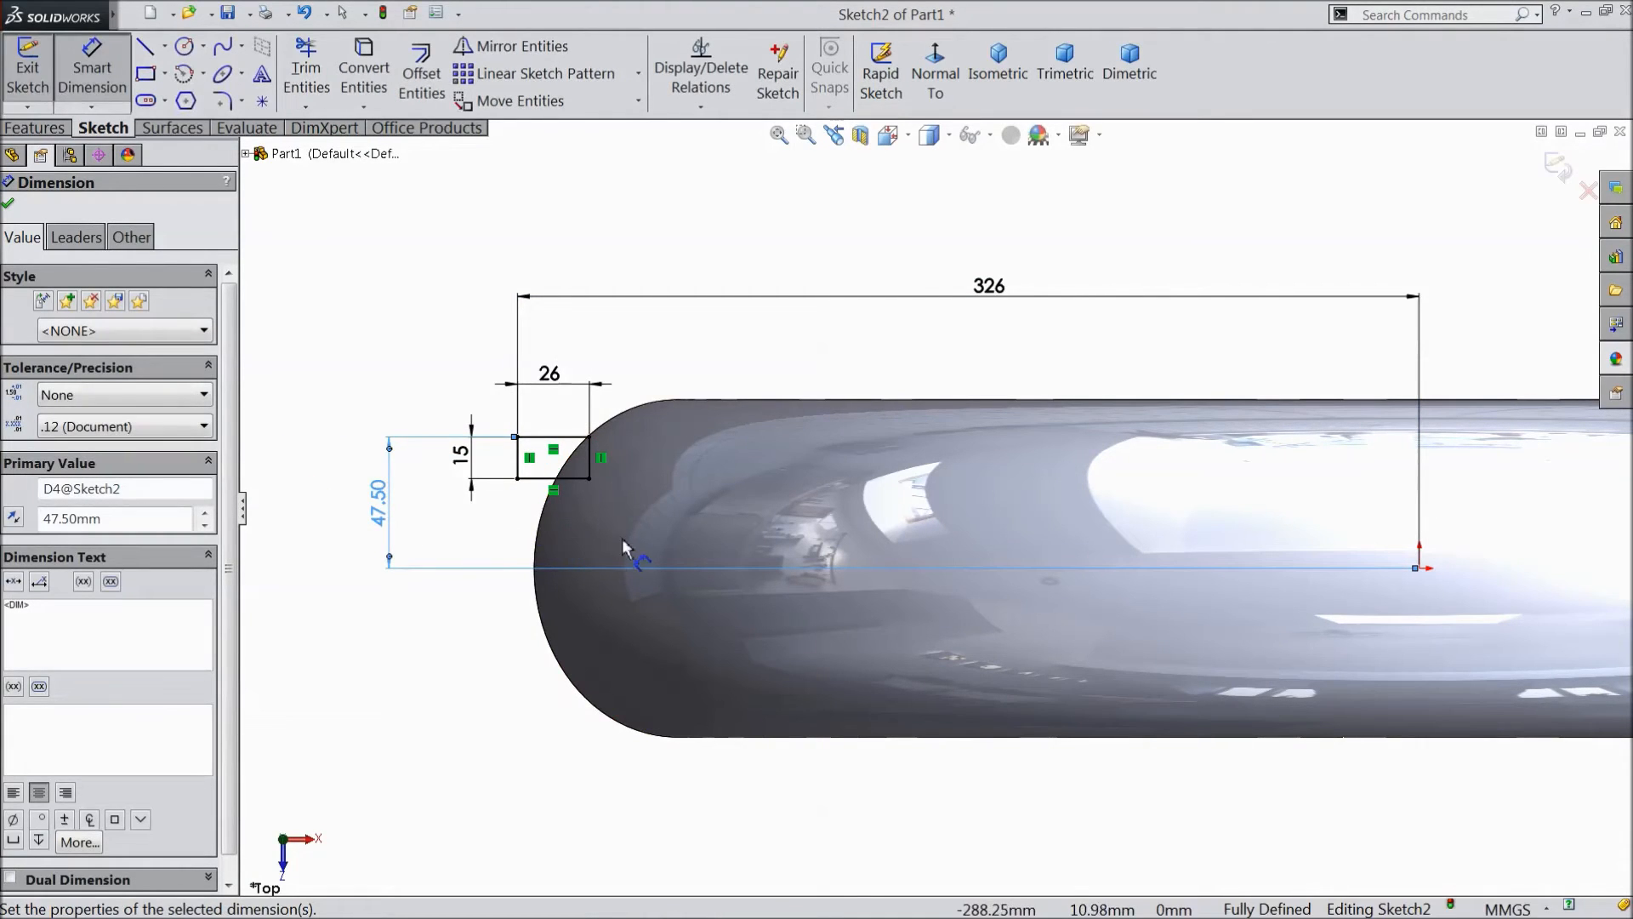
mouse_move(584, 521)
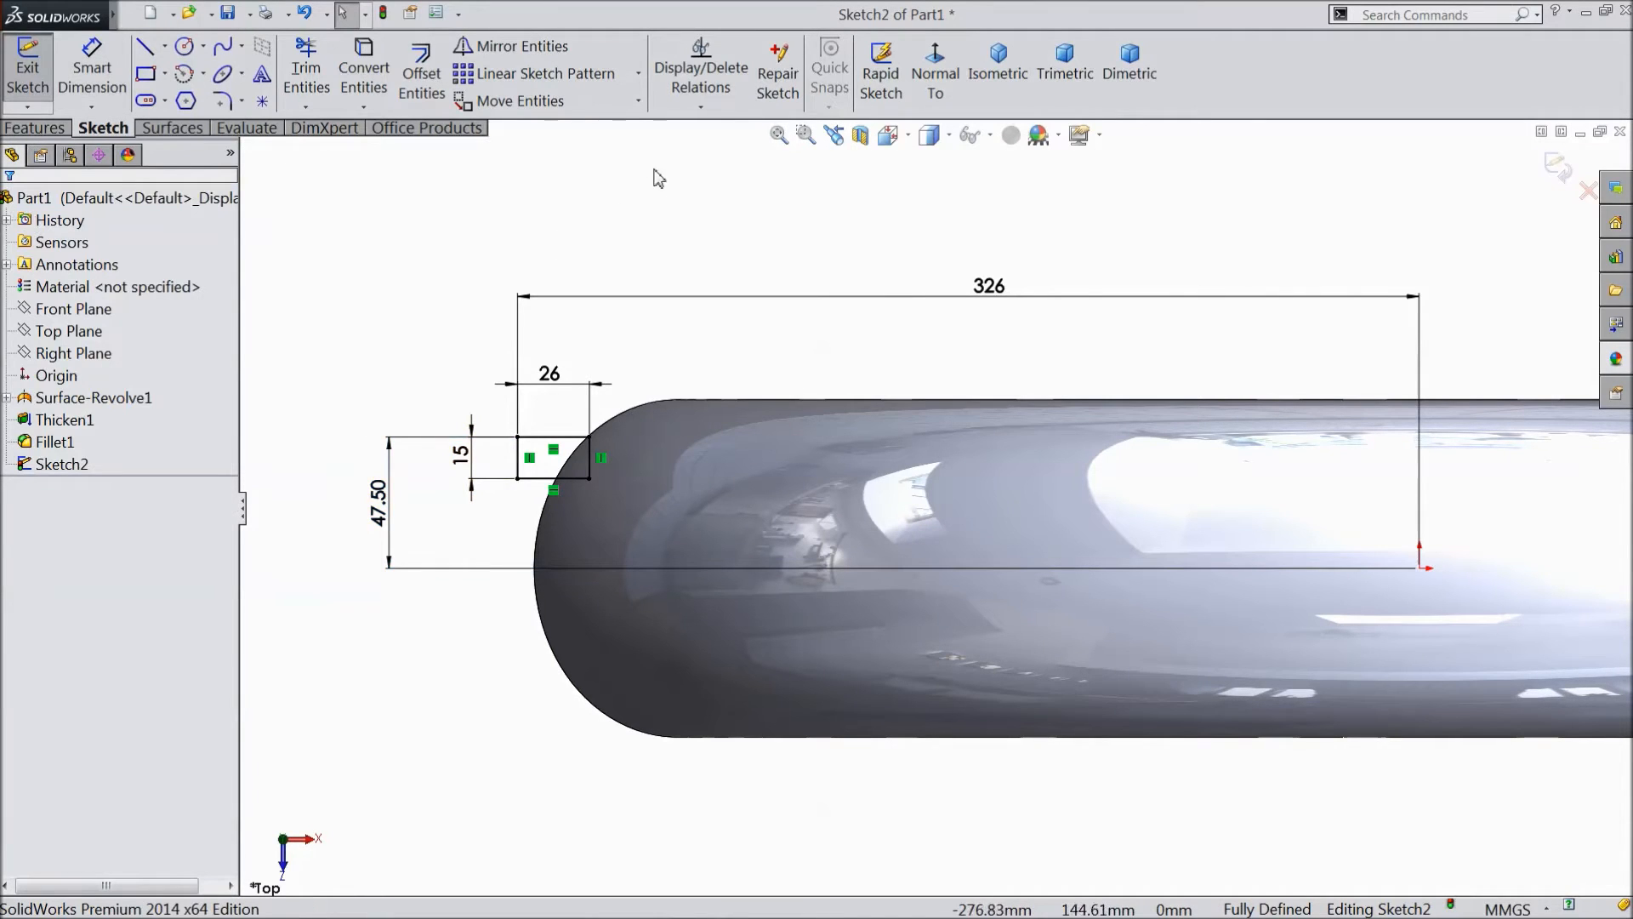
Draw a vertical centerline at the end of the 326 mm dimension as the groove's revolve axis
click(36, 127)
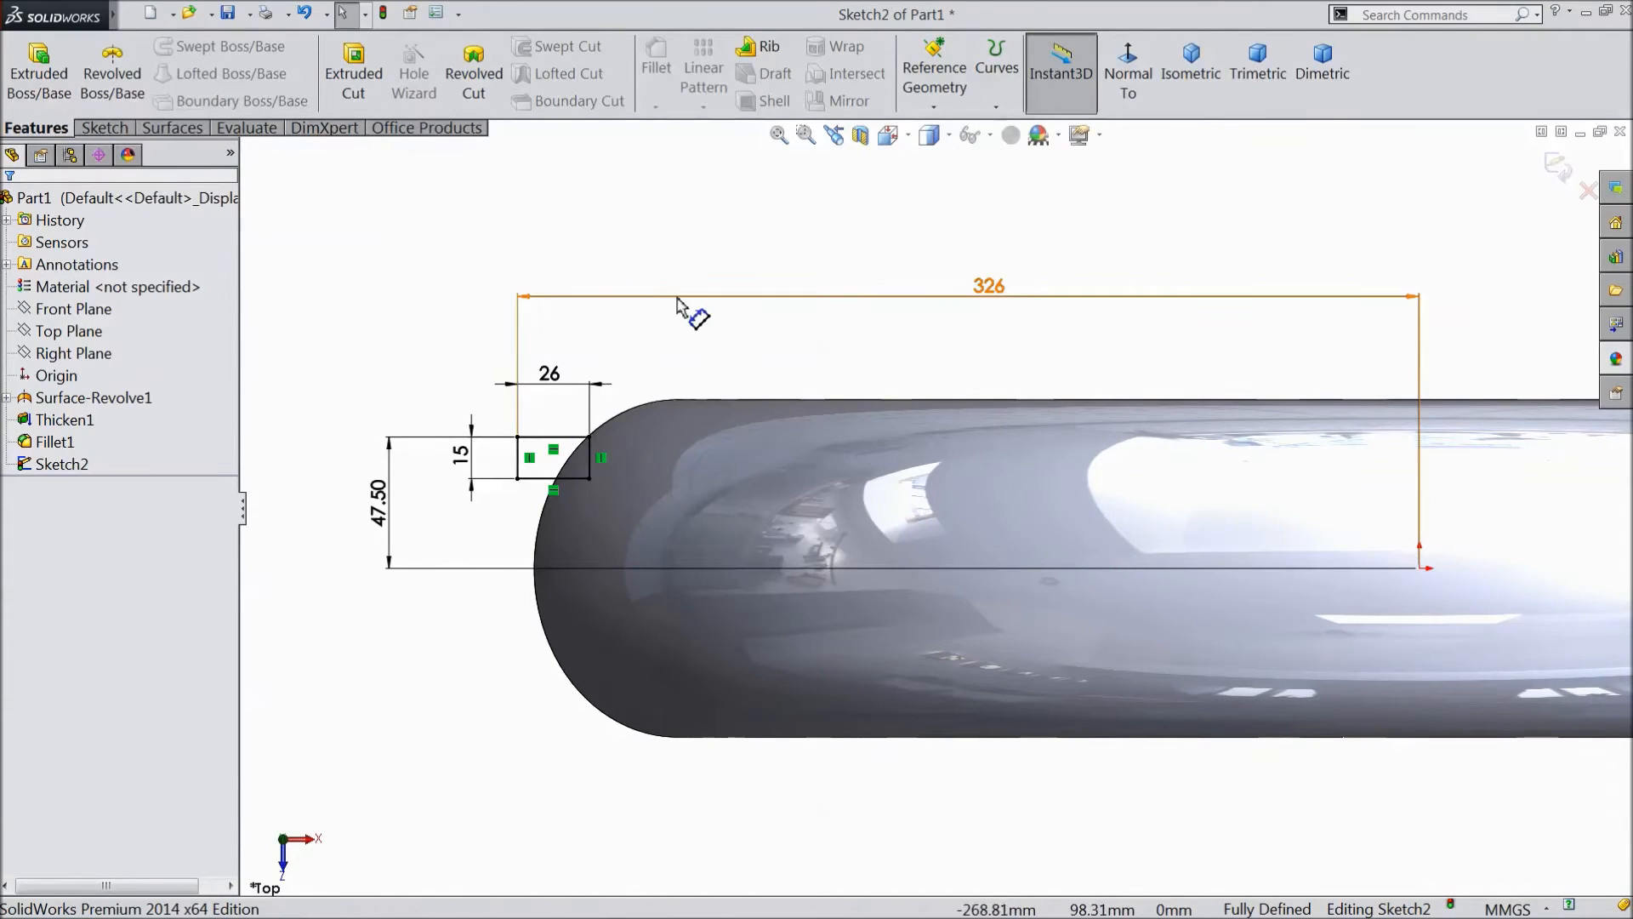
click(103, 127)
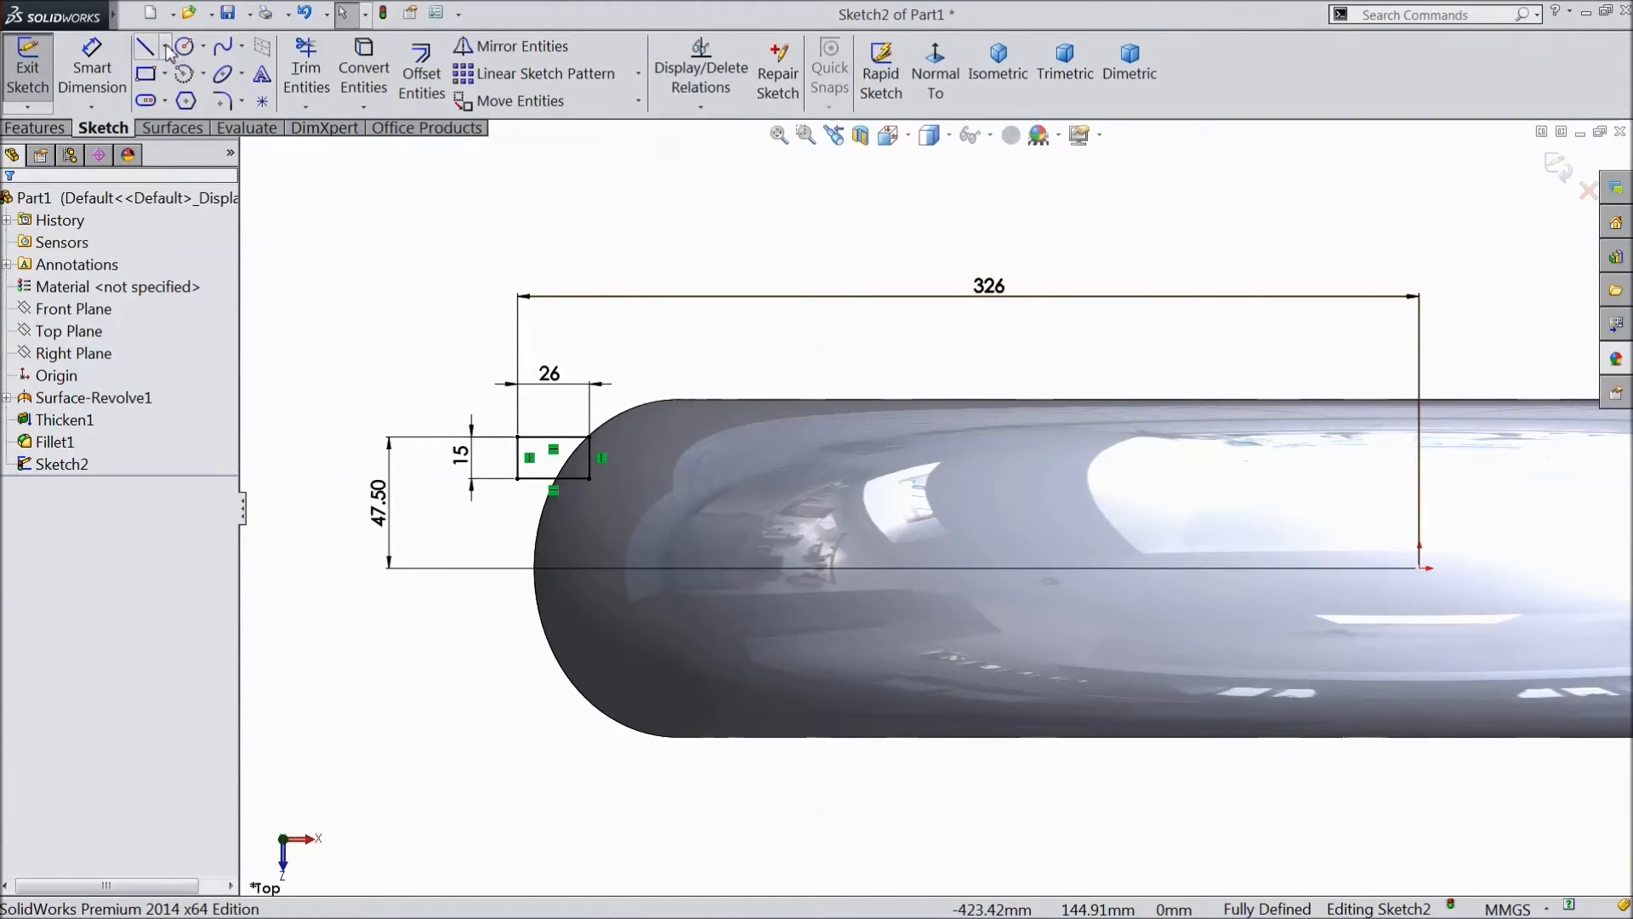
click(146, 46)
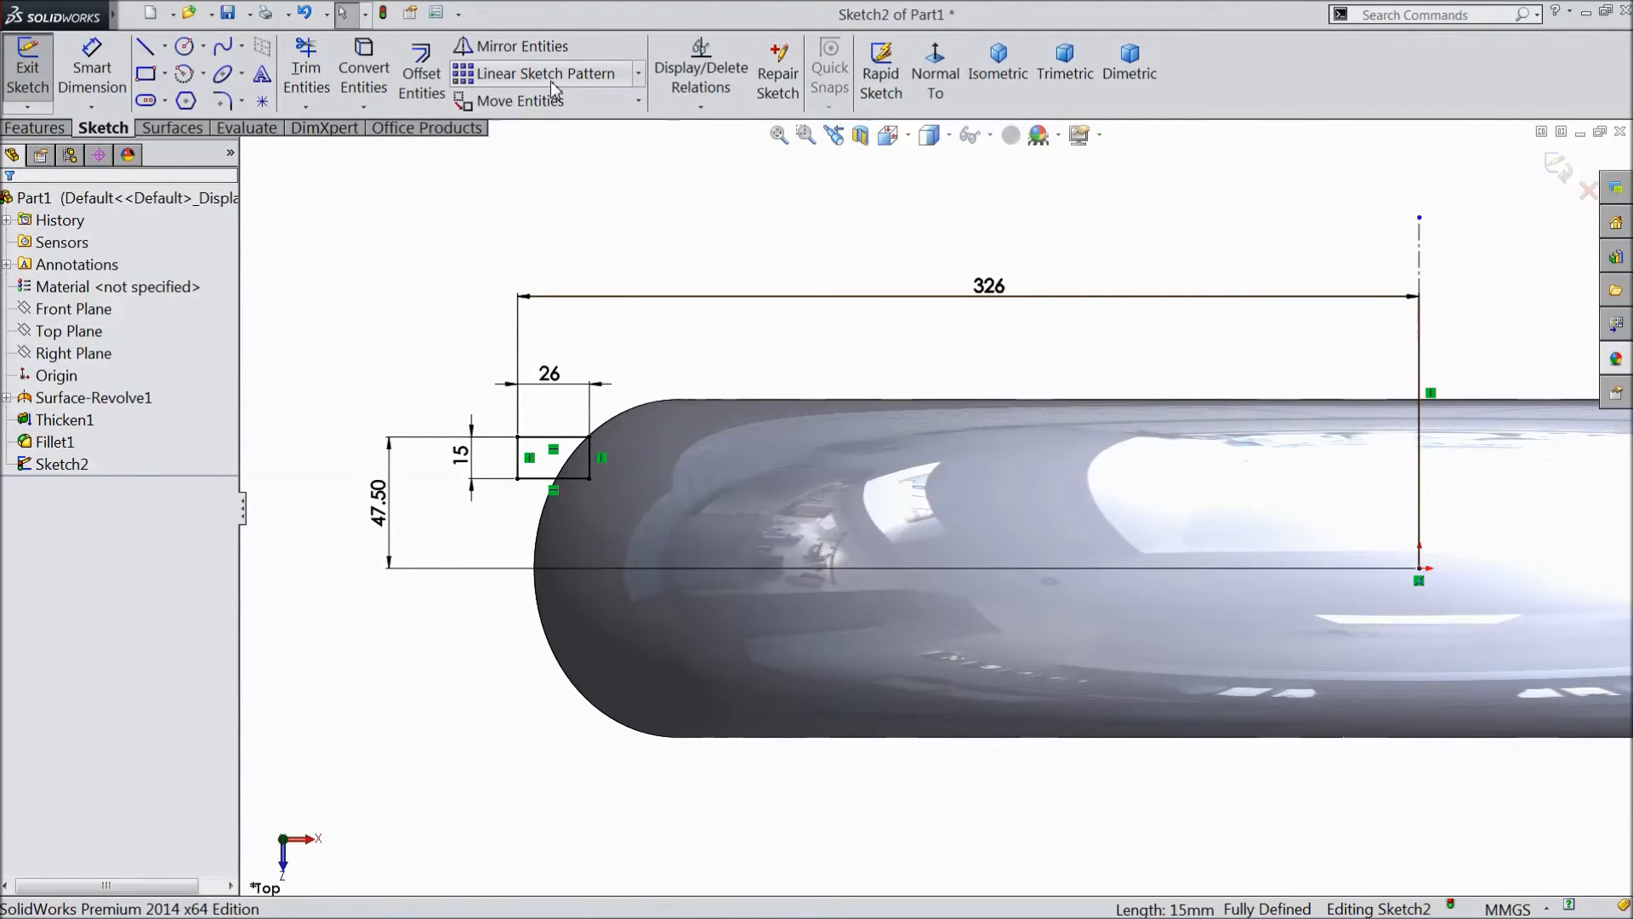
Linear-pattern the groove rectangle: 1 in Direction 1, 3 instances at 40 mm and 270° in Direction 2
click(541, 73)
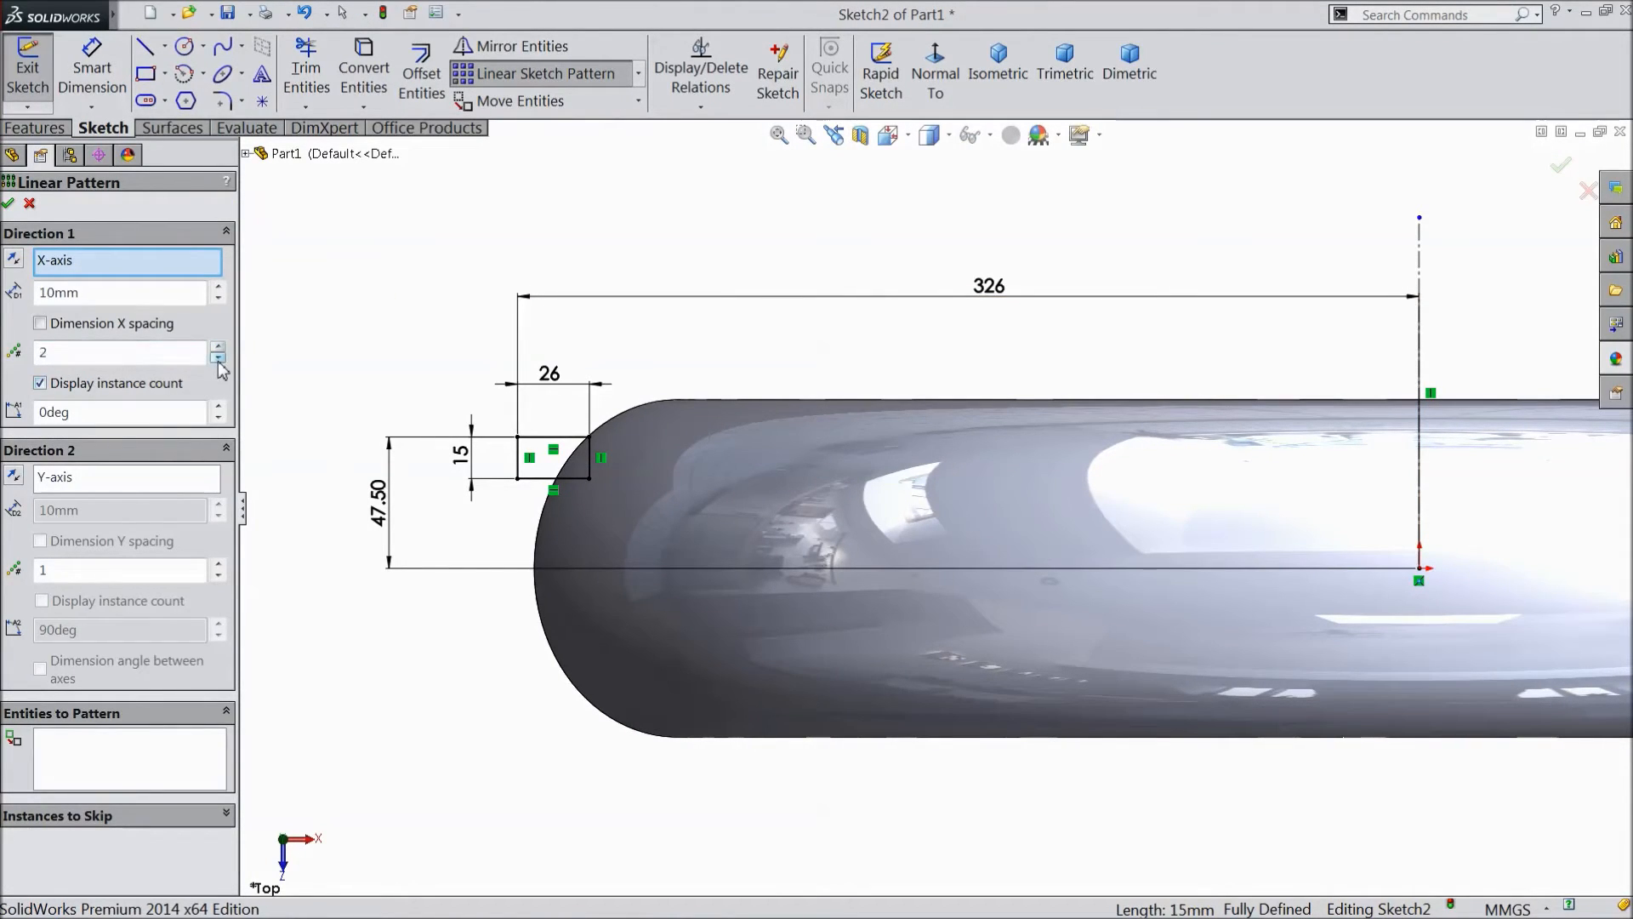
click(218, 357)
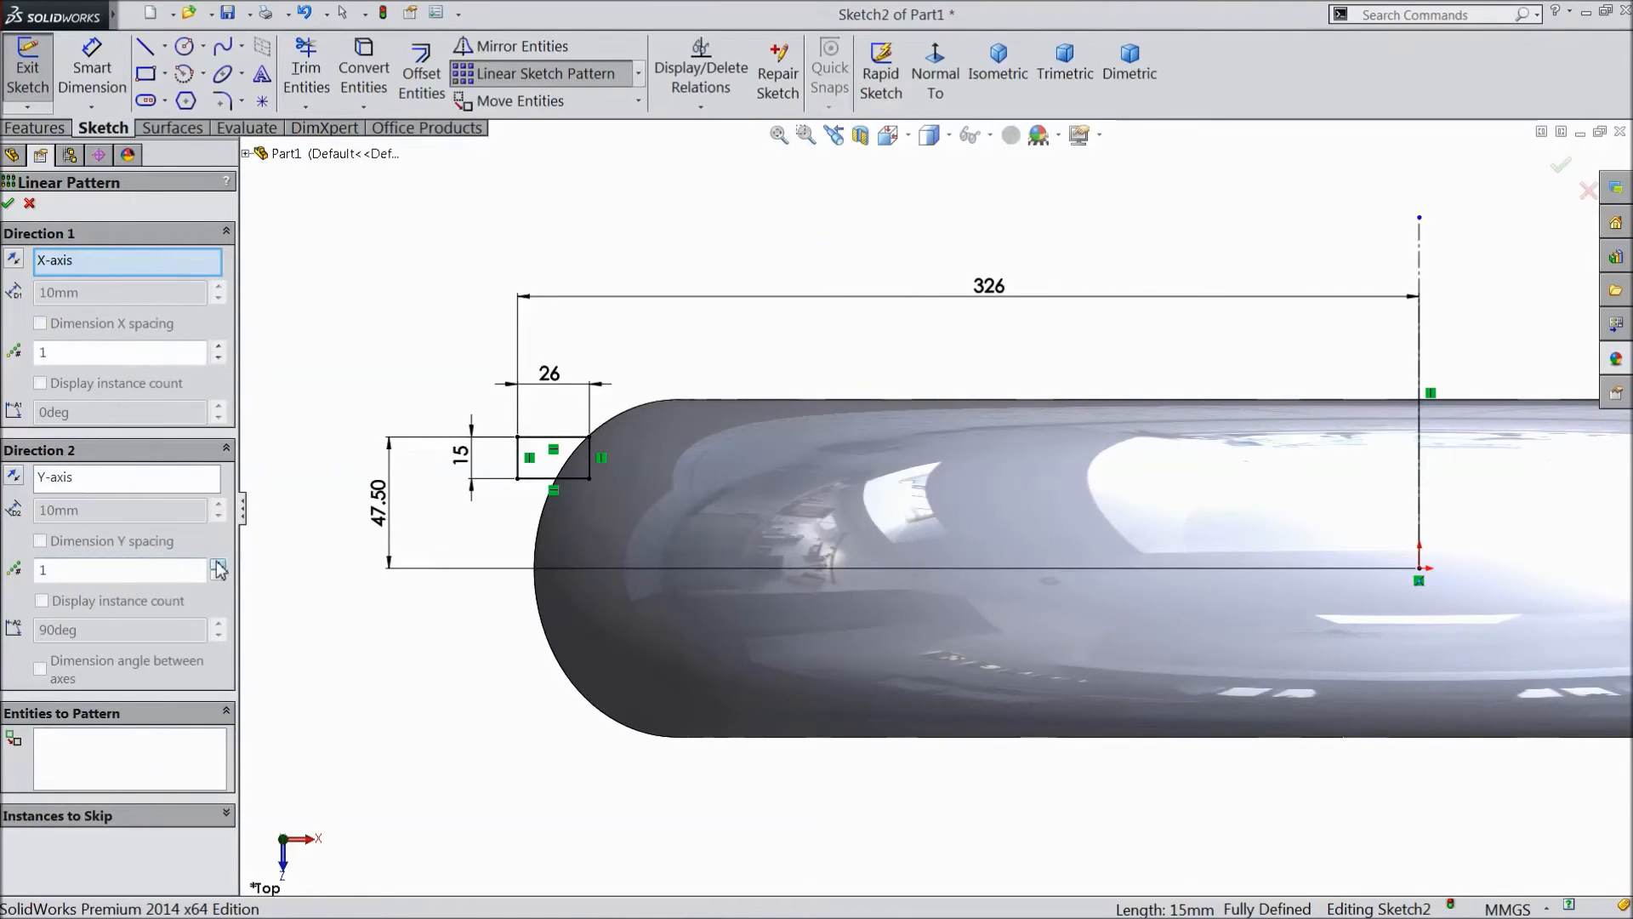
click(219, 565)
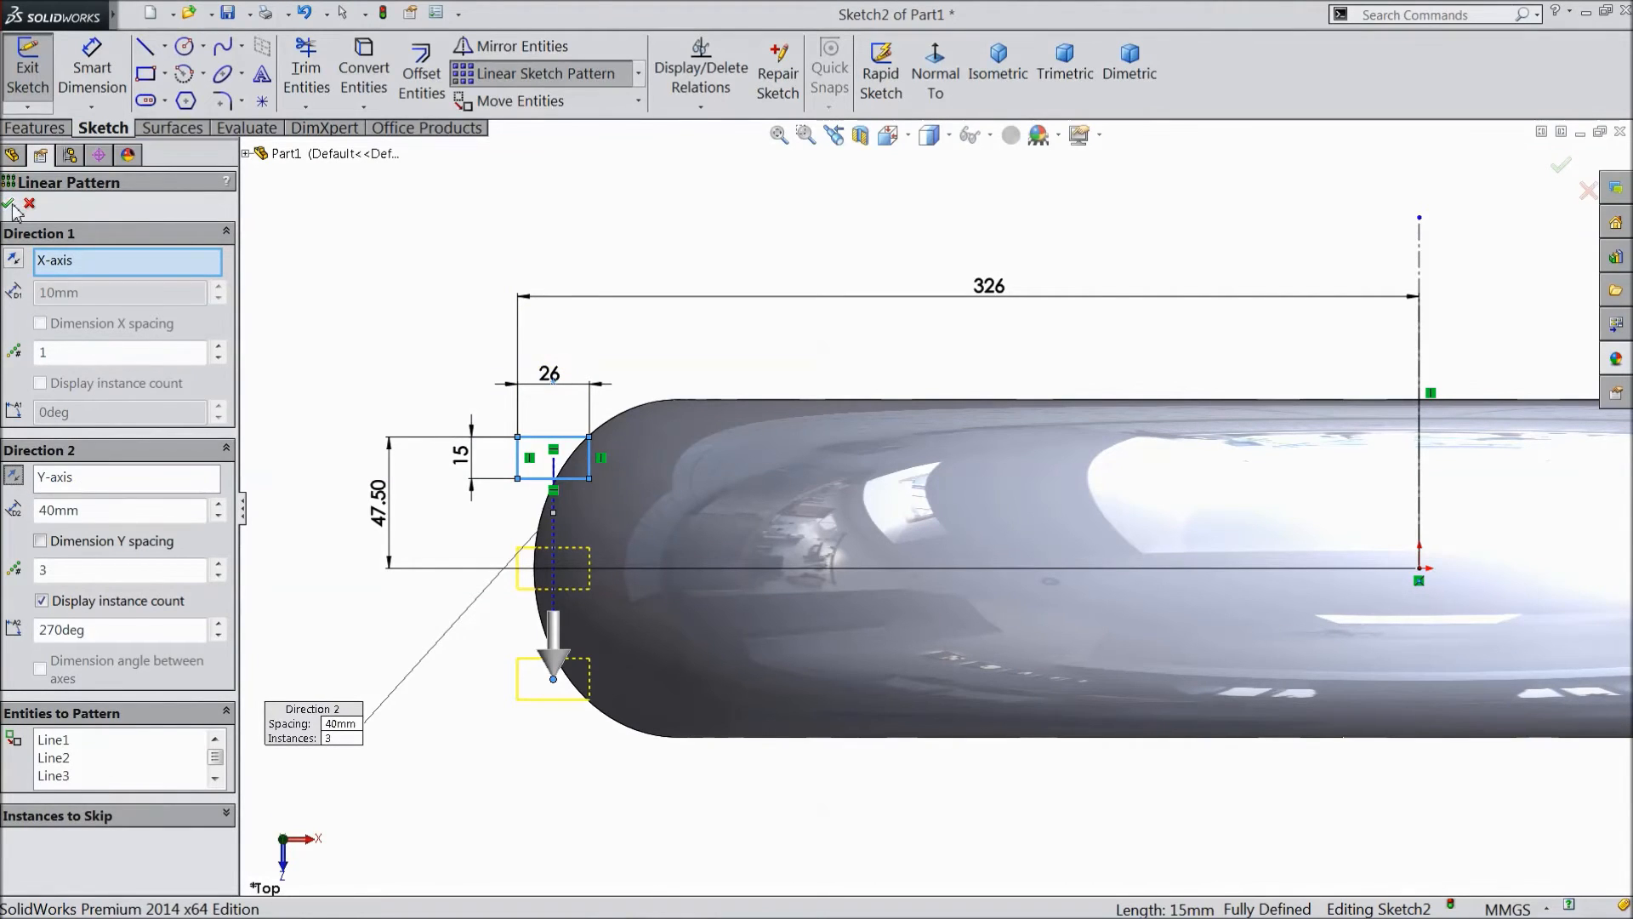
click(9, 203)
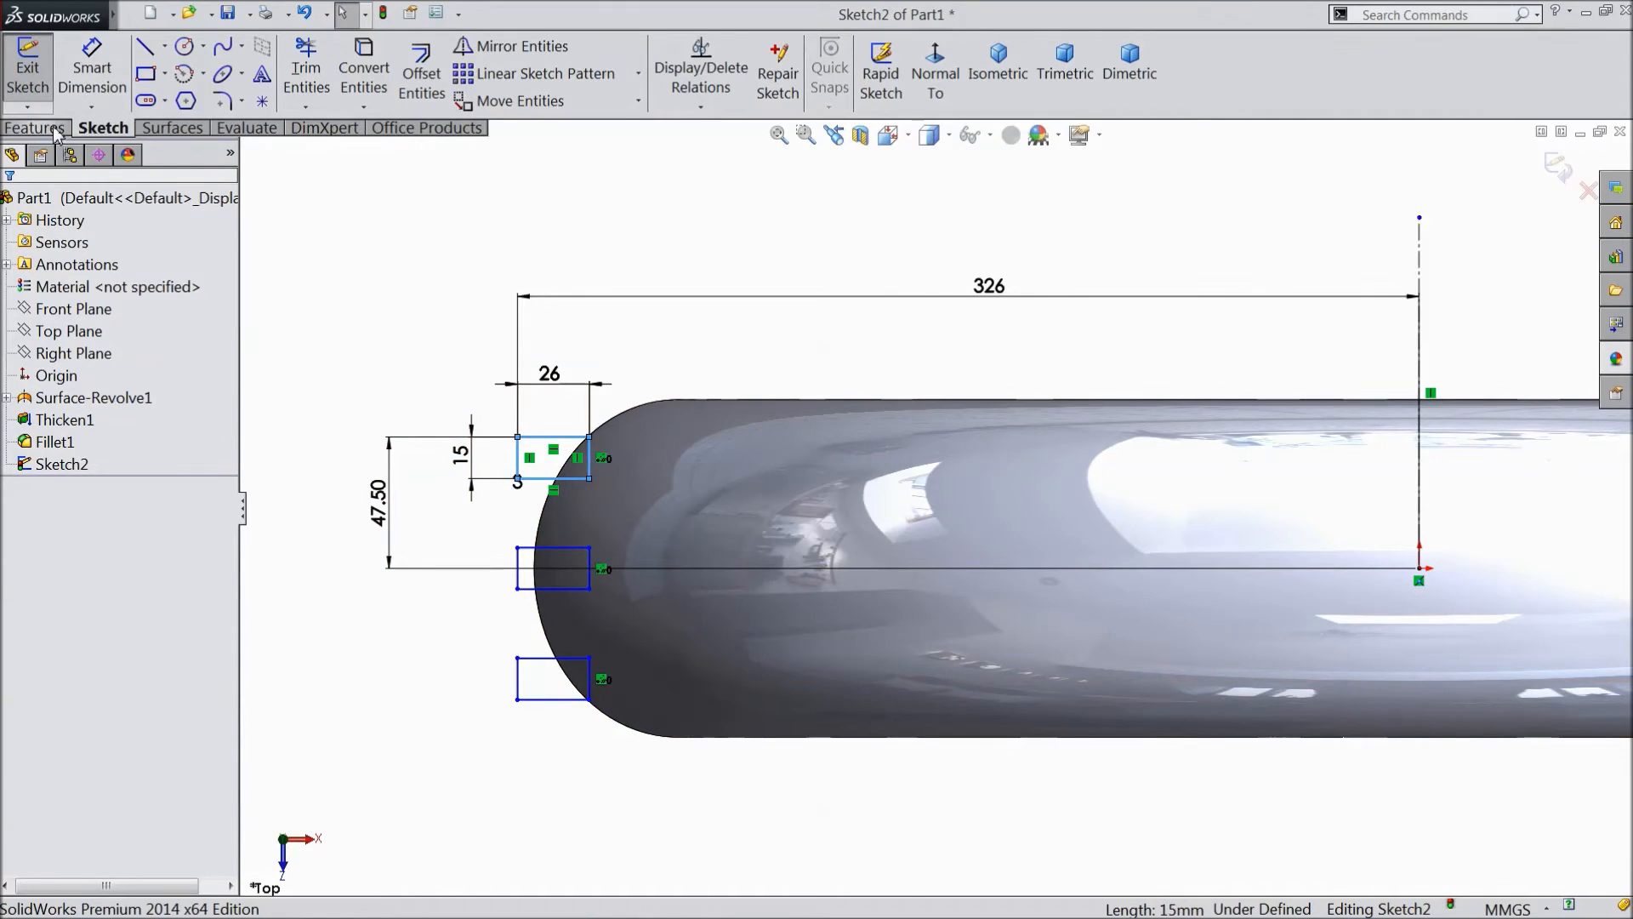
Create Revolve1 from the three groove rectangles, 360° around the centreline axis
click(34, 127)
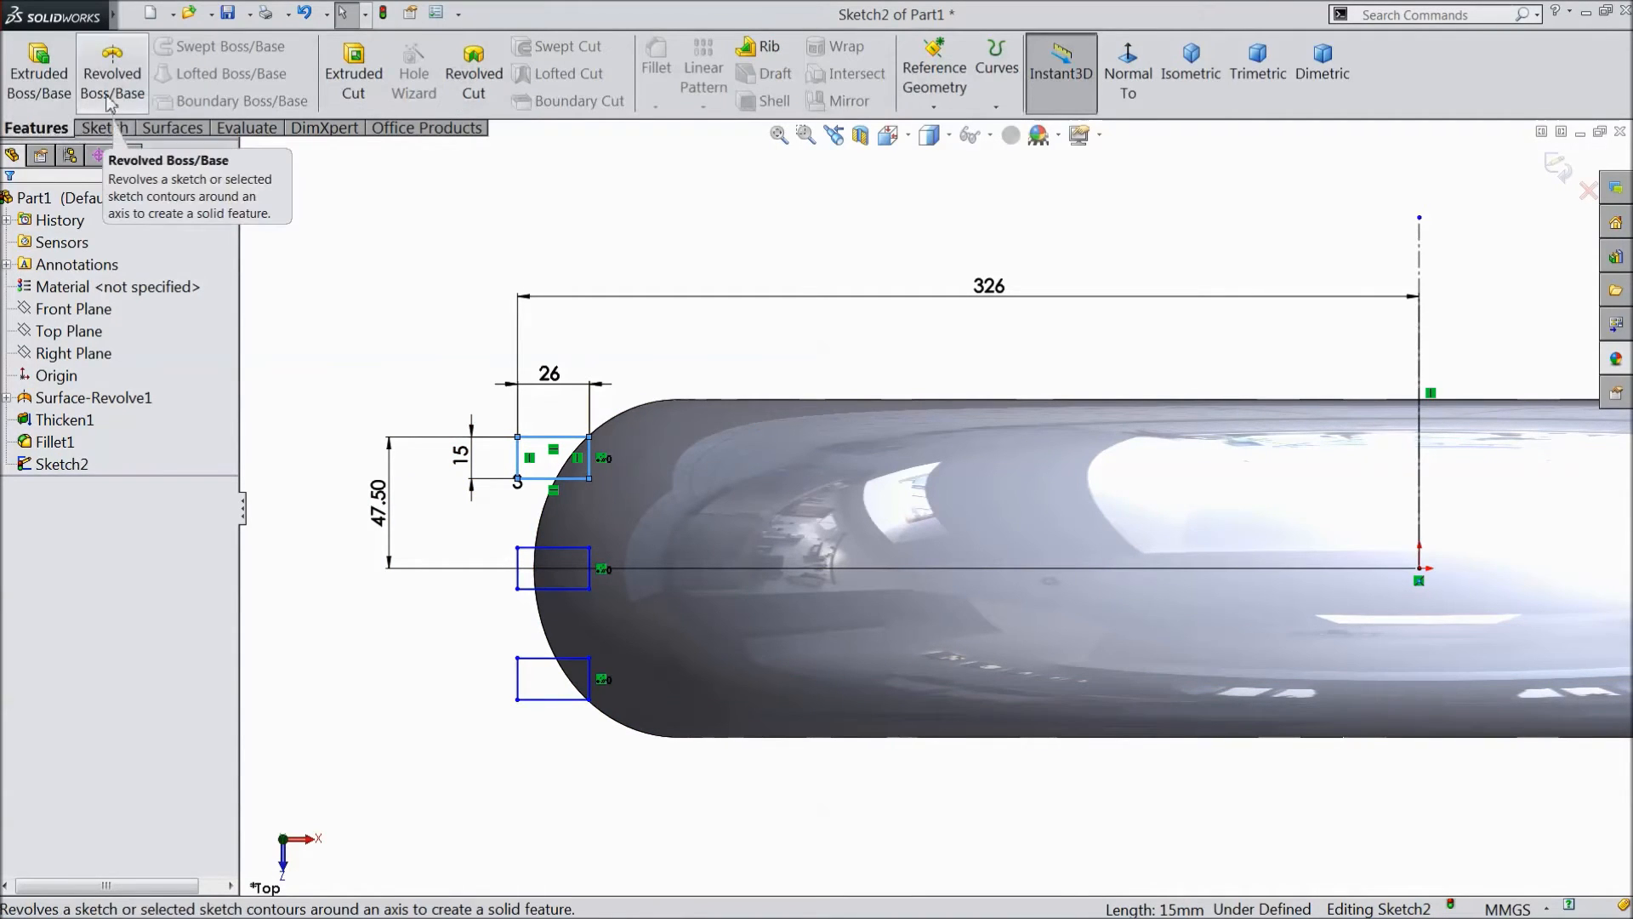
click(111, 71)
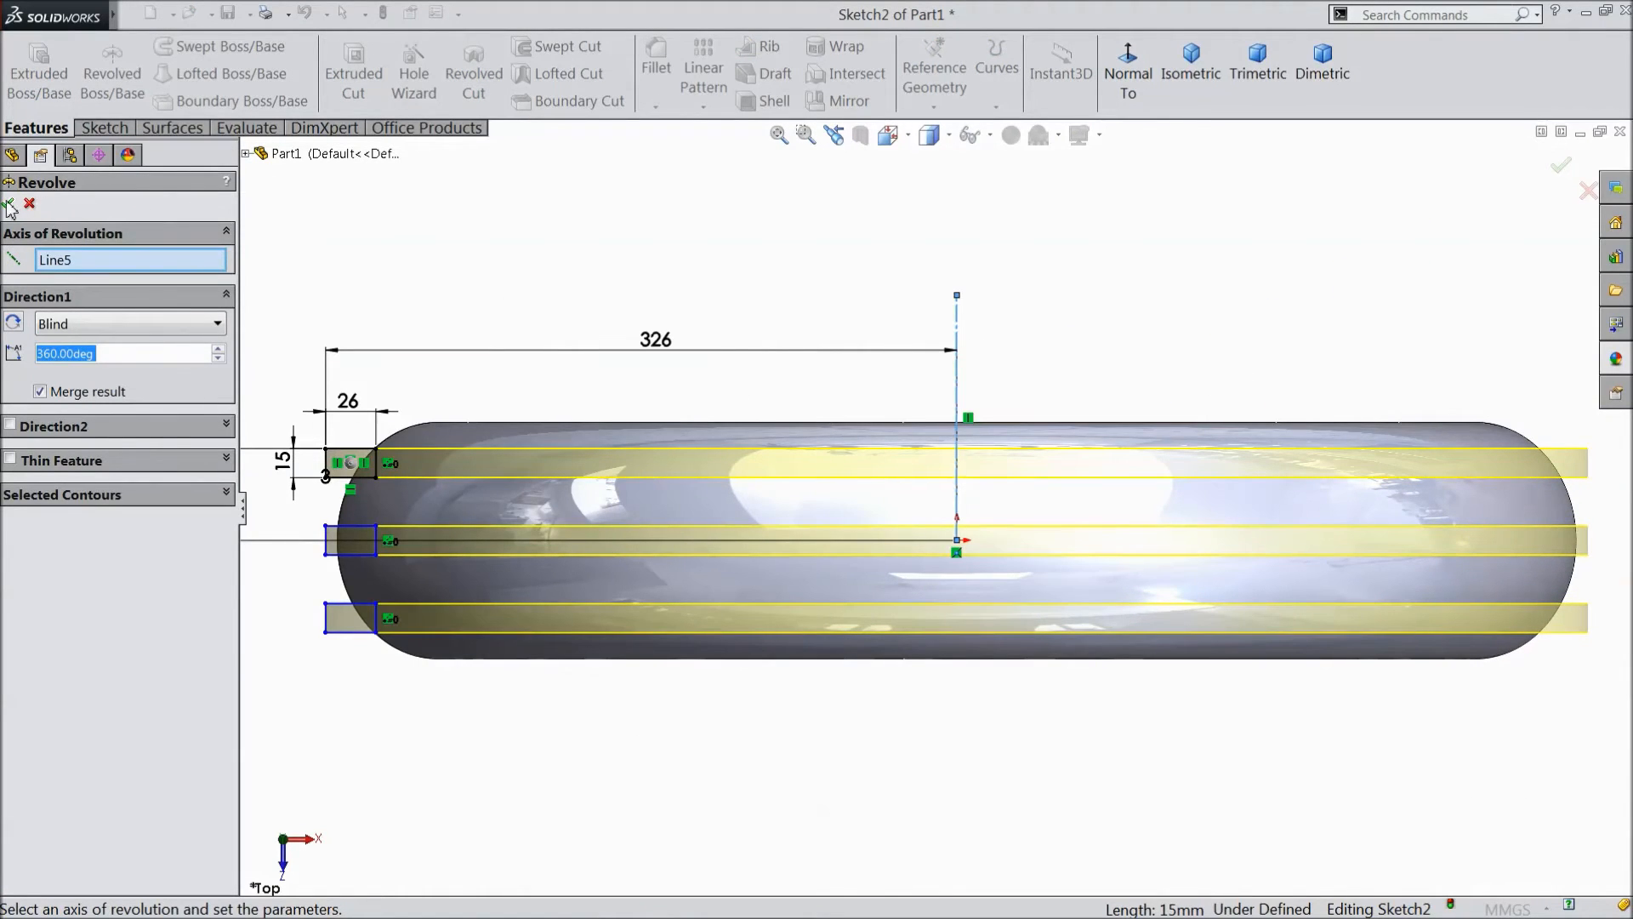
click(10, 203)
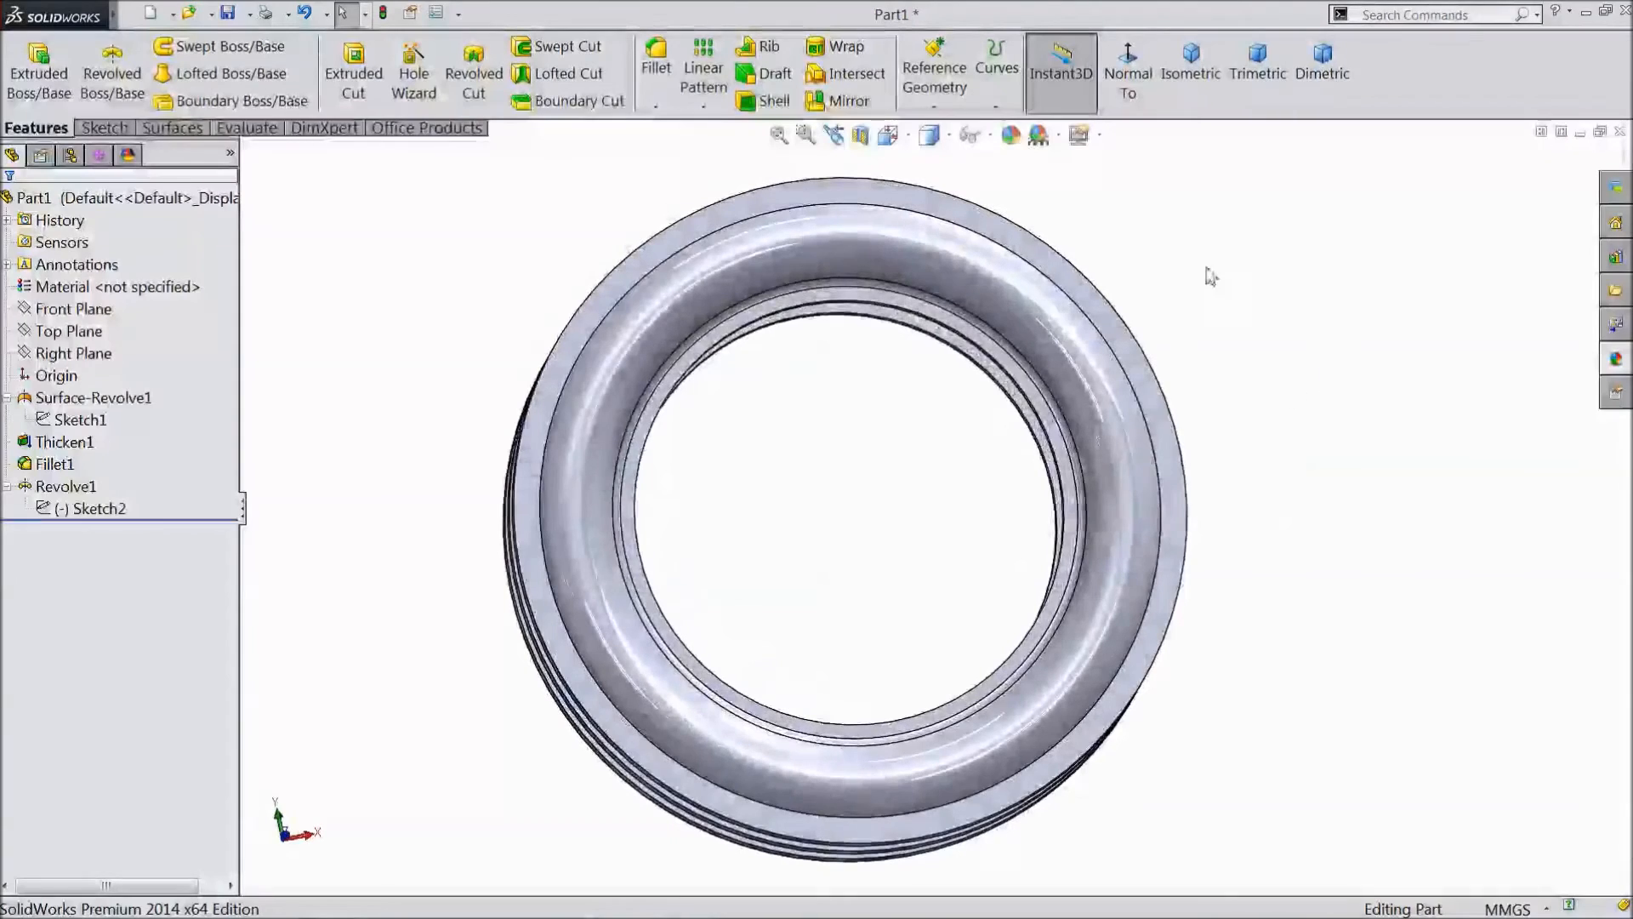
Add Fillet2 rounding the edges of the raised tread rings
click(655, 59)
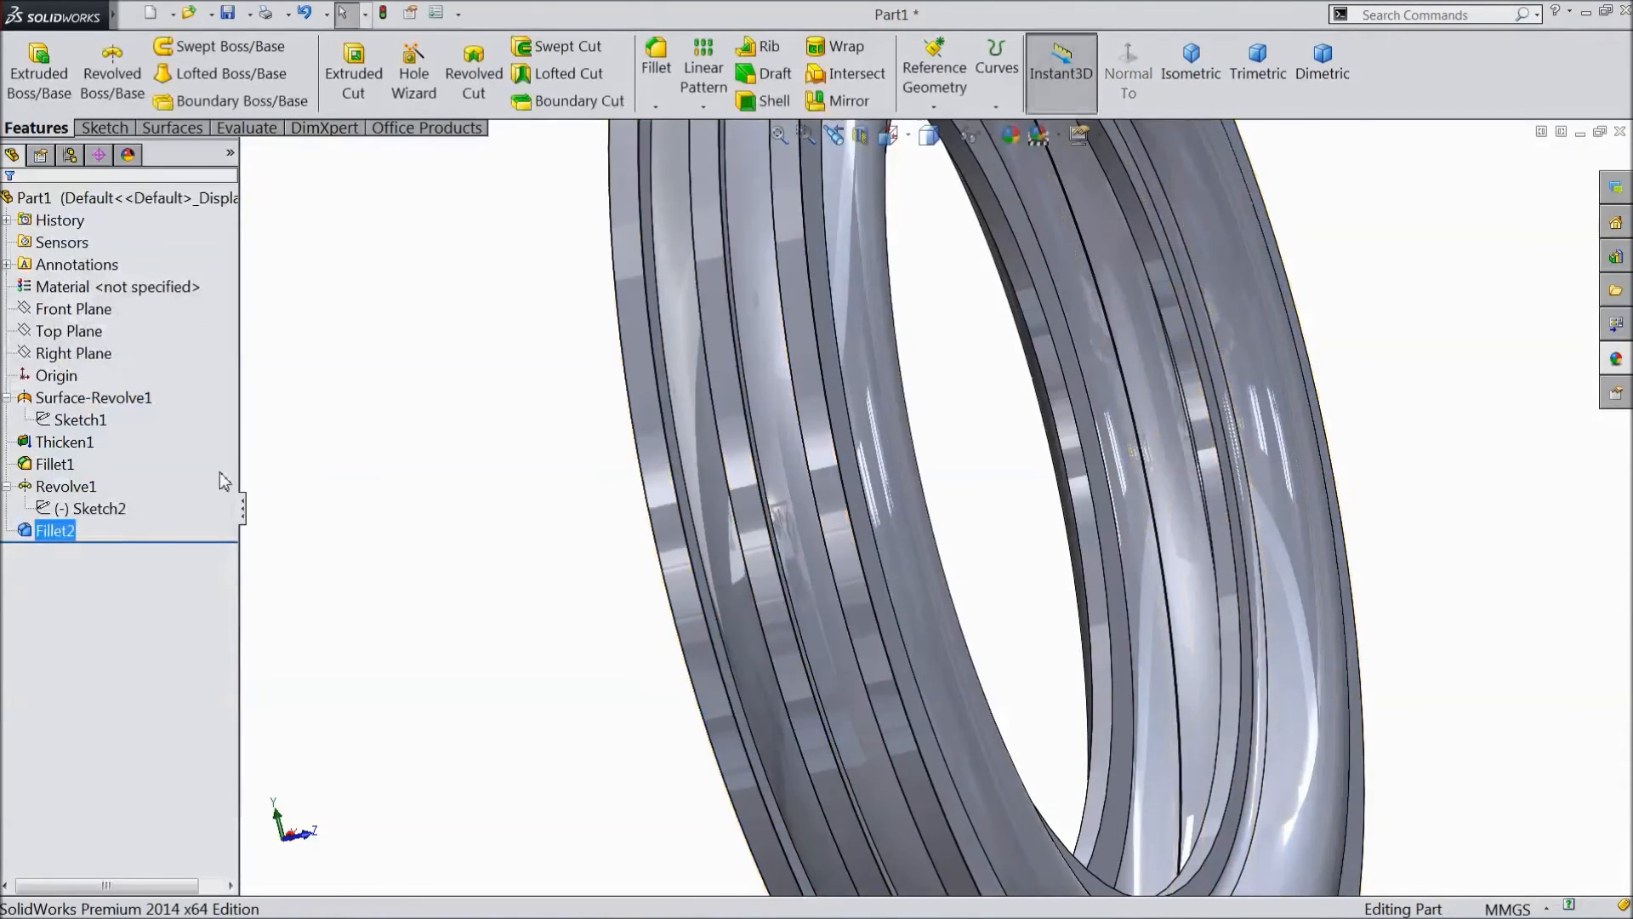
Add Fillet3 with a 1 mm radius on the tire's inner rim circular edge
double_click(56, 530)
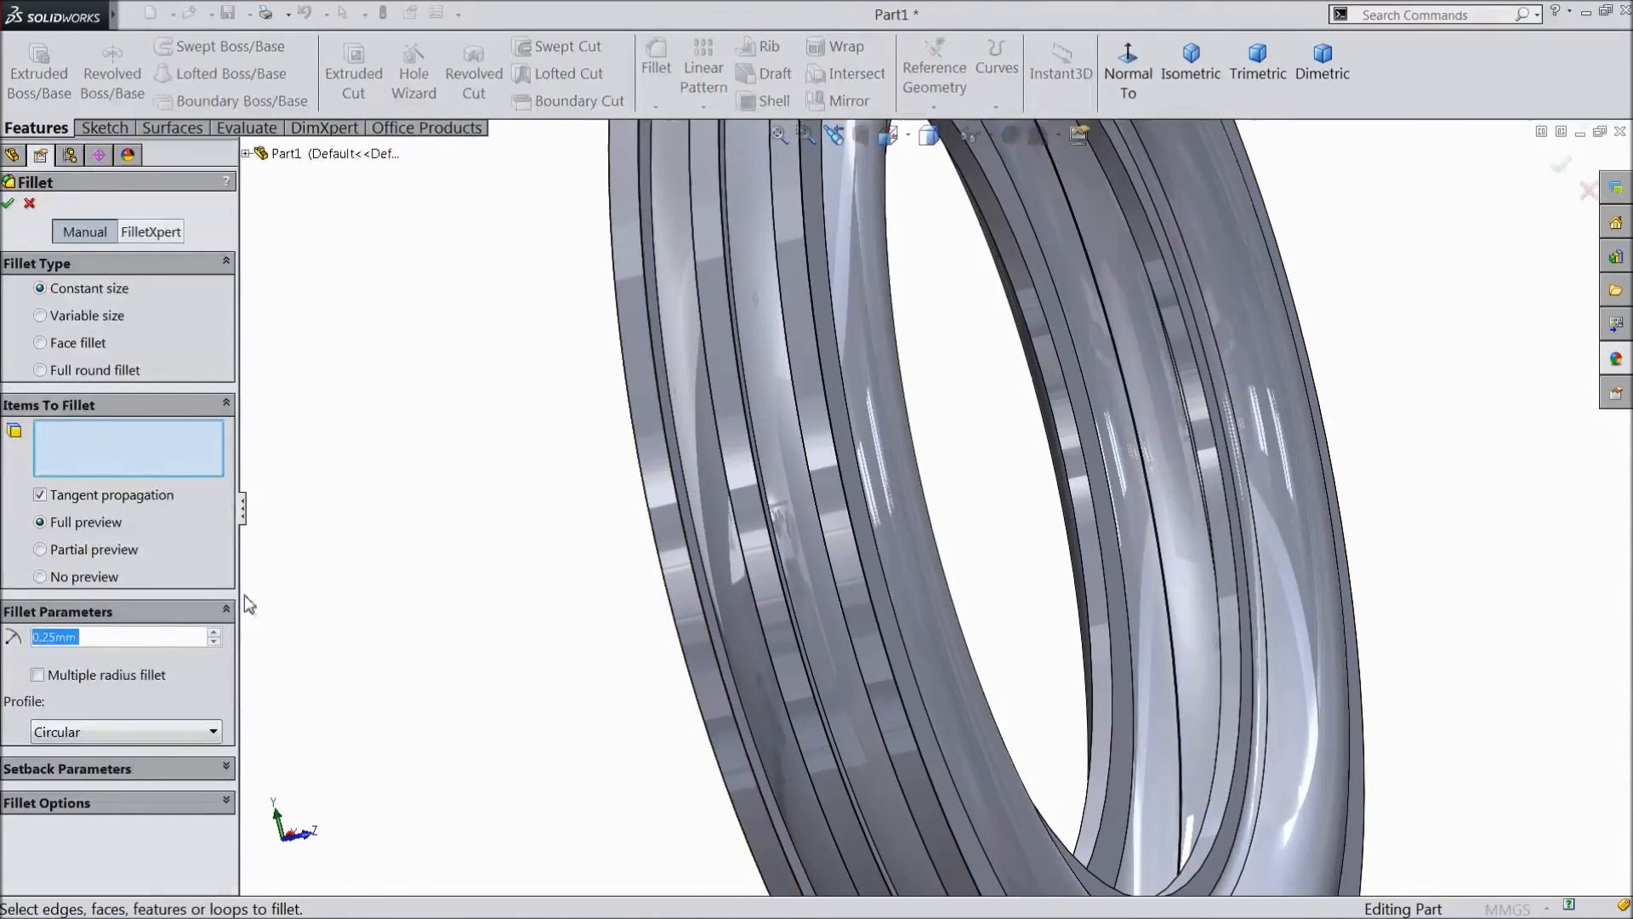
text(1.00)
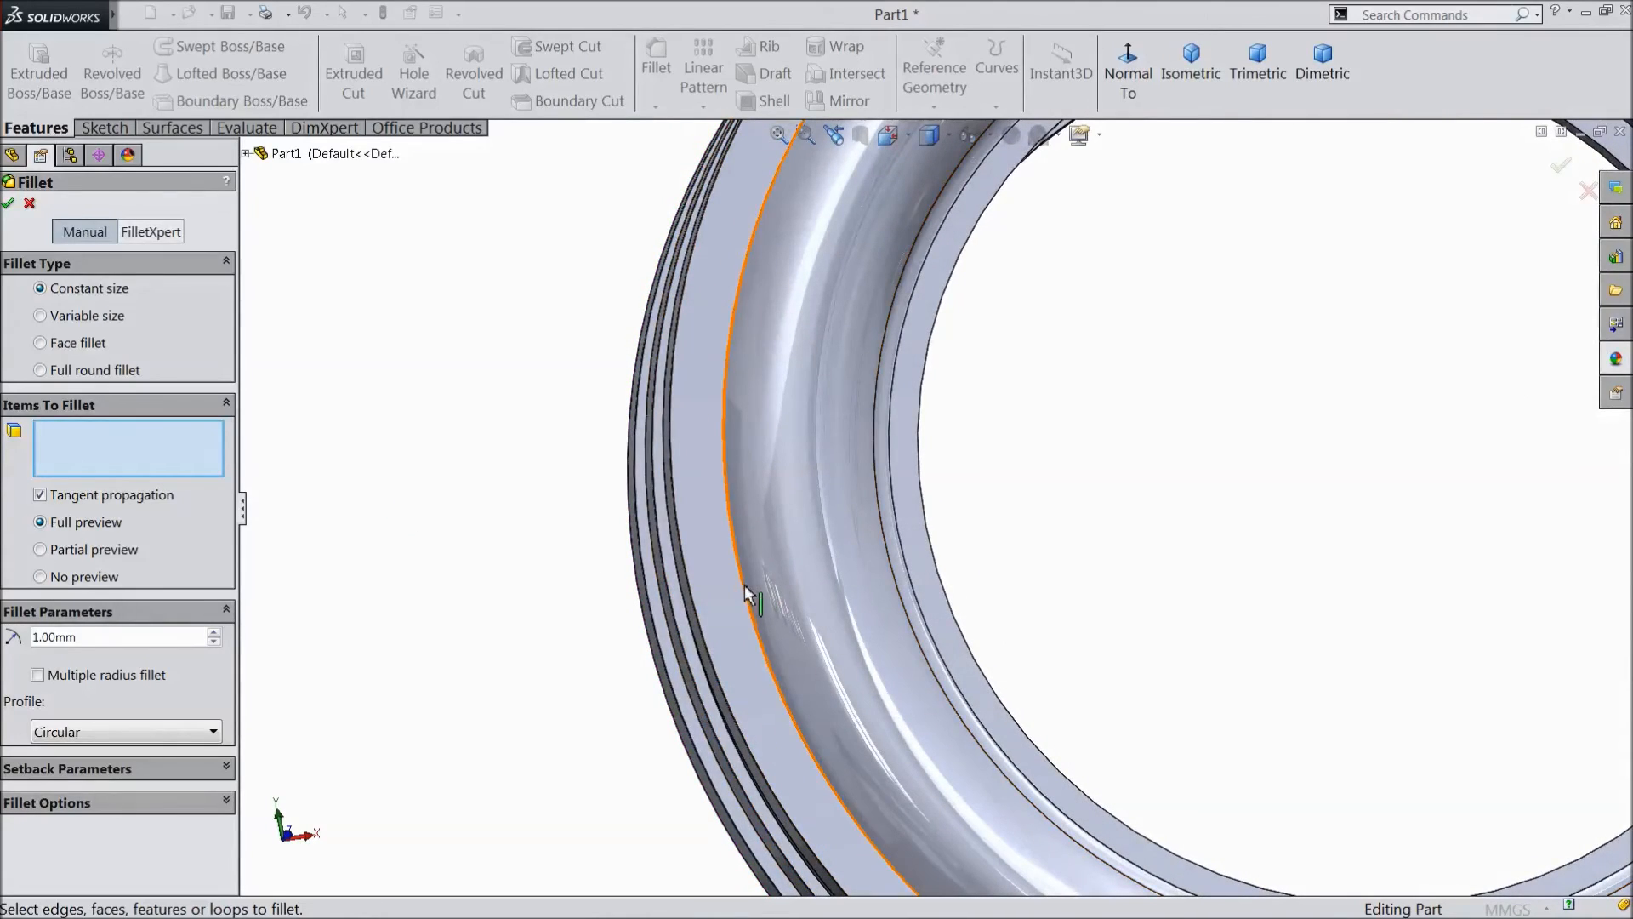
click(750, 604)
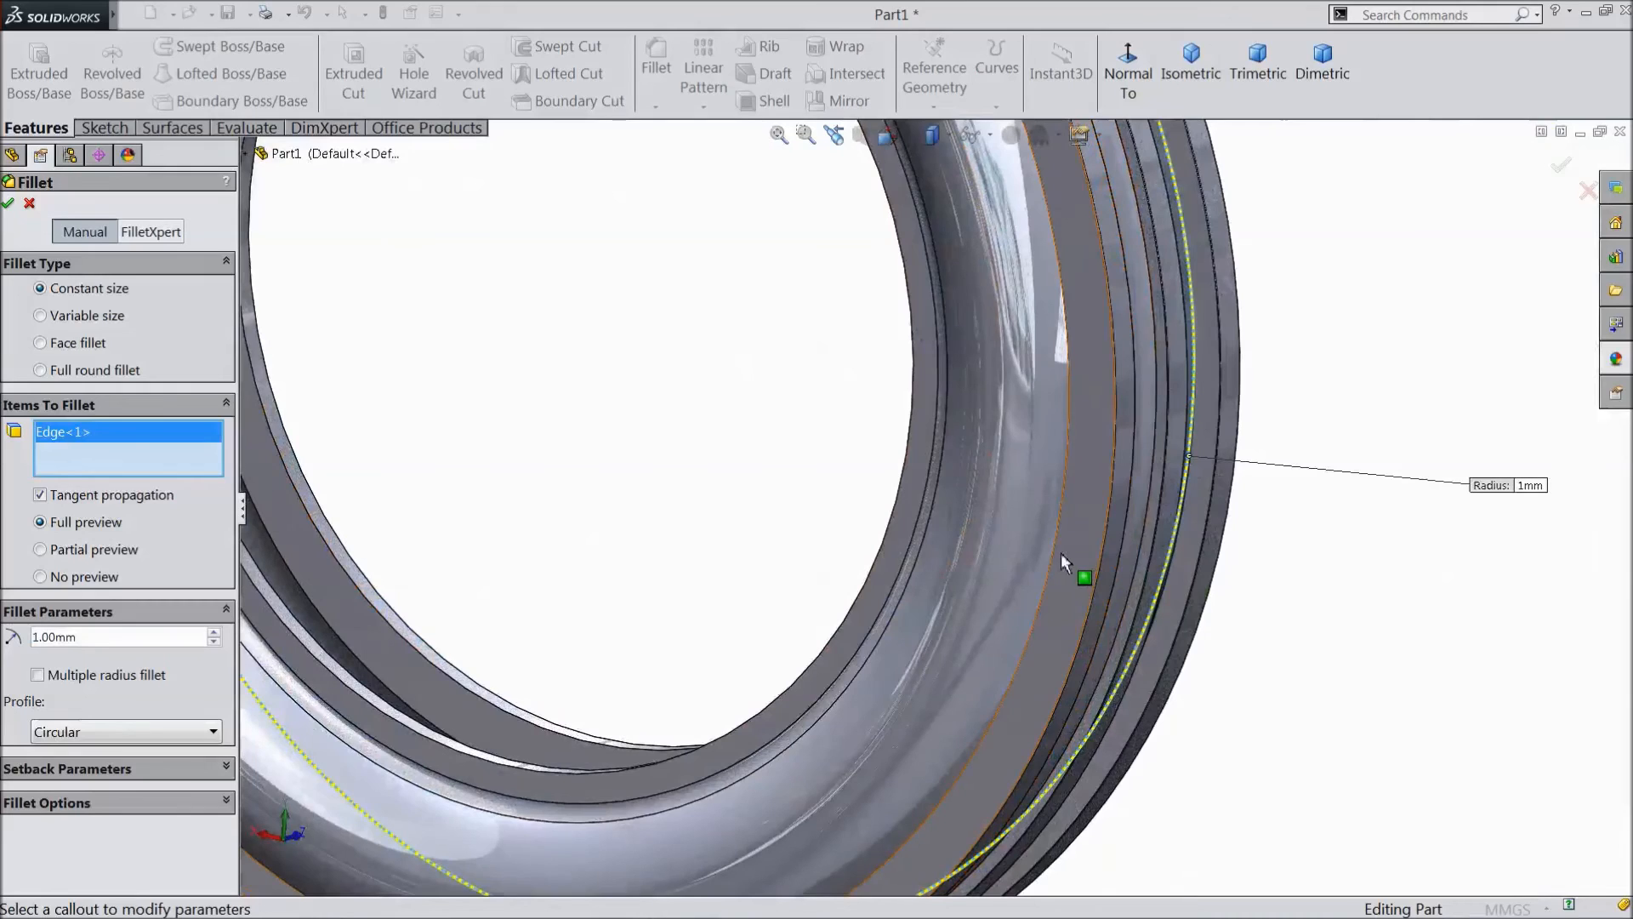
click(1083, 579)
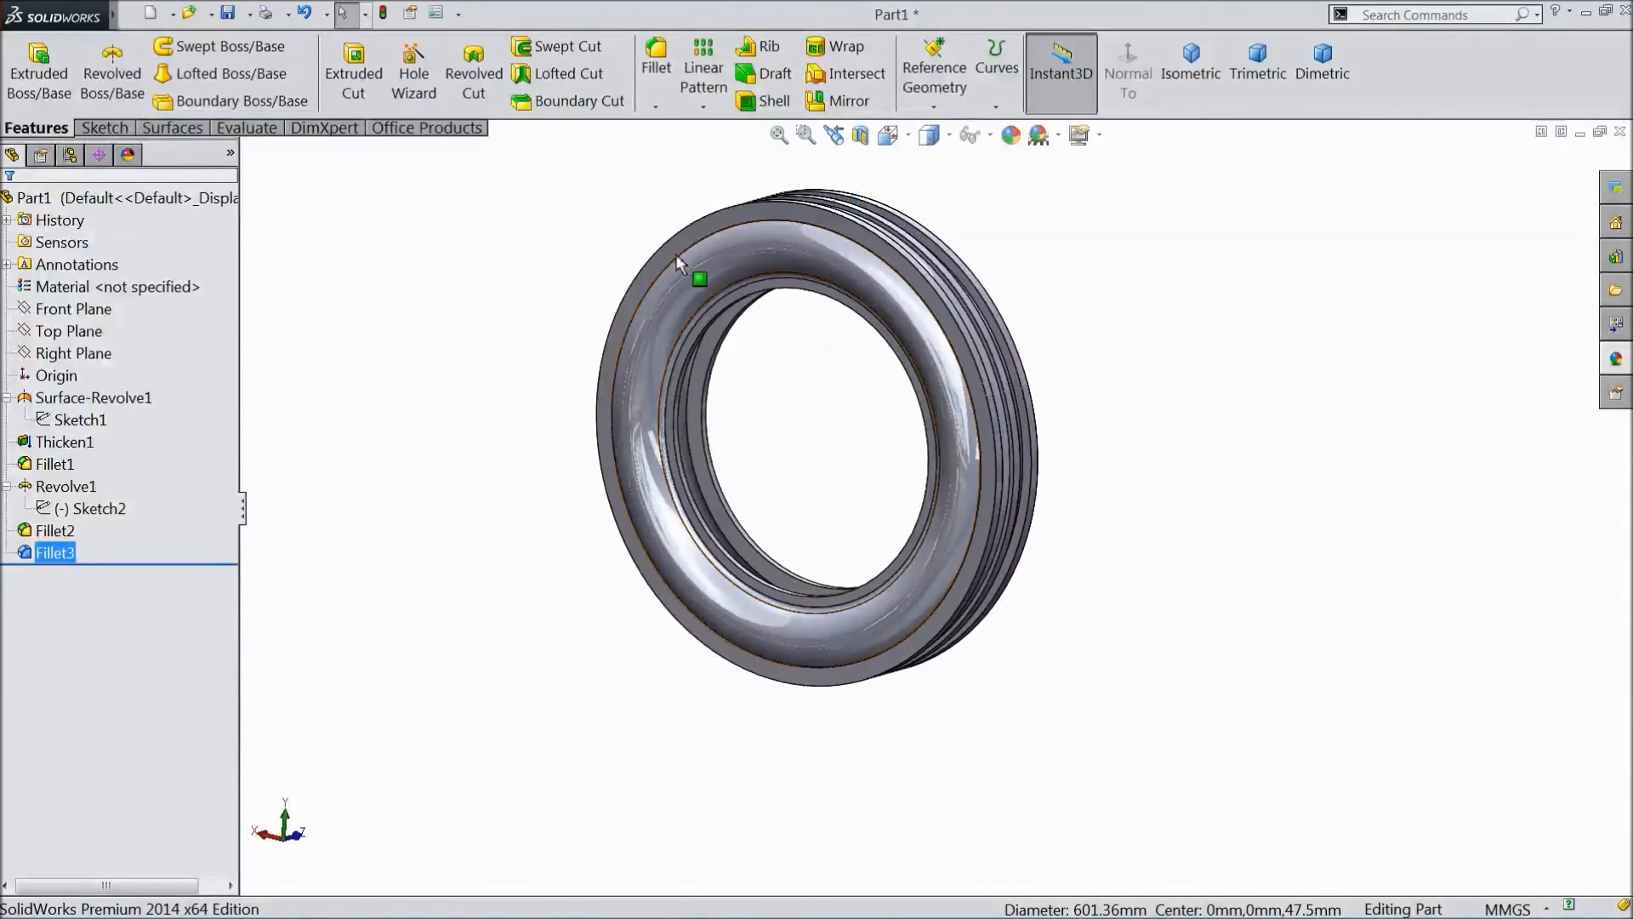
Select every tire feature and apply a black colour appearance from the Appearances library
click(93, 398)
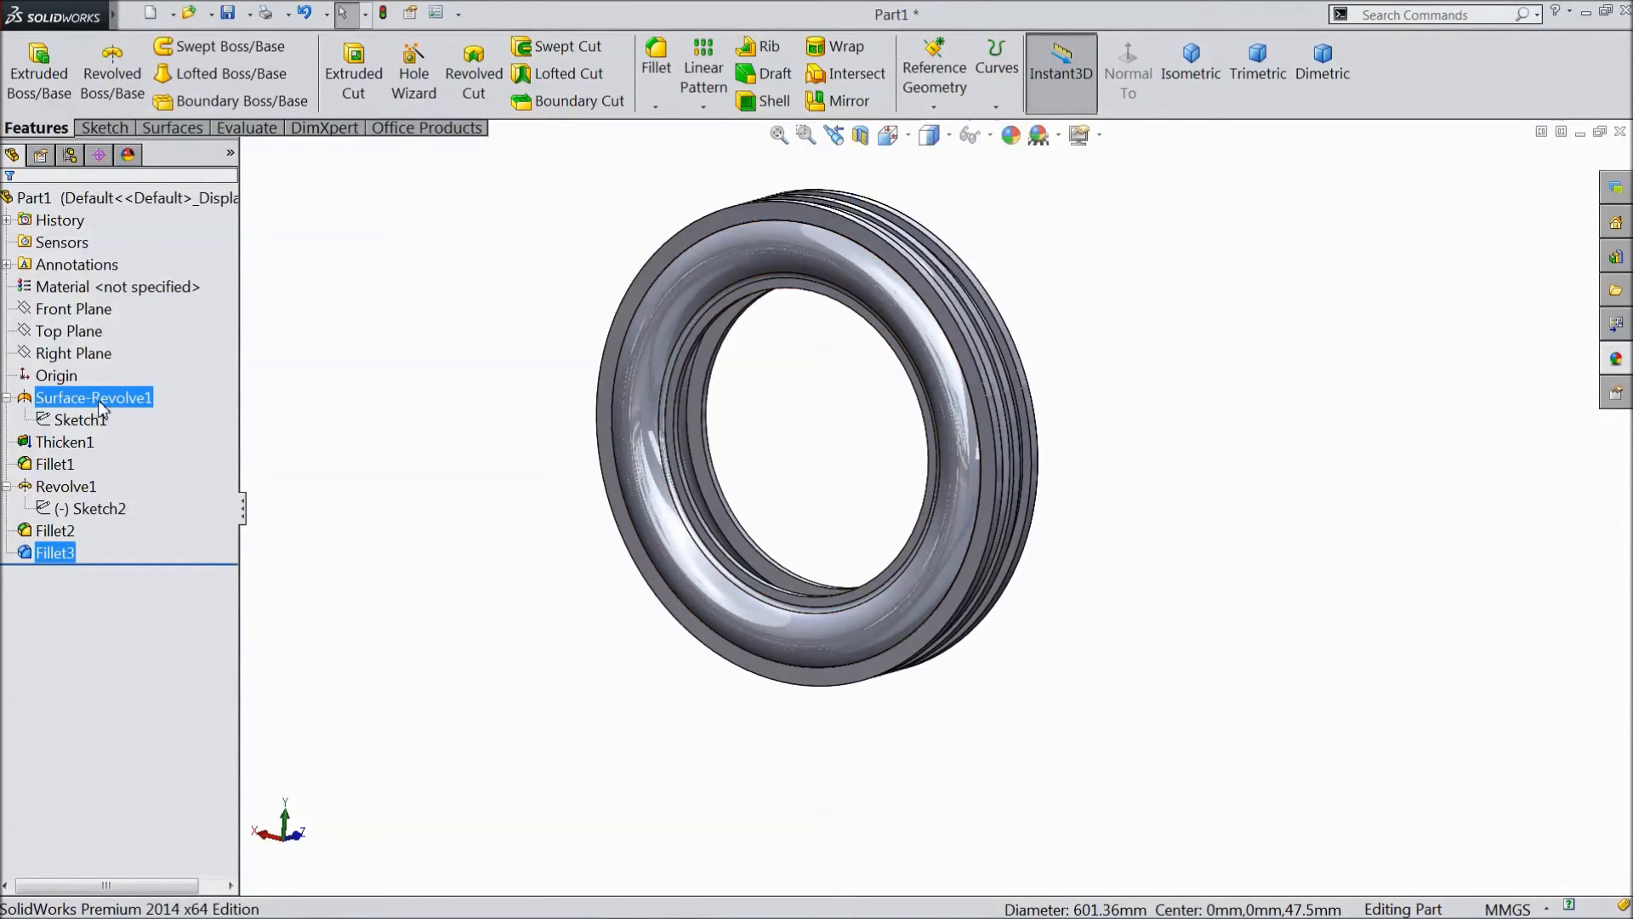
click(54, 530)
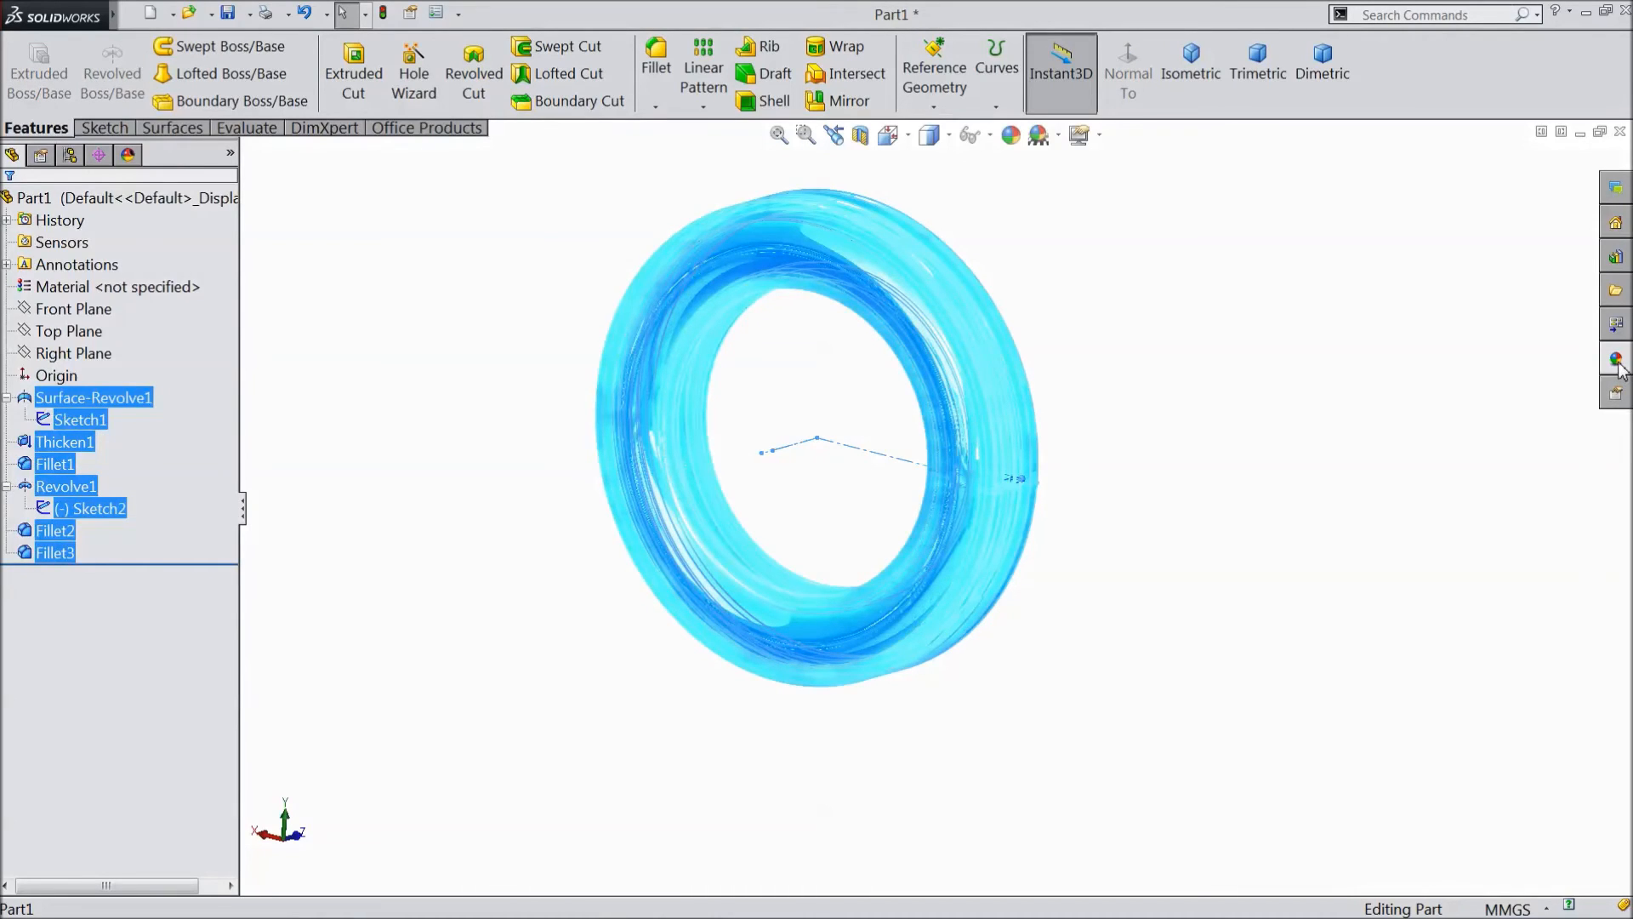
click(1615, 359)
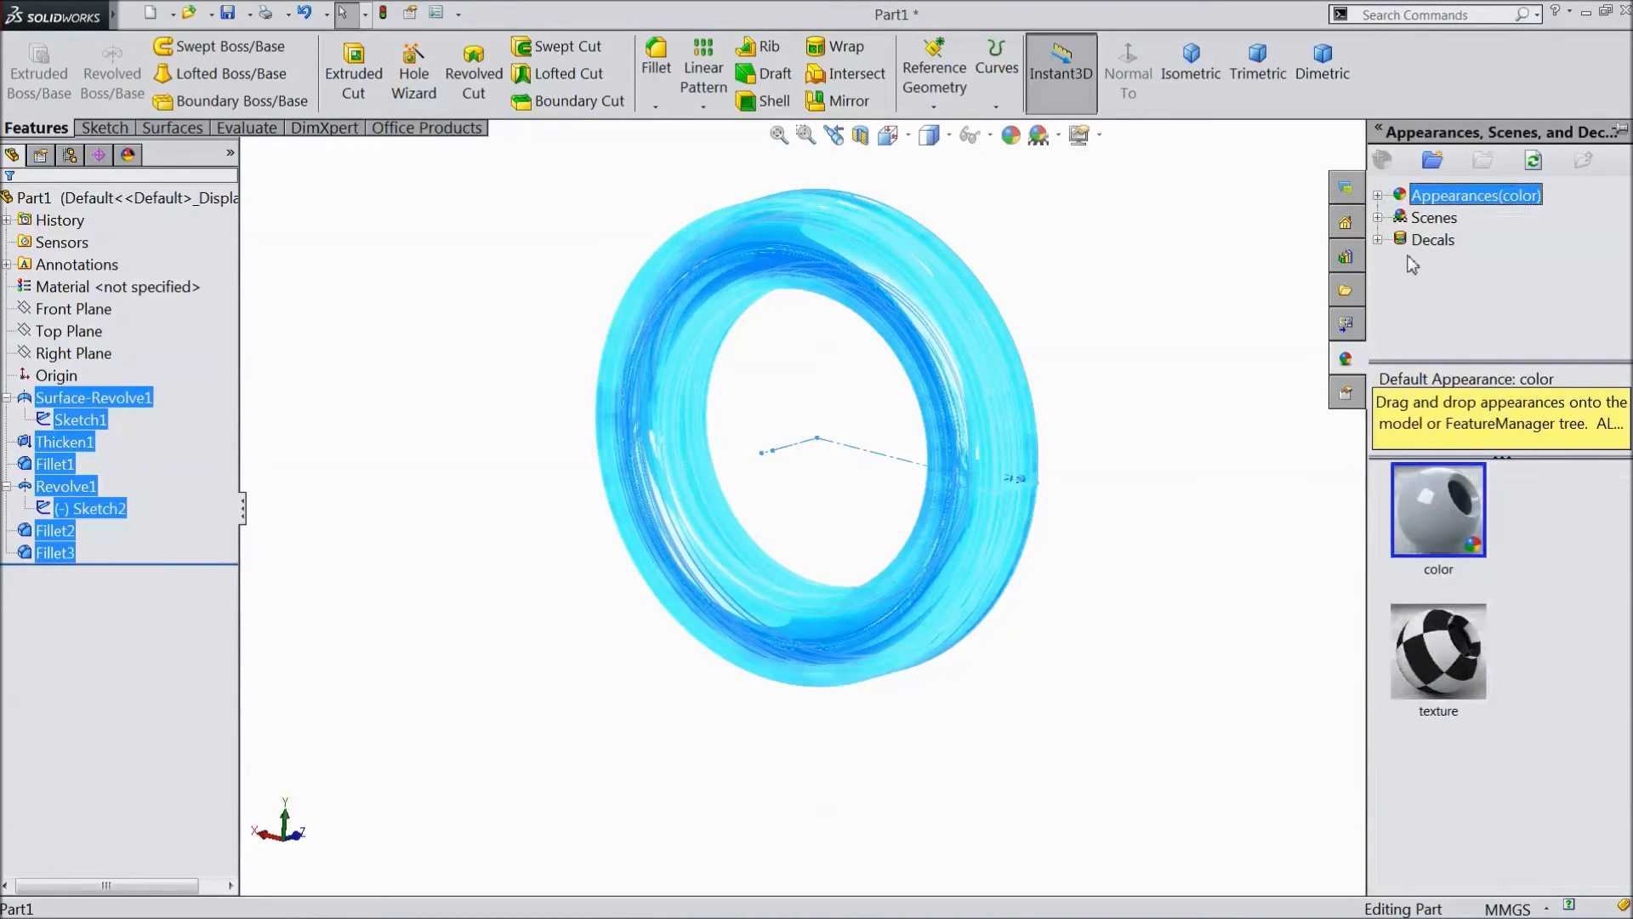
click(1377, 195)
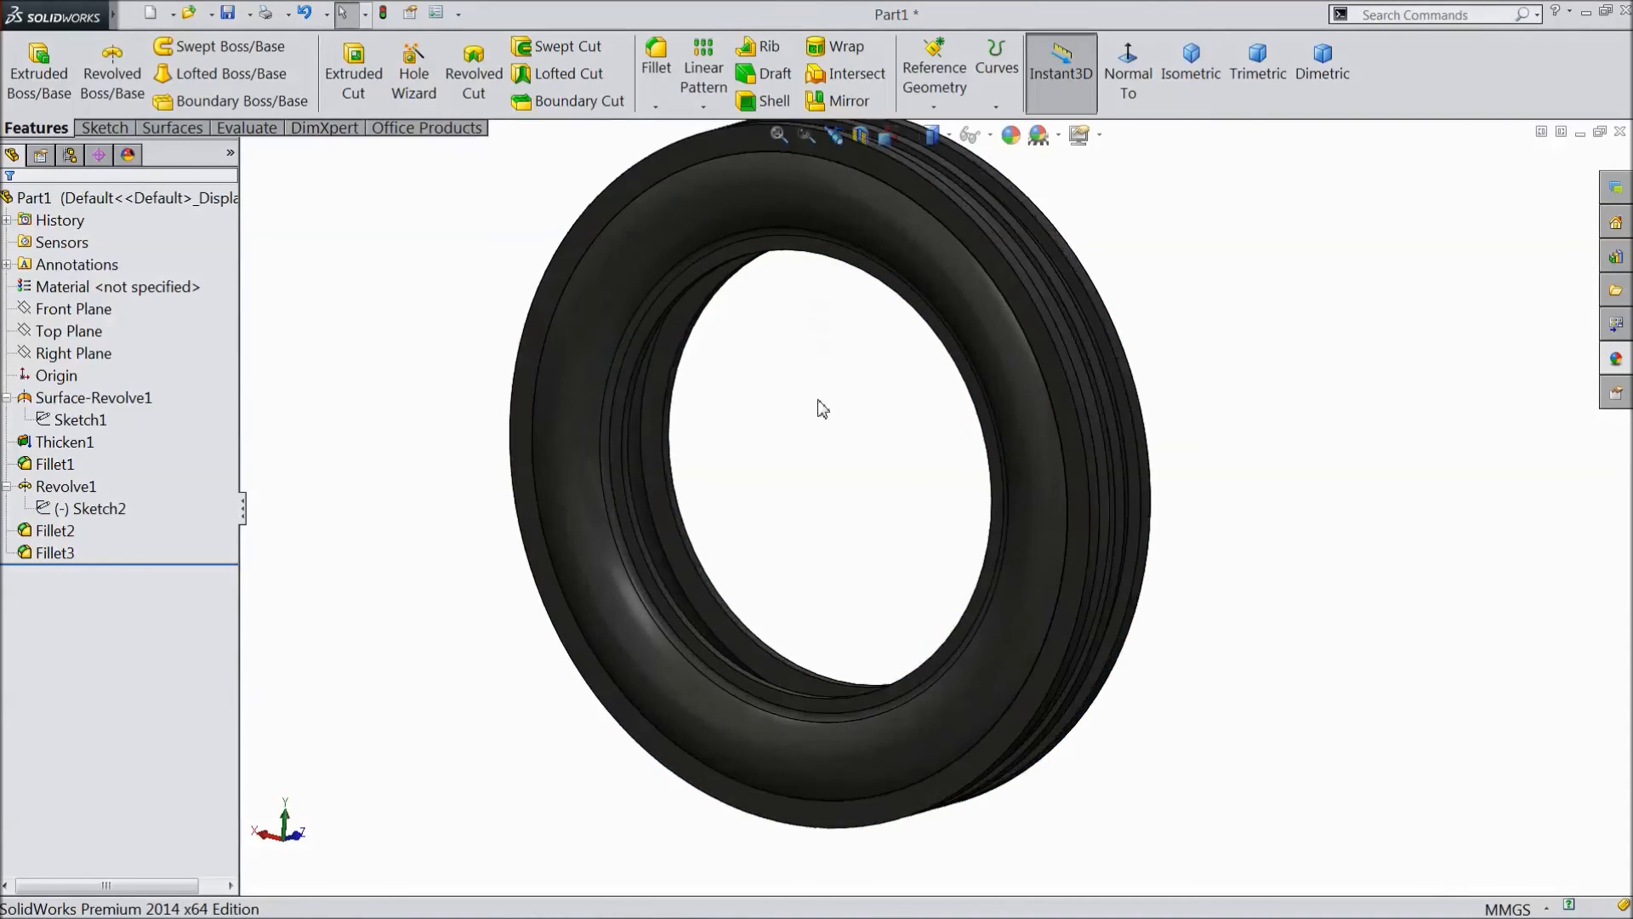
click(93, 398)
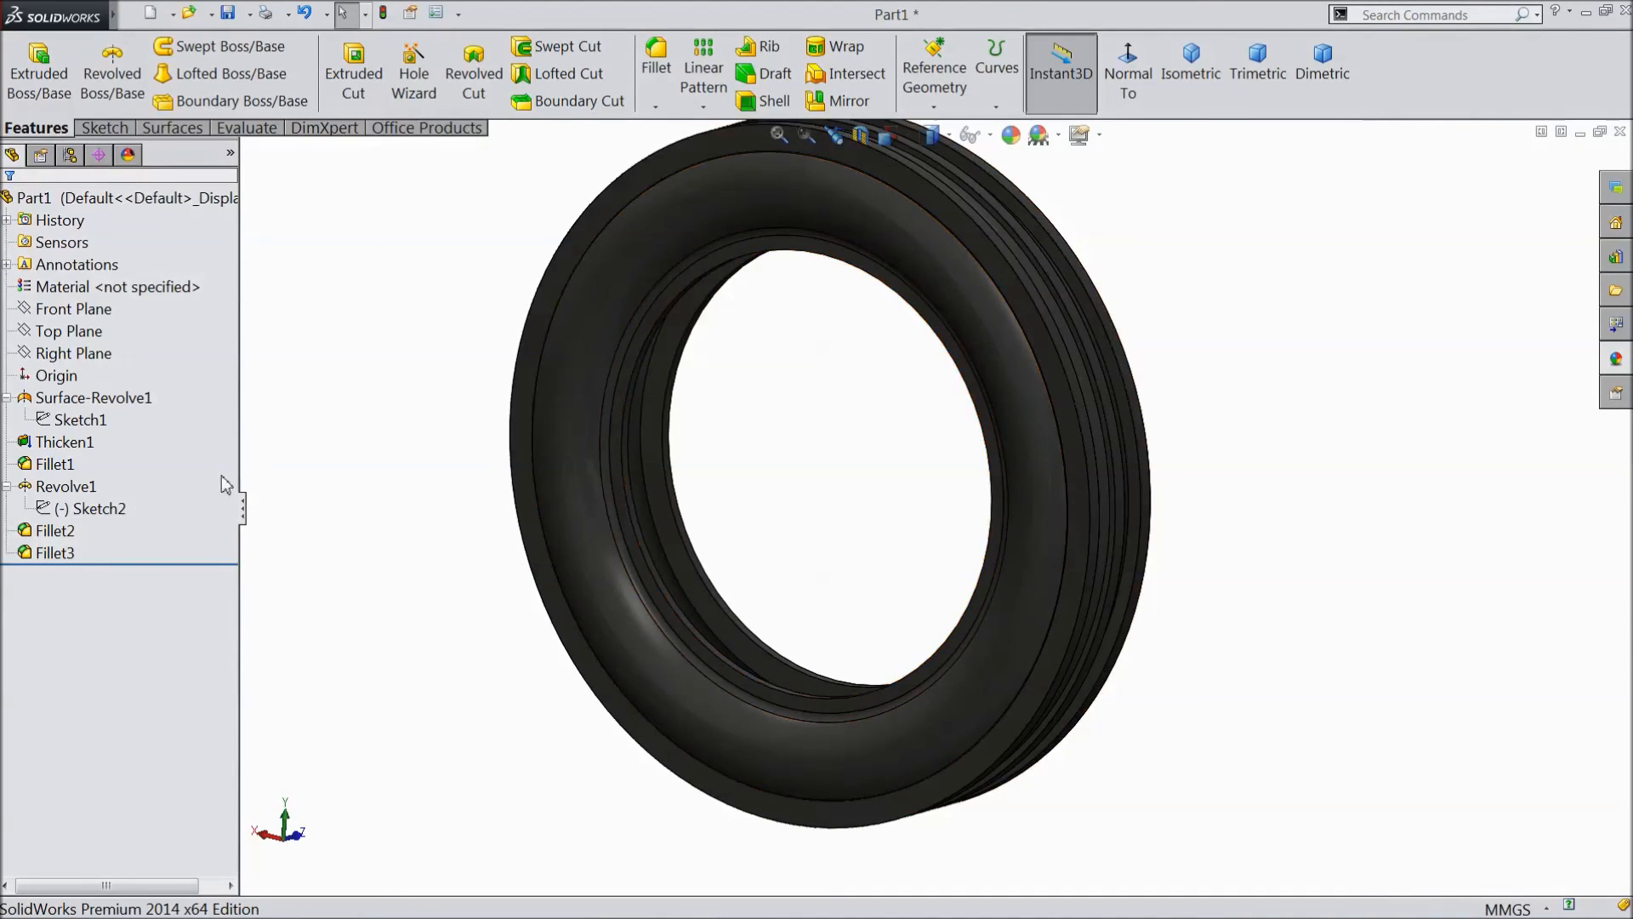
click(55, 552)
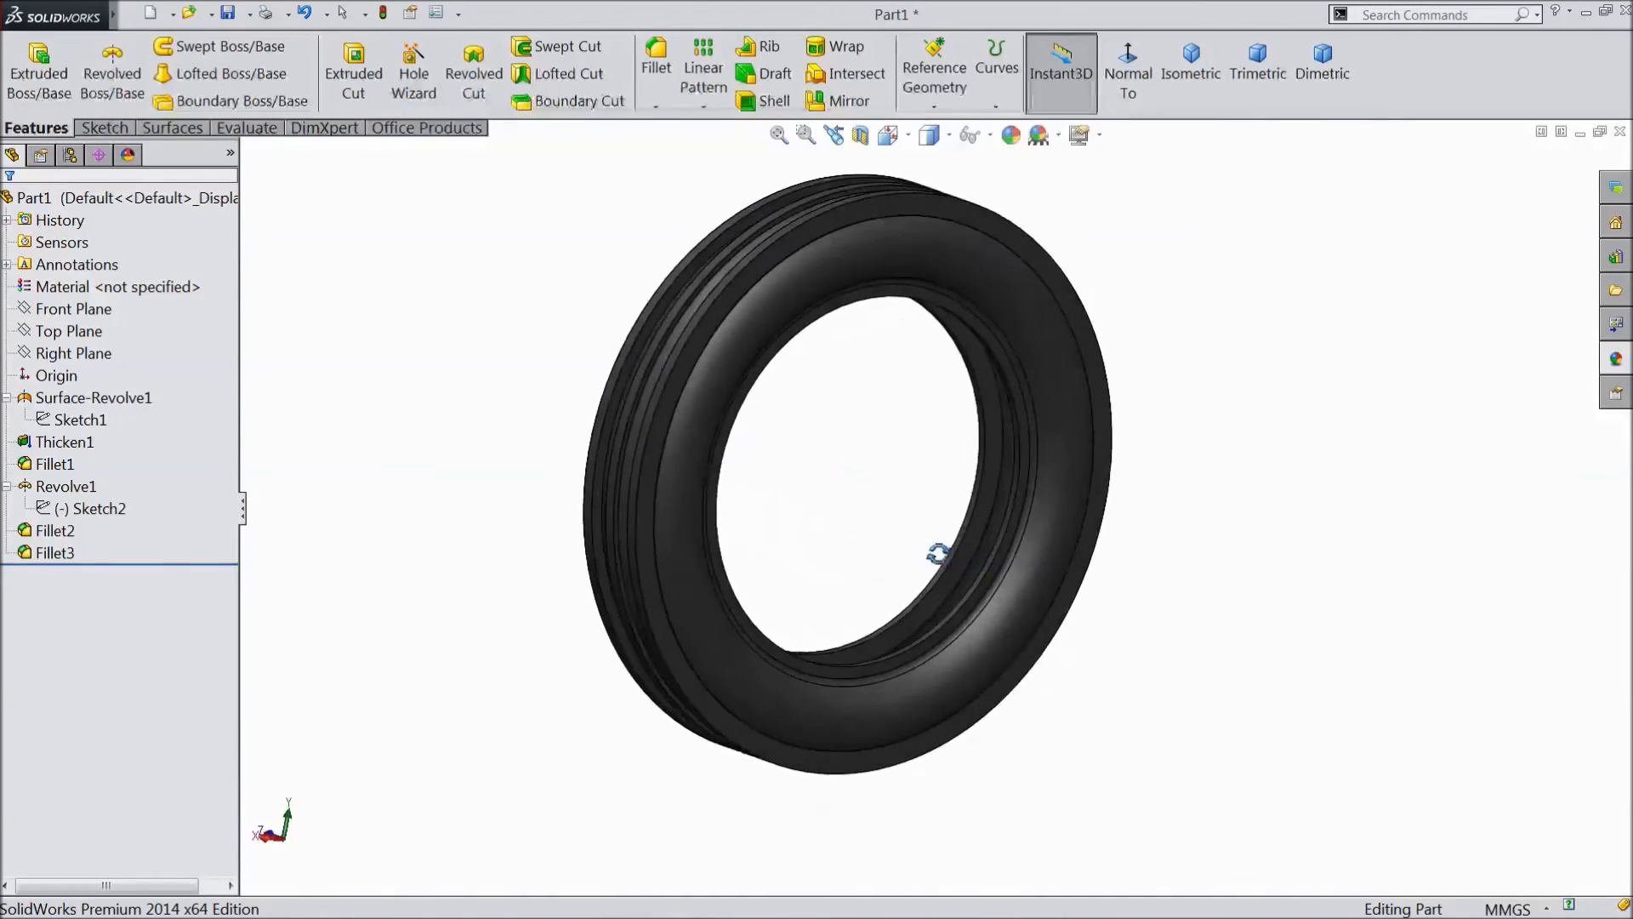
drag(938, 553, 585, 563)
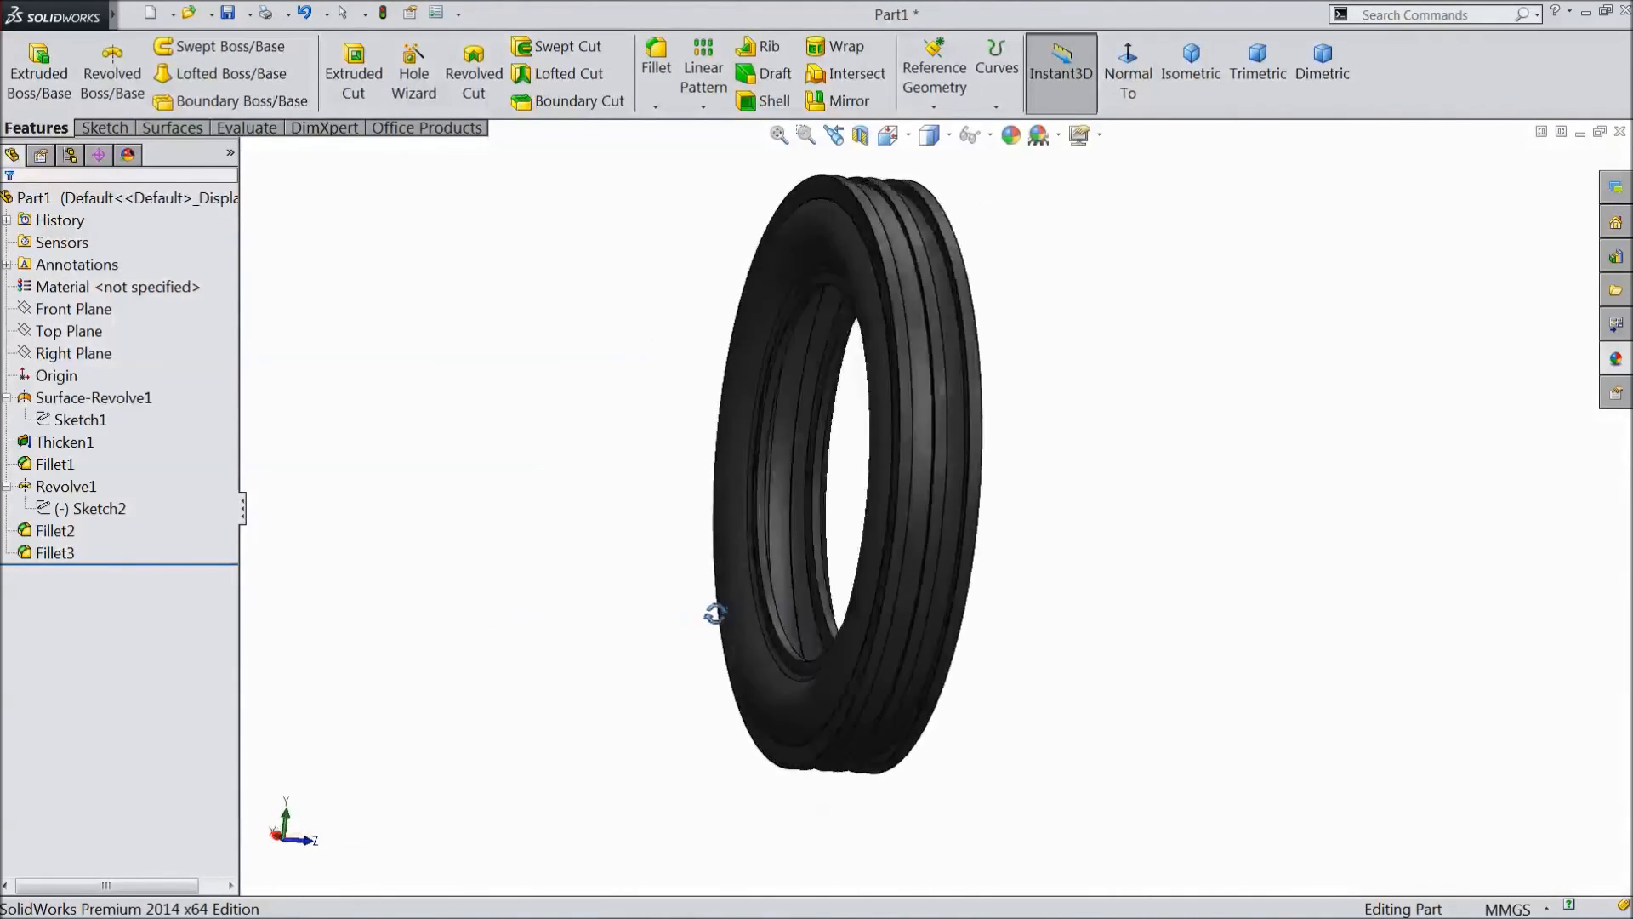
drag(716, 612, 1166, 607)
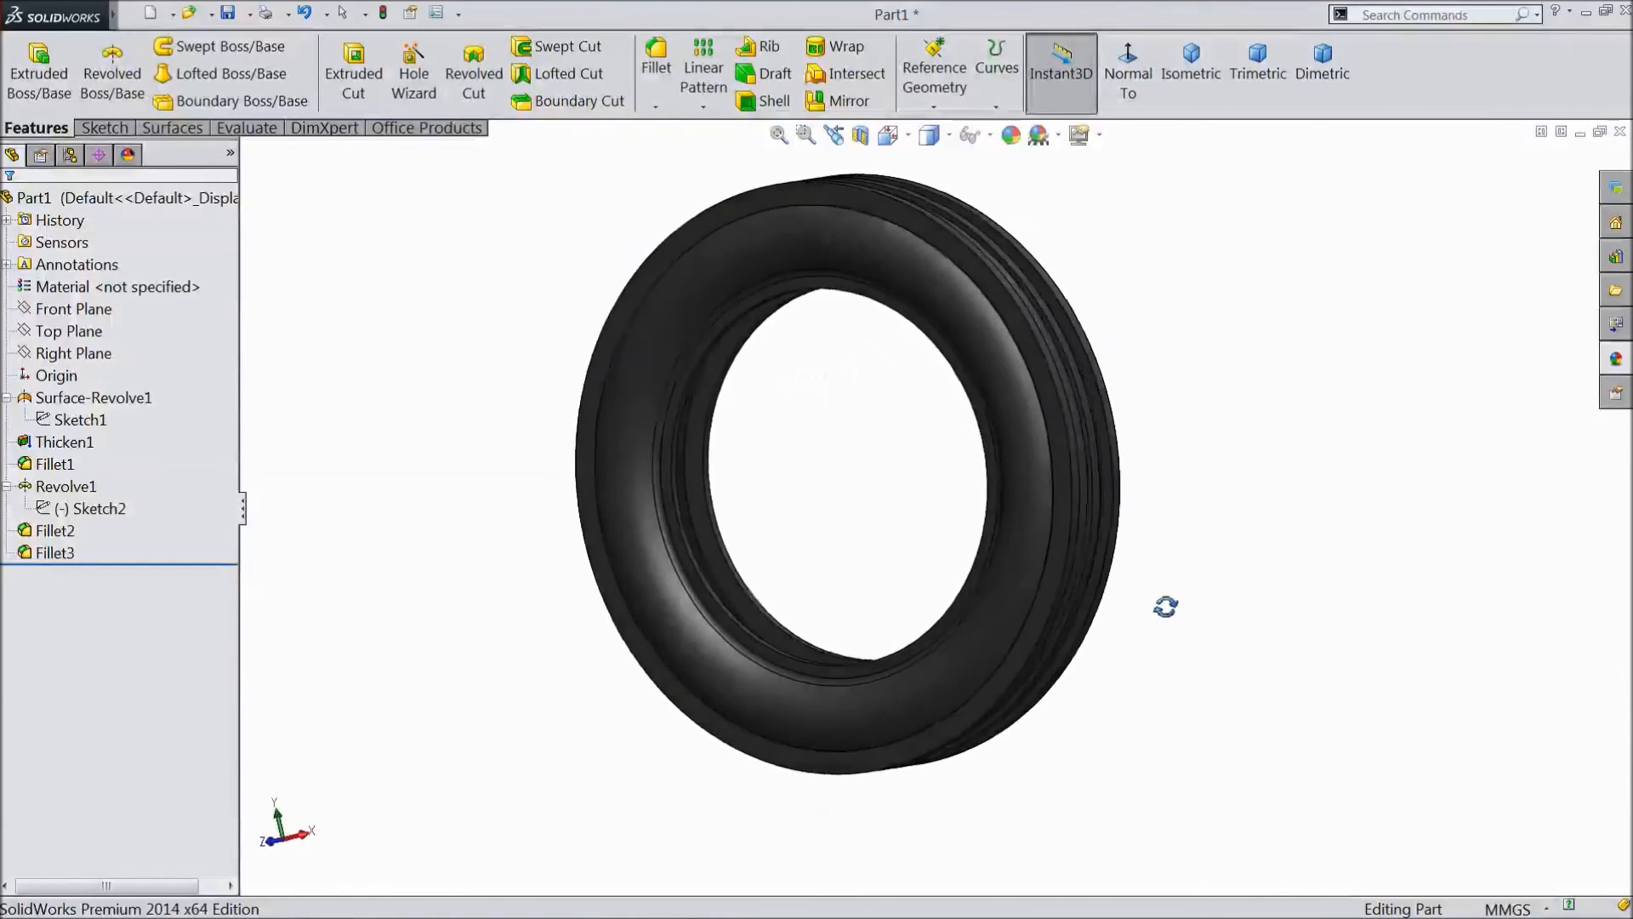